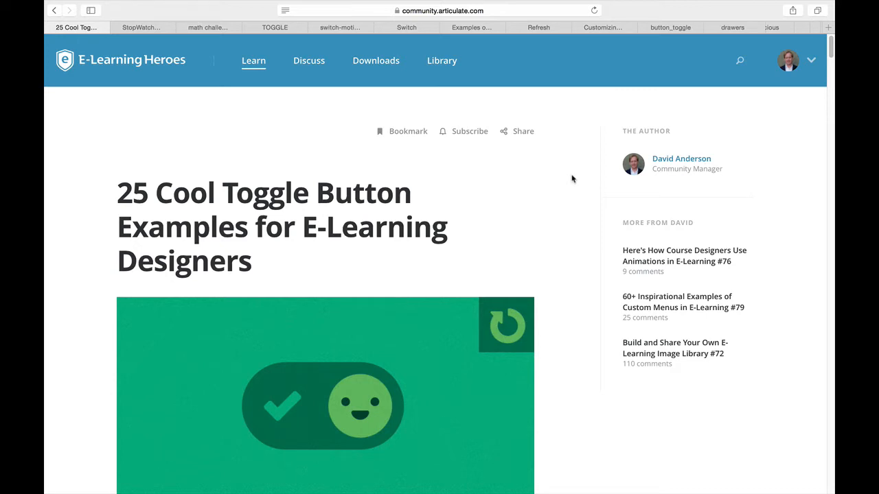
mouse_move(140, 42)
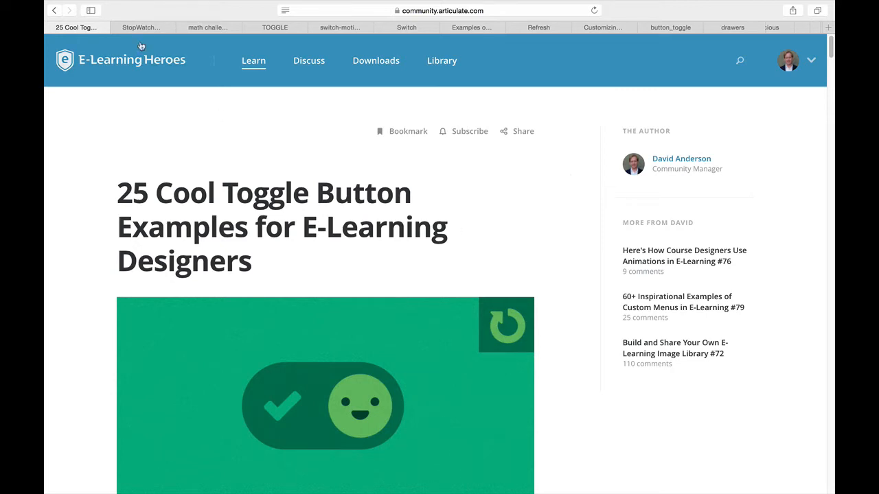
- Bring up the stopwatch-and-timer example in its browser tab
left_click(140, 27)
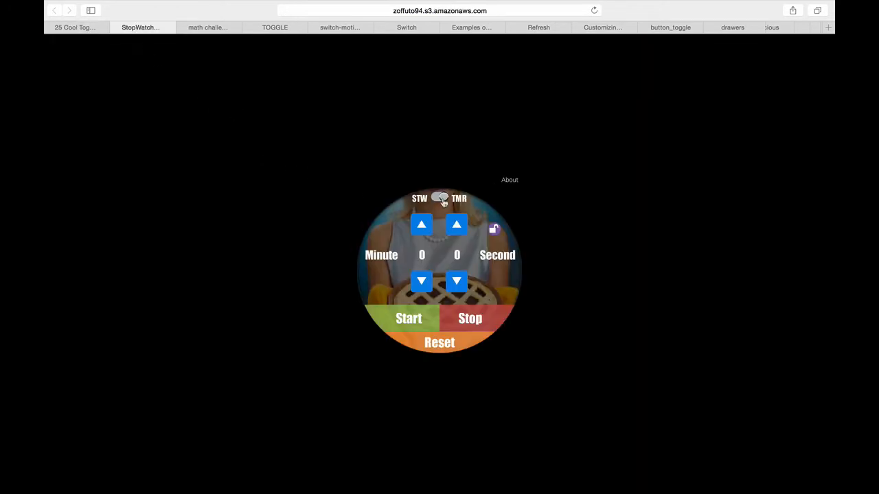
- Try the STW stopwatch mode, switch back to TMR and start the timer counting down
left_click(439, 198)
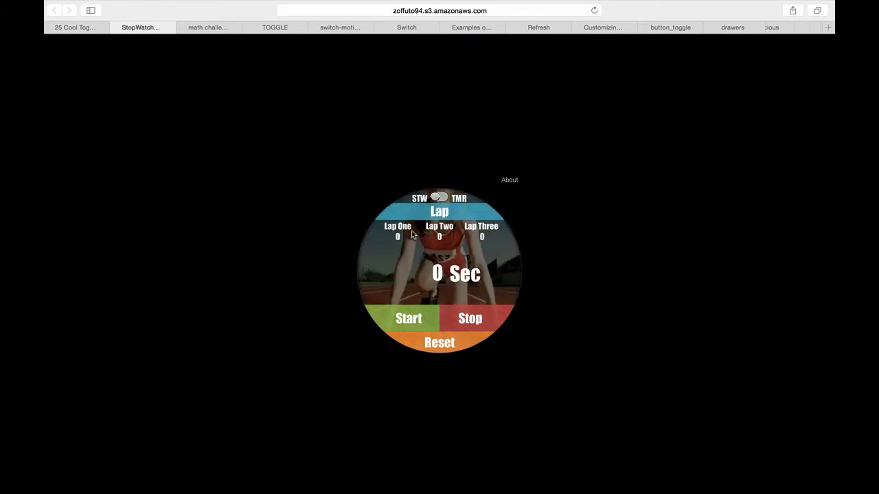
mouse_move(423, 198)
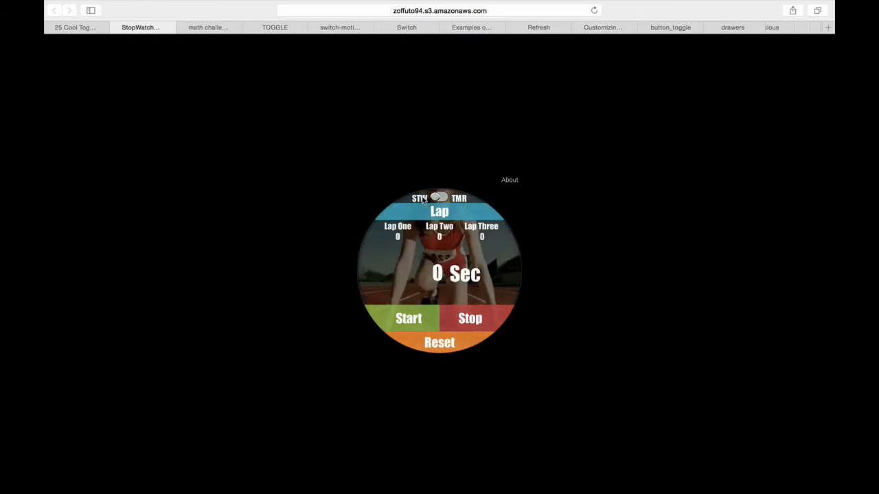
left_click(408, 318)
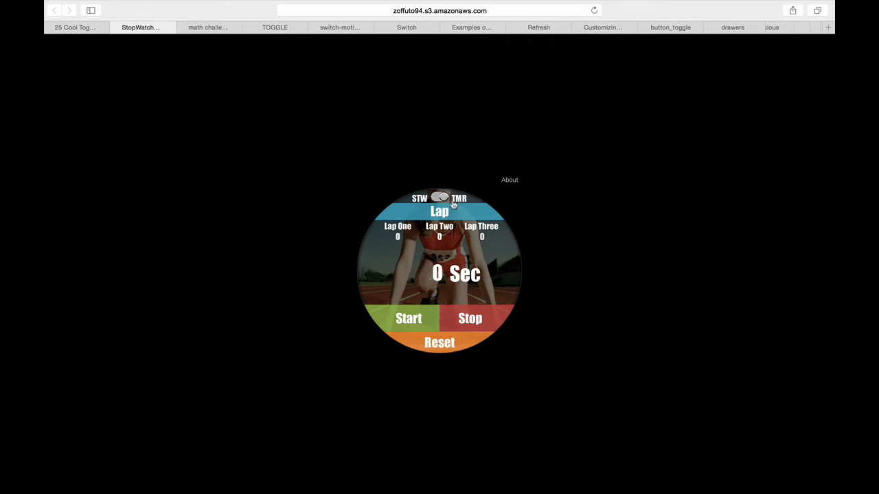
left_click(459, 198)
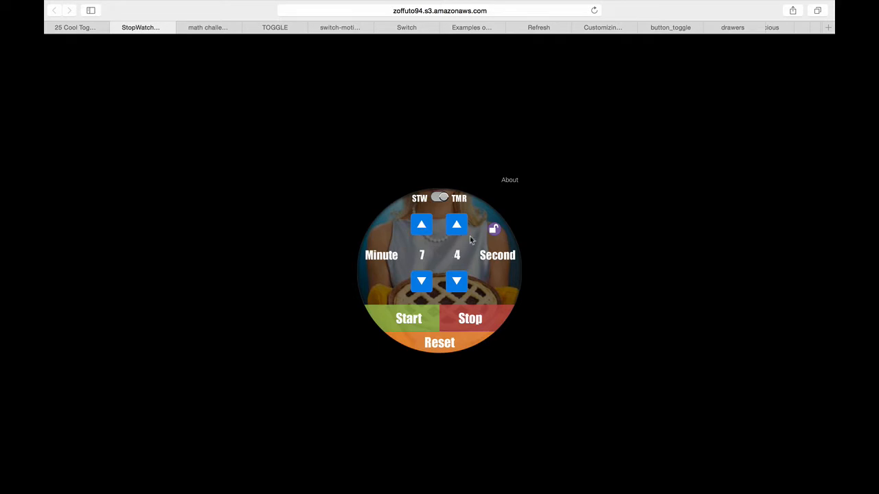
left_click(457, 282)
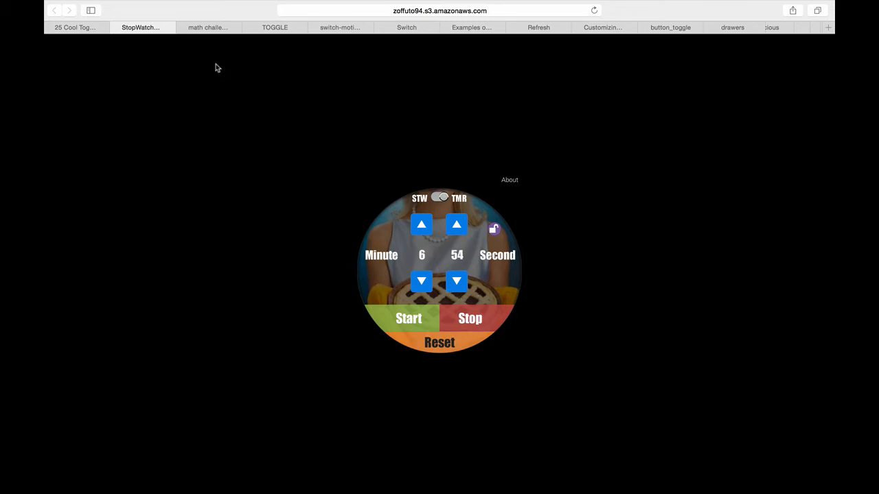
- Move to the Pitstop for Math challenge example tab
left_click(207, 27)
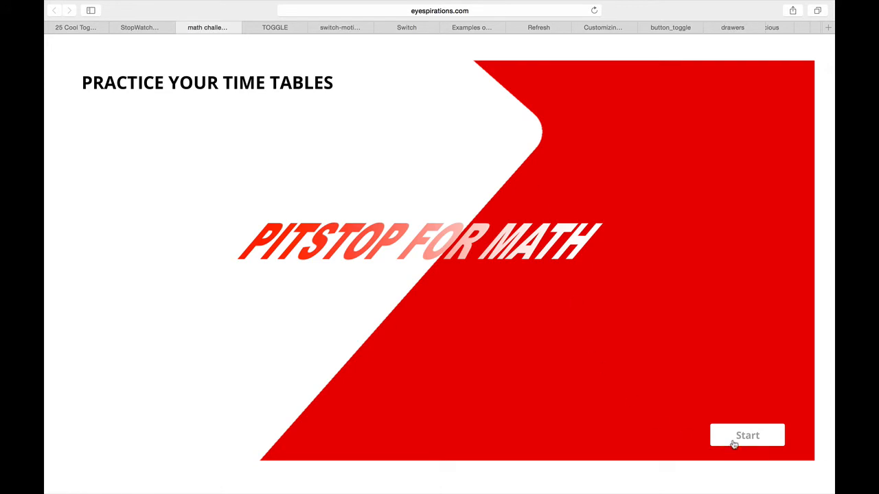
- Start the math game as David with the timer off and continue through the times-table questions
left_click(751, 435)
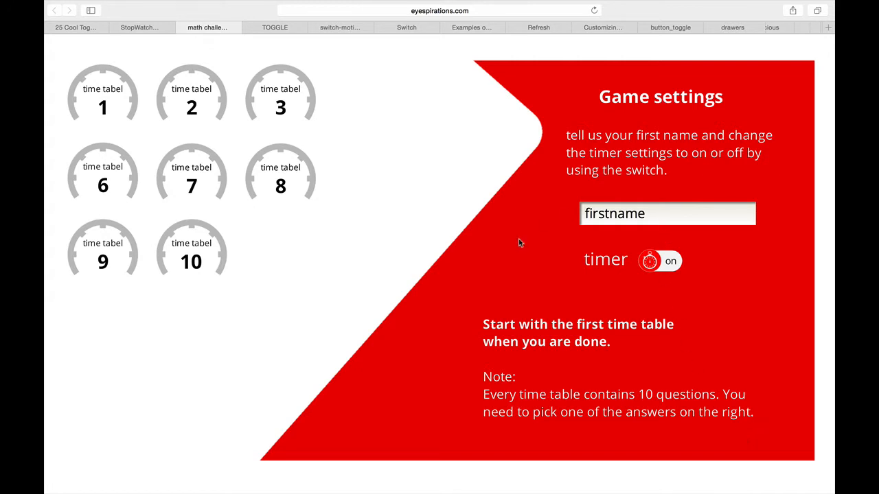
mouse_move(258, 86)
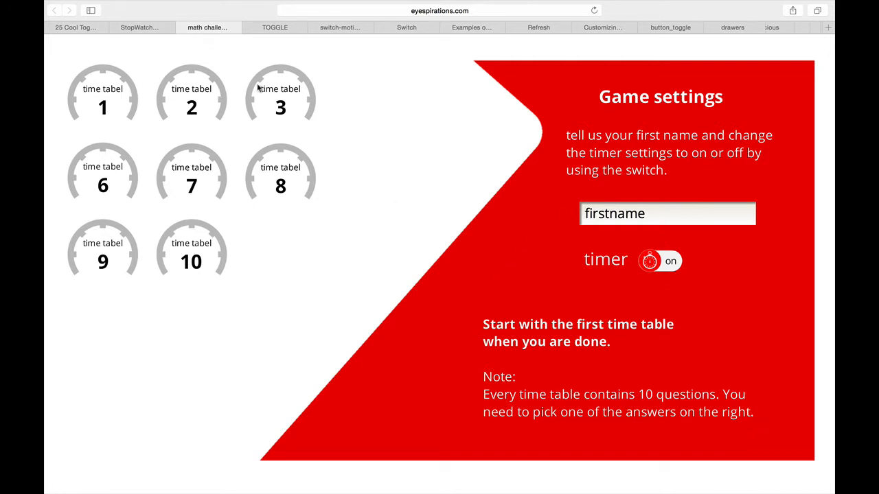
double_click(615, 214)
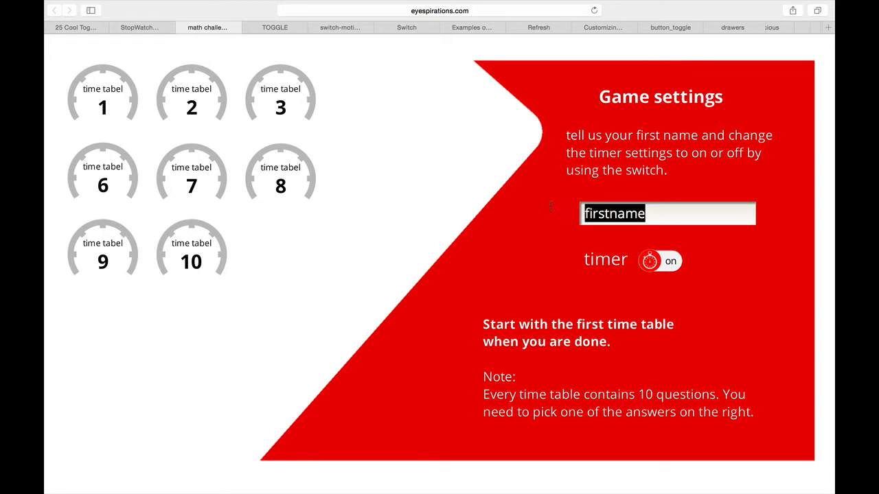
type("David")
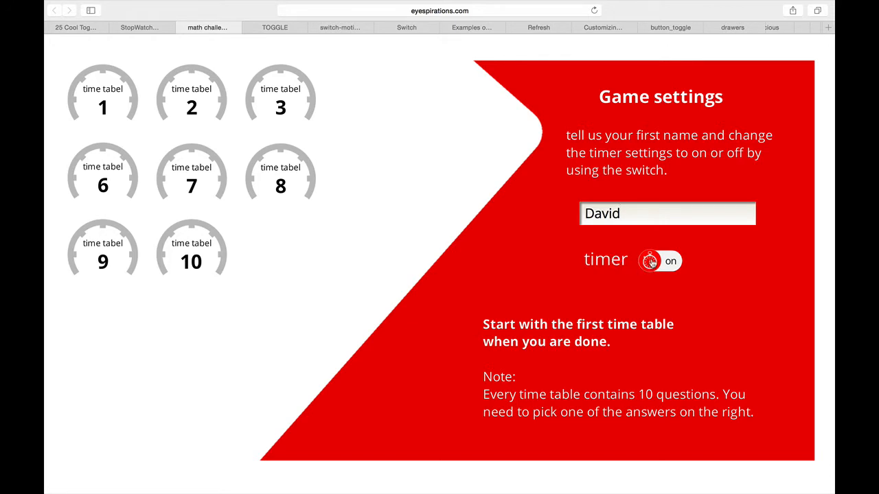
left_click(659, 260)
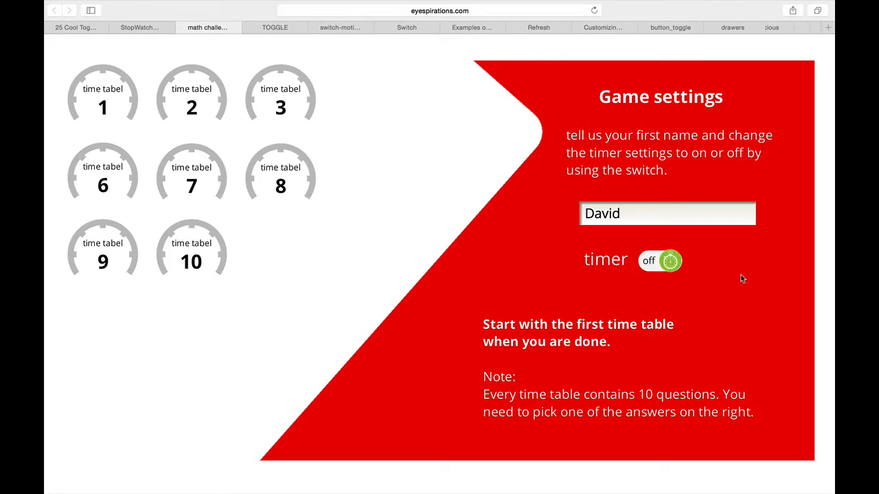
left_click(101, 99)
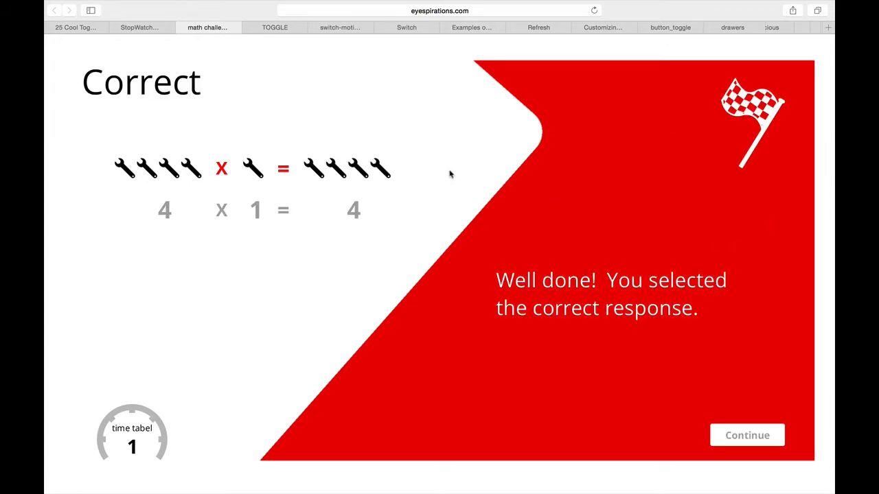
mouse_move(582, 283)
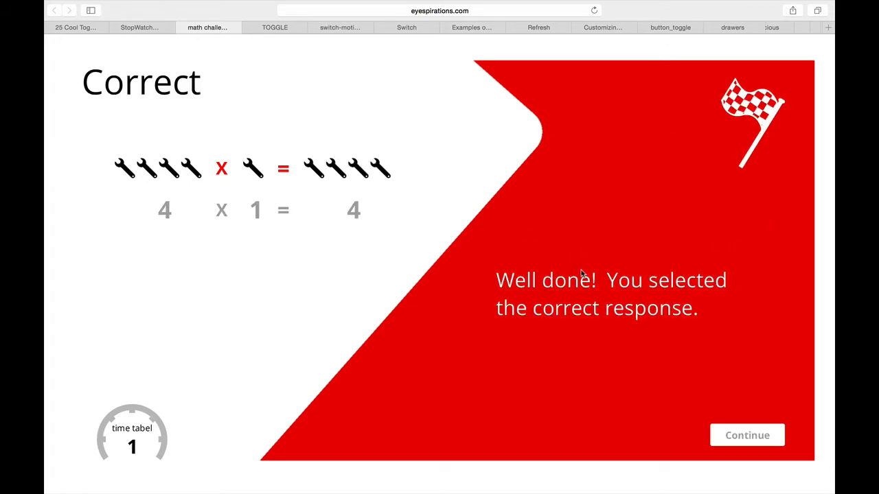
mouse_move(733, 434)
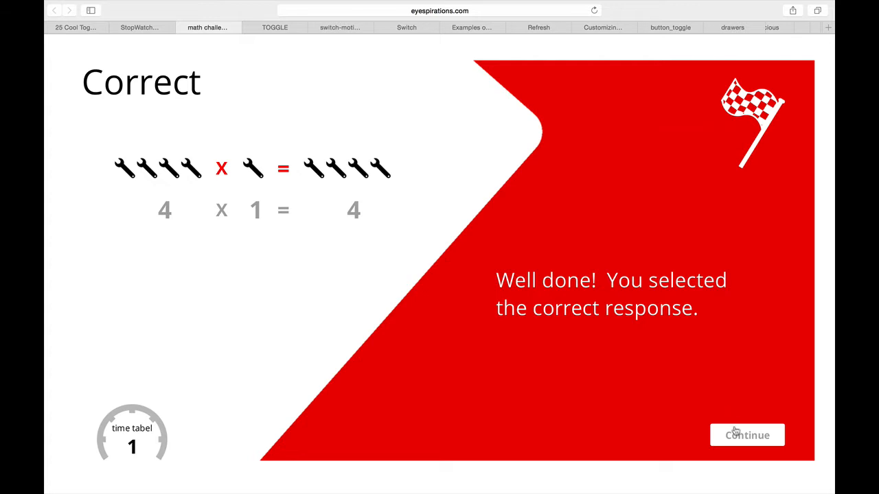
left_click(747, 434)
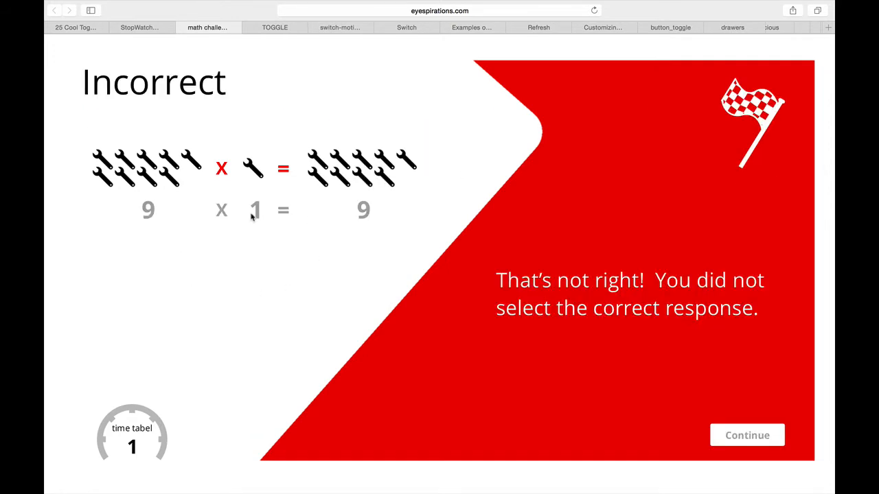
mouse_move(520, 300)
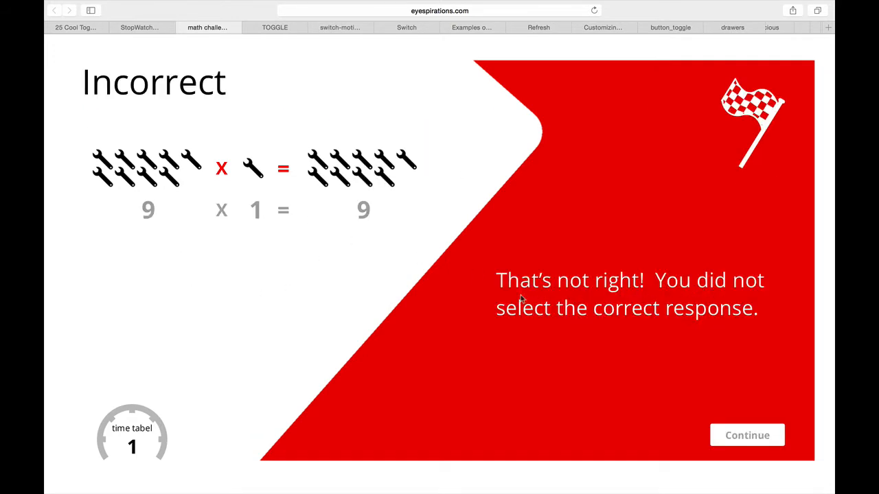
mouse_move(678, 104)
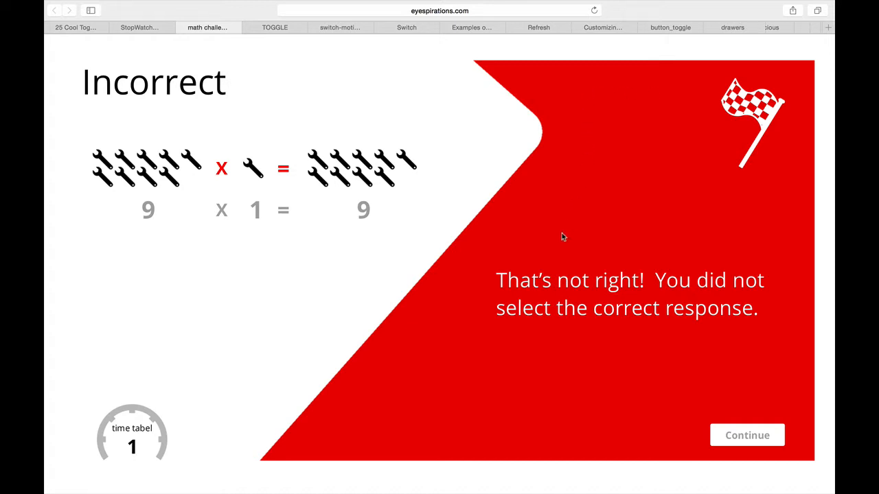
mouse_move(519, 224)
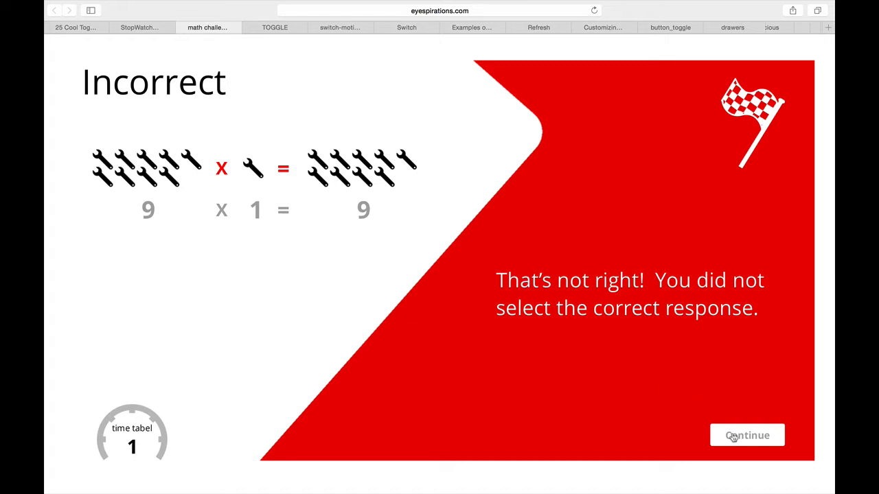
mouse_move(629, 322)
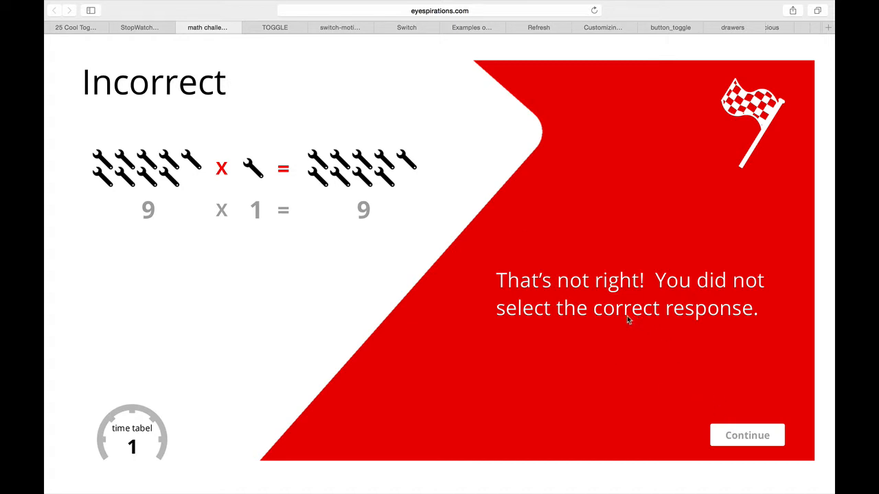
mouse_move(622, 319)
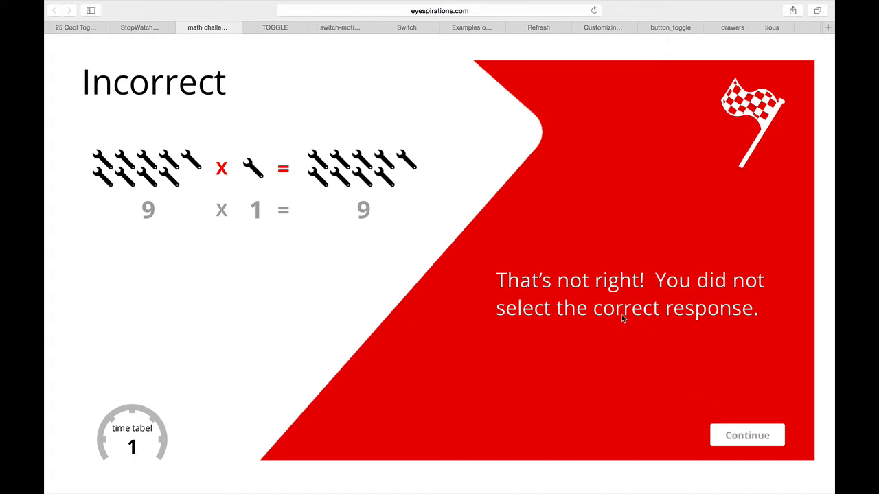
- Play the 'Have you been tested today?' presentation, pausing and resuming it along the way
left_click(271, 28)
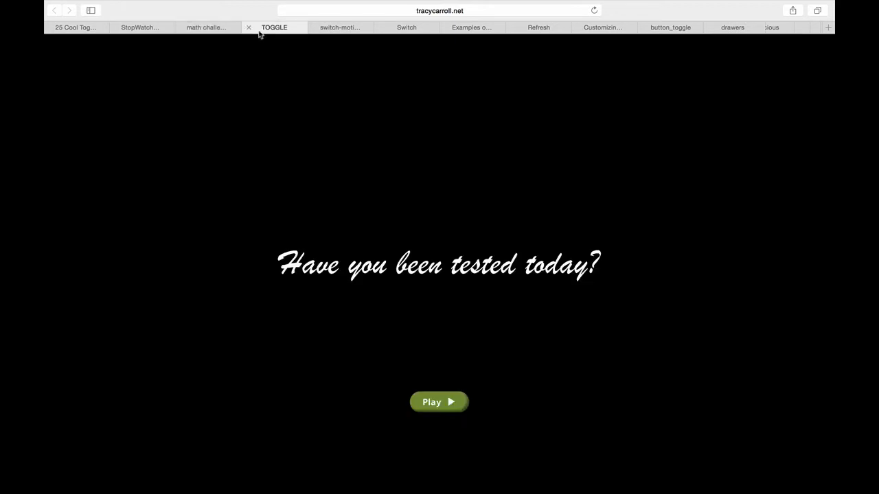
mouse_move(433, 407)
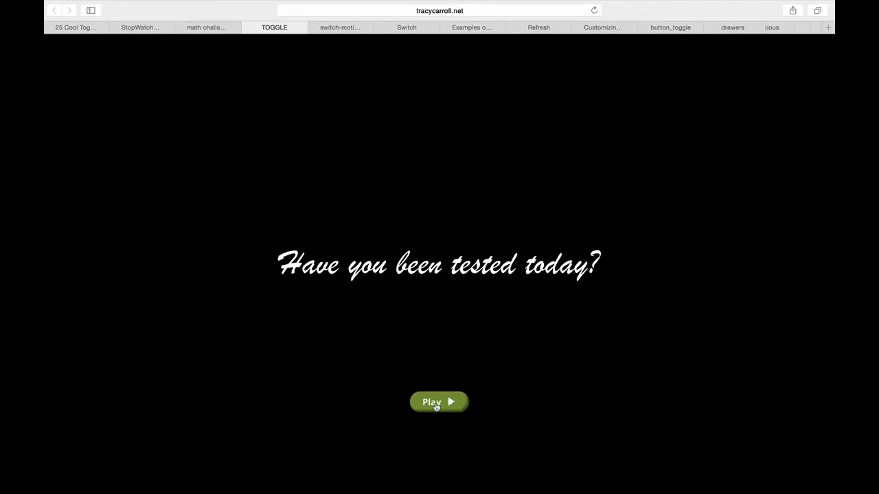
left_click(440, 401)
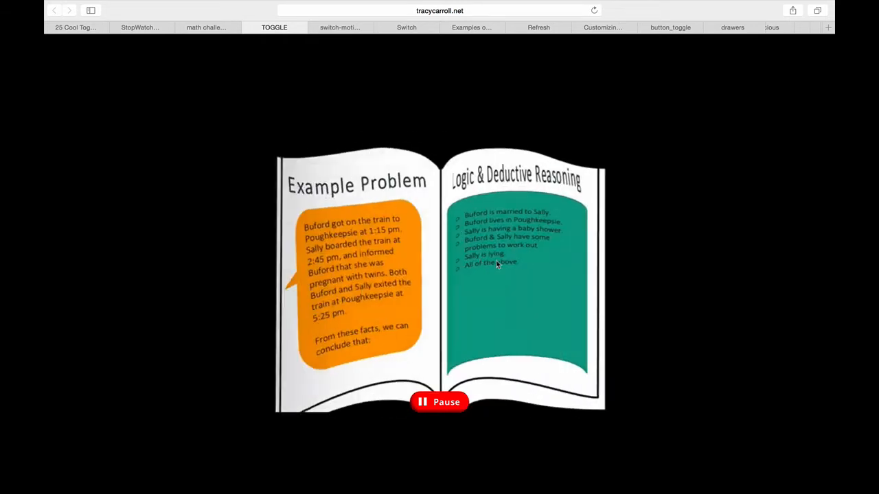
left_click(439, 400)
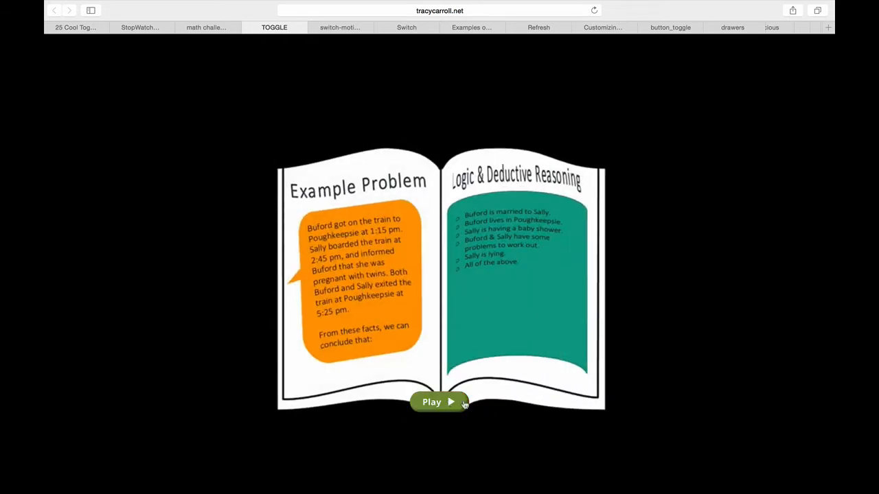
left_click(438, 401)
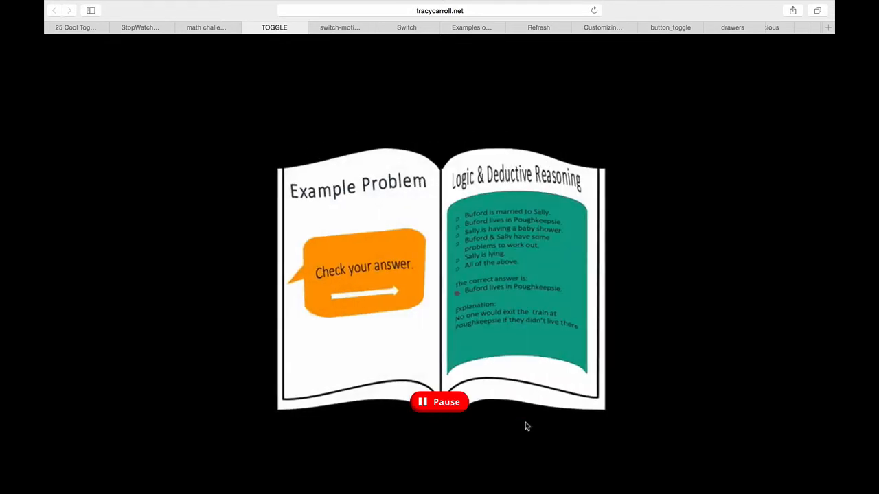
left_click(439, 402)
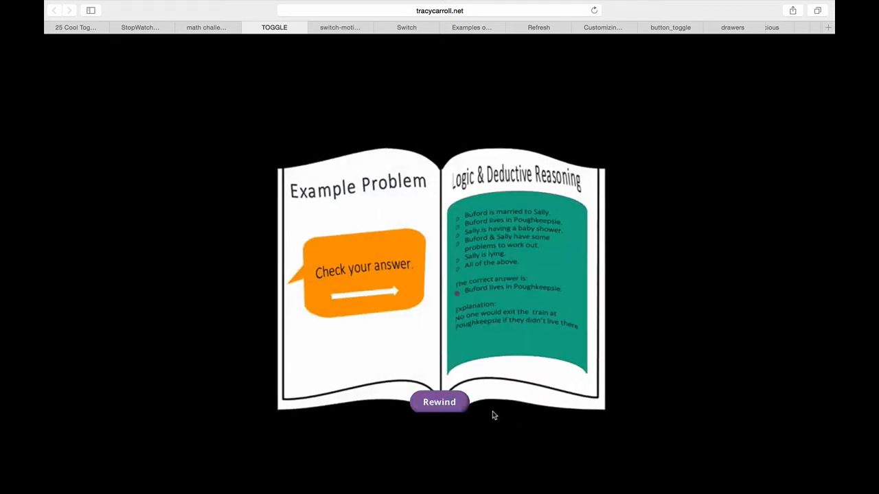
mouse_move(514, 418)
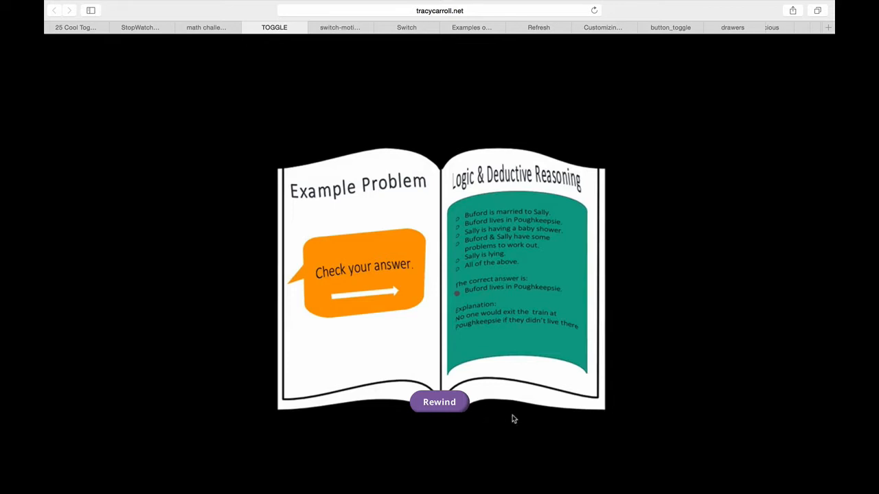
left_click(440, 401)
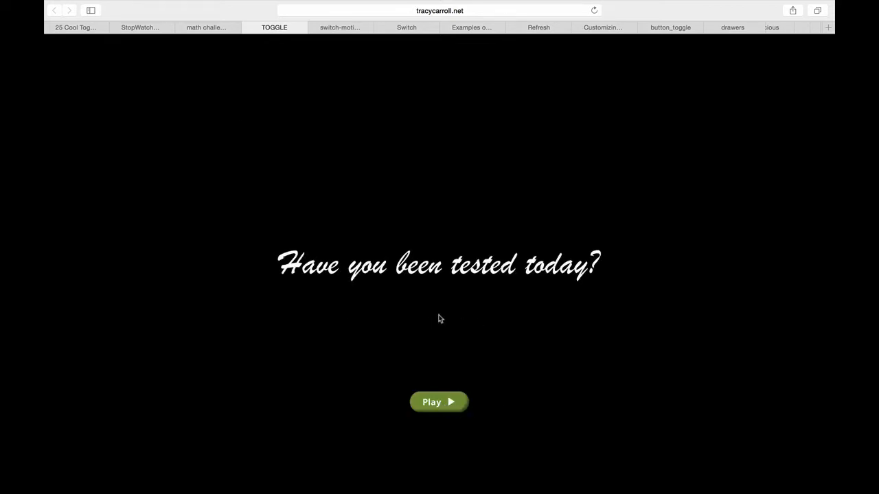
mouse_move(440, 401)
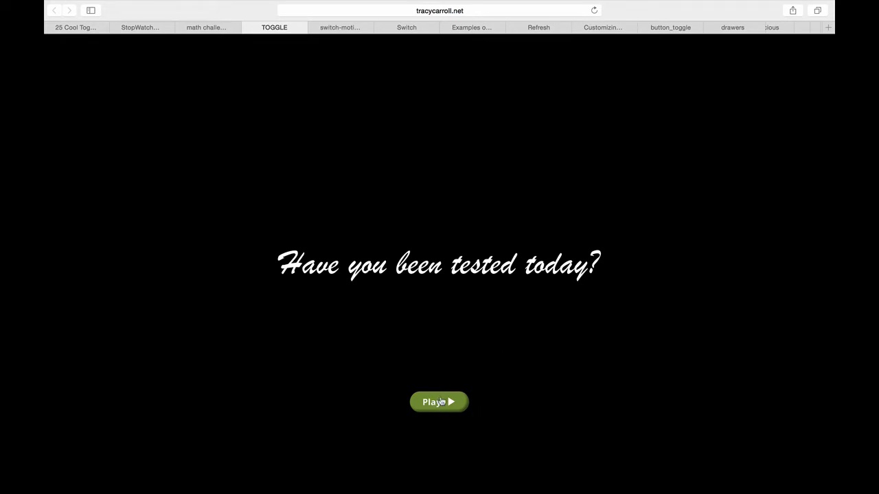
mouse_move(455, 409)
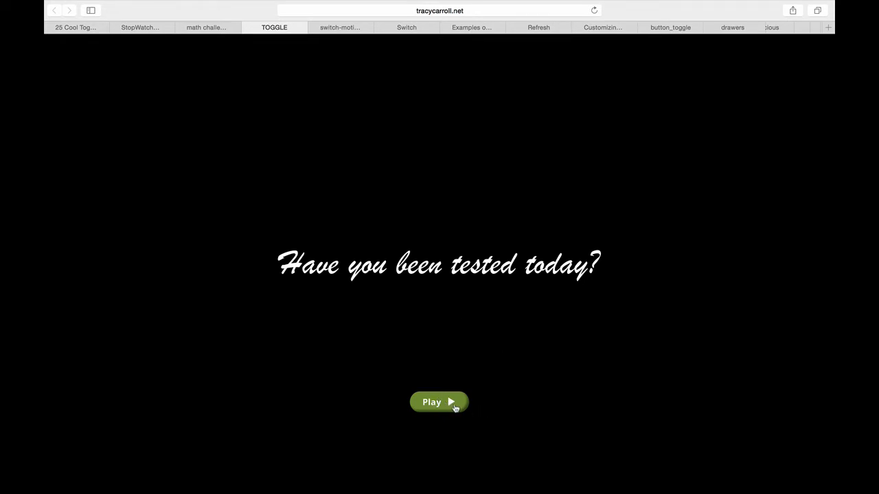
- Run the CPPTRE test guide to its example problem, then move to the switch demo tab
left_click(439, 402)
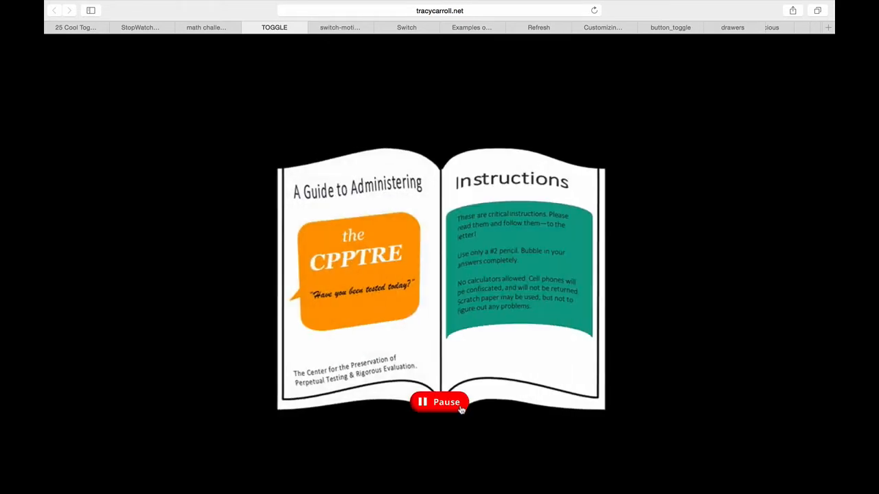
mouse_move(455, 409)
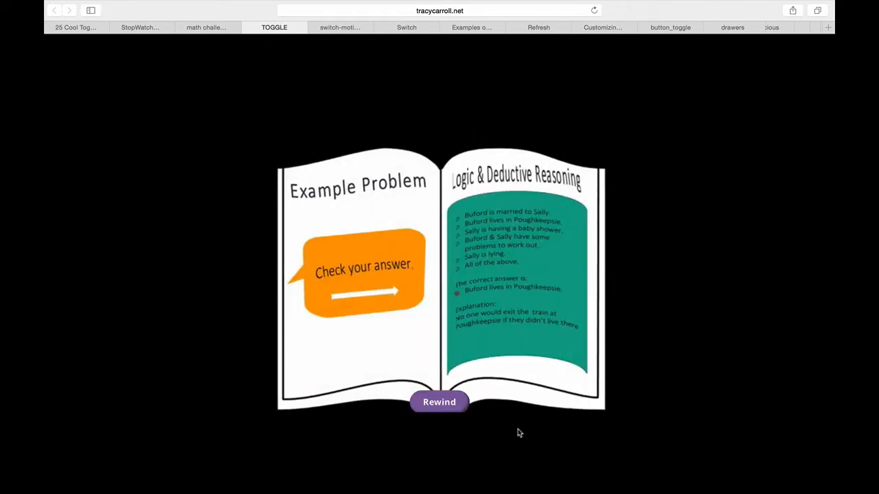
left_click(341, 27)
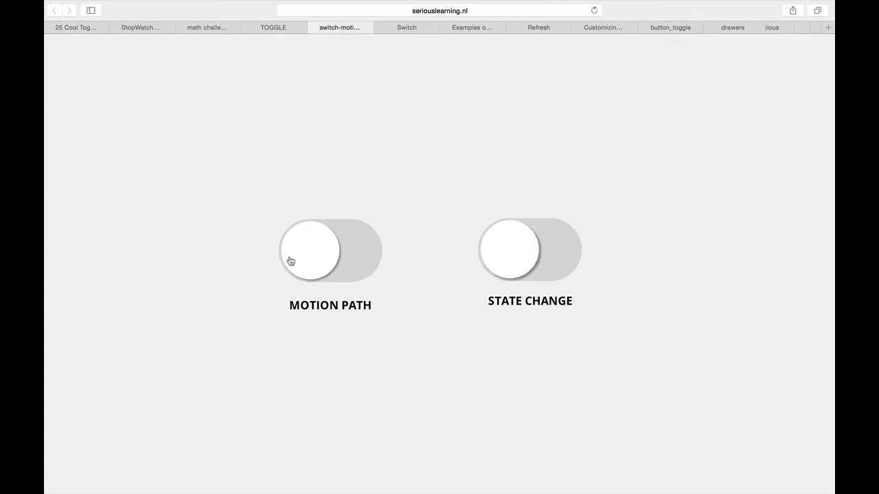
mouse_move(312, 263)
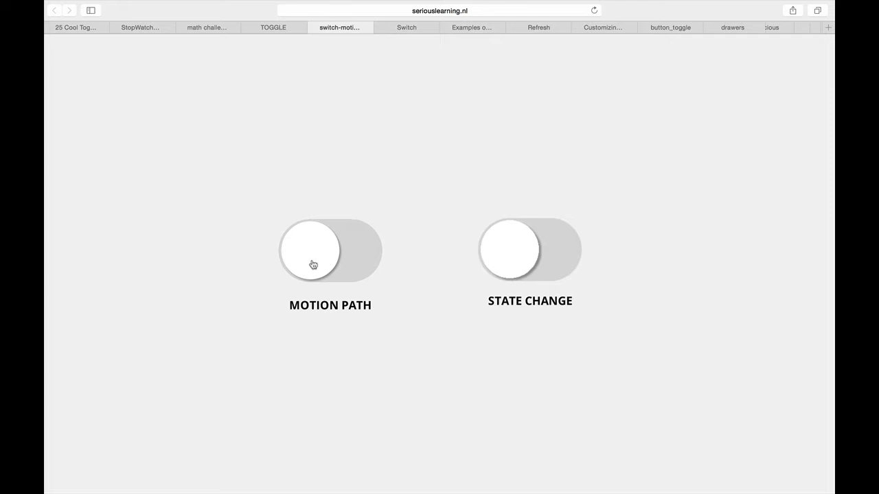
- Flip the Motion Path switch on and off and turn both Motion Path and State Change switches on
left_click(313, 263)
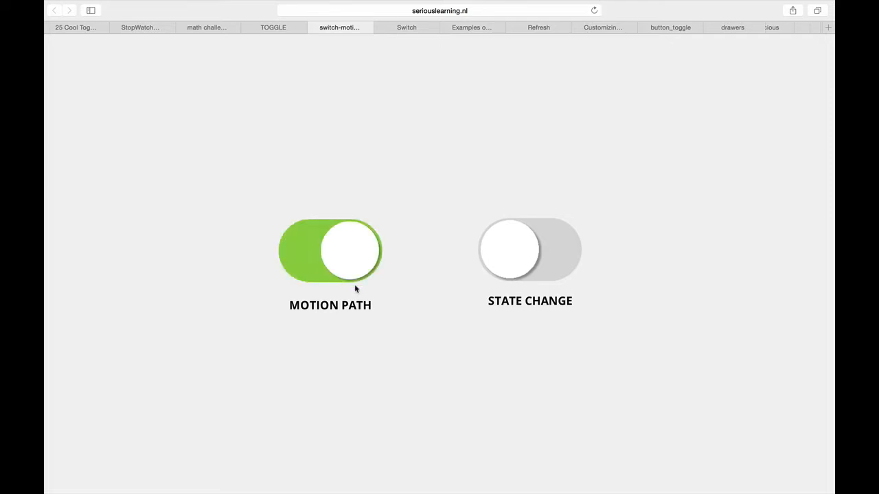
left_click(329, 249)
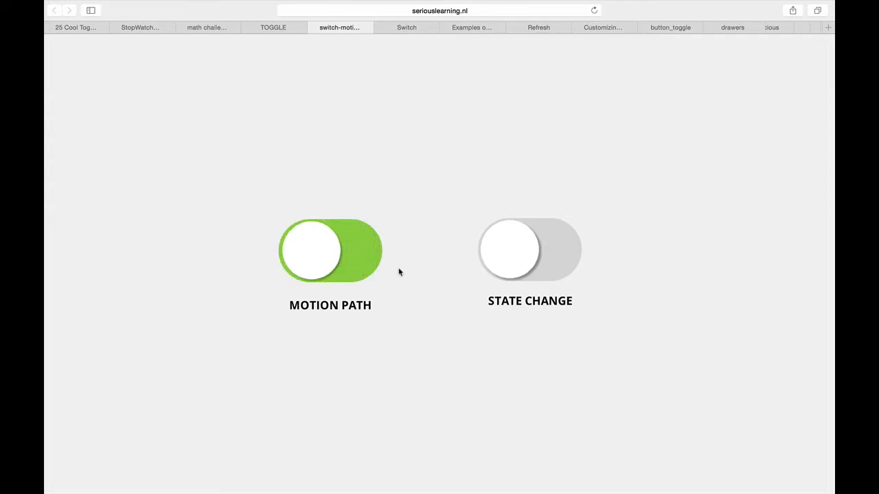
left_click(329, 250)
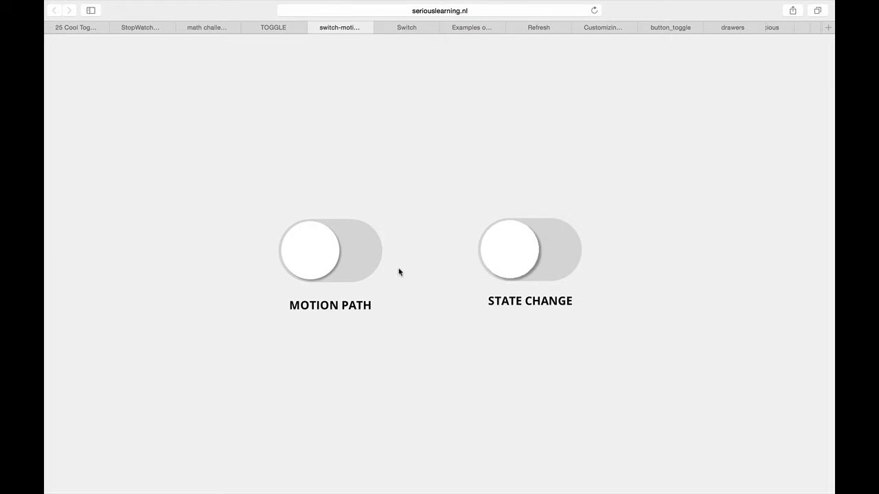
mouse_move(448, 265)
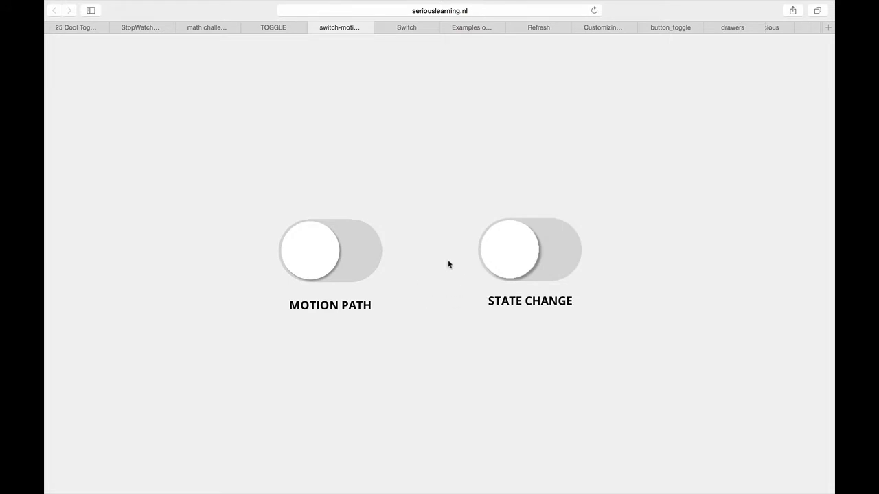
left_click(530, 250)
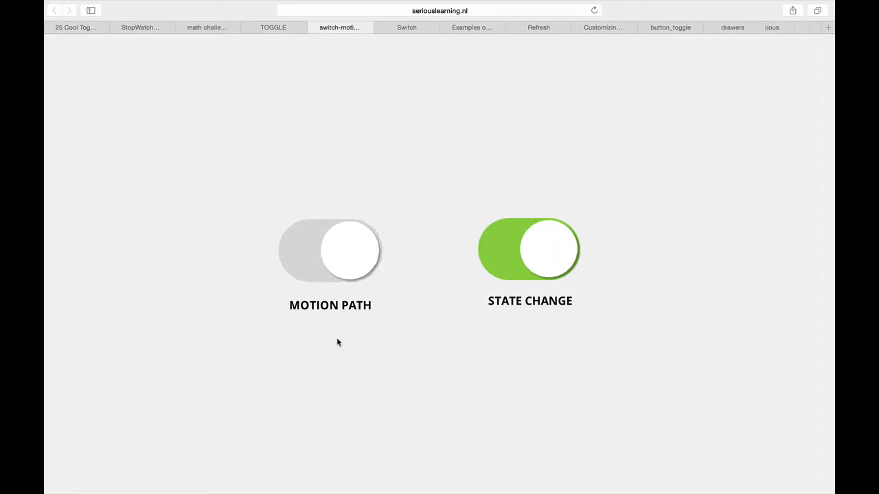
left_click(330, 250)
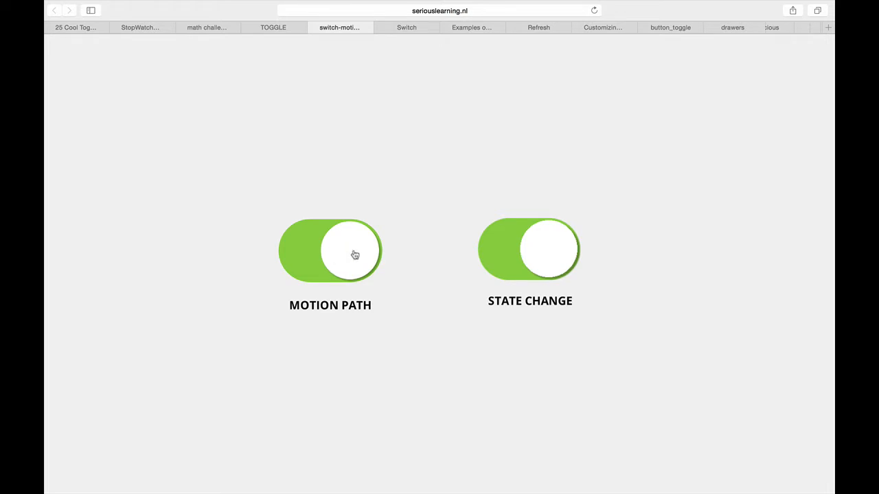
mouse_move(546, 261)
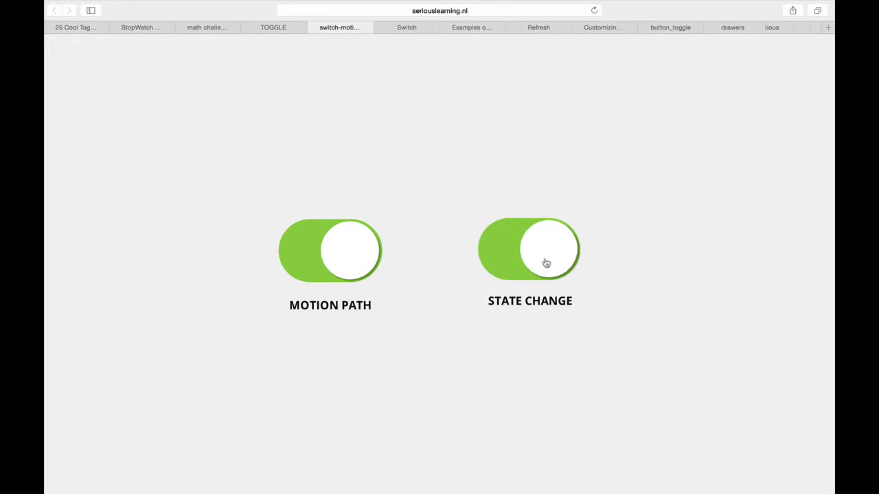
mouse_move(555, 258)
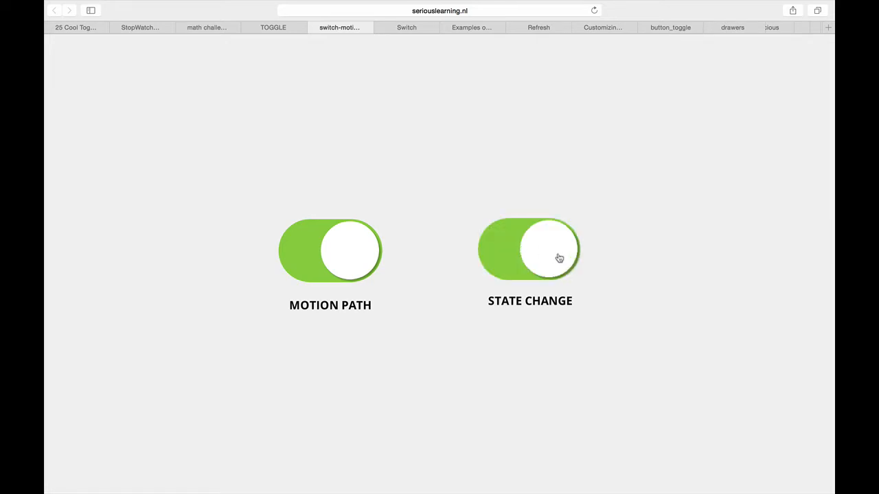
mouse_move(516, 242)
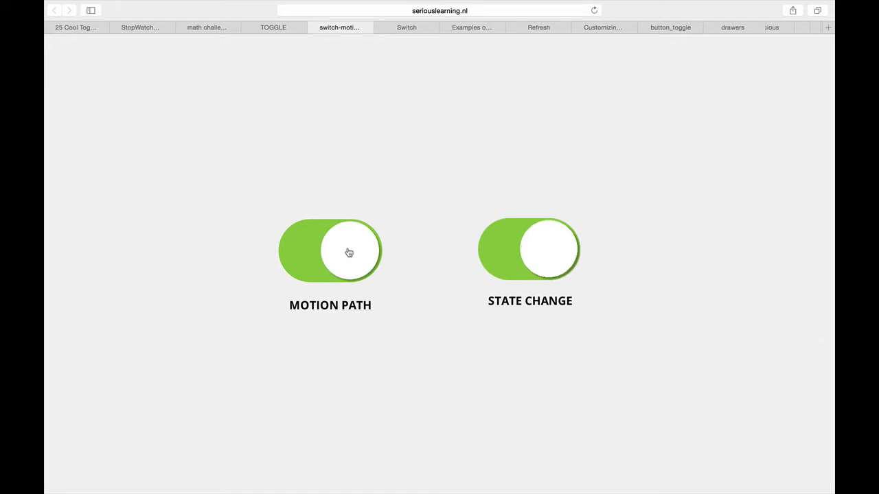
mouse_move(355, 253)
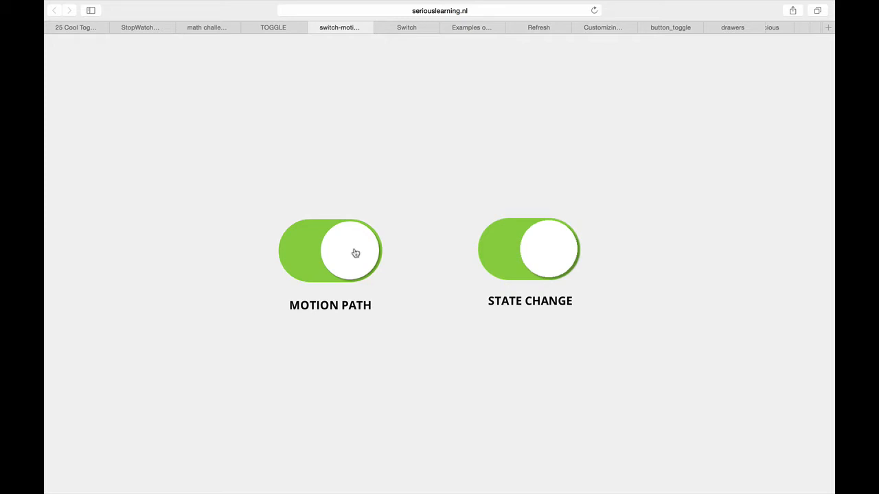
mouse_move(351, 241)
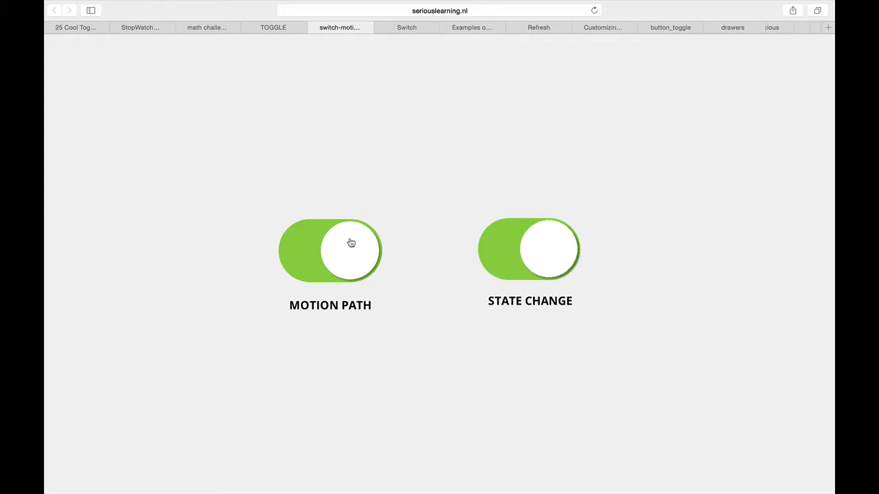
mouse_move(349, 245)
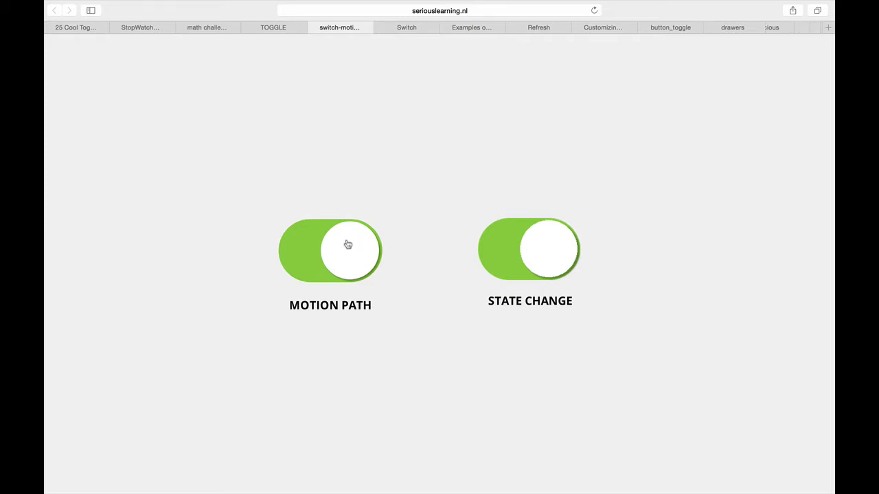
- Turn both switches off and back on, leaving Motion Path and State Change on
left_click(349, 250)
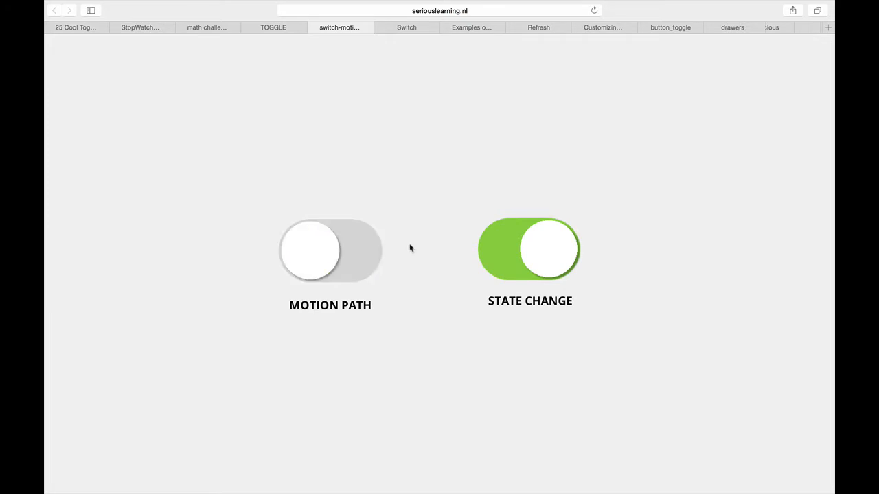
left_click(529, 250)
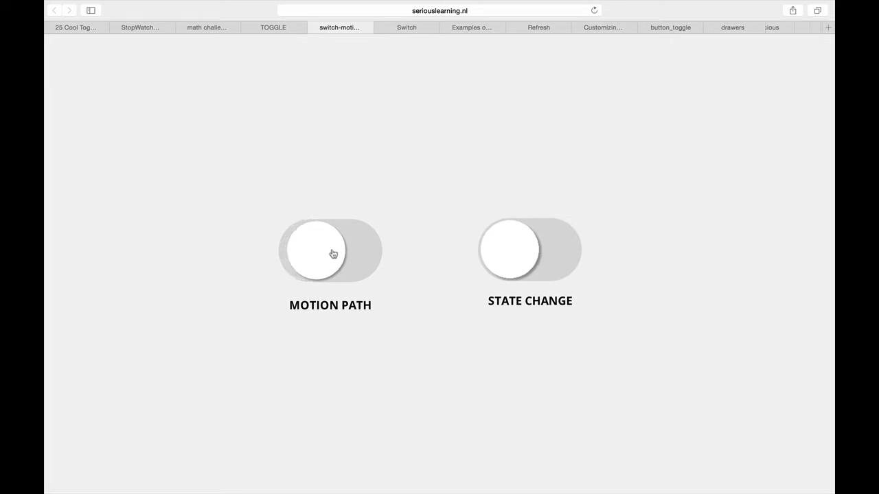
left_click(330, 253)
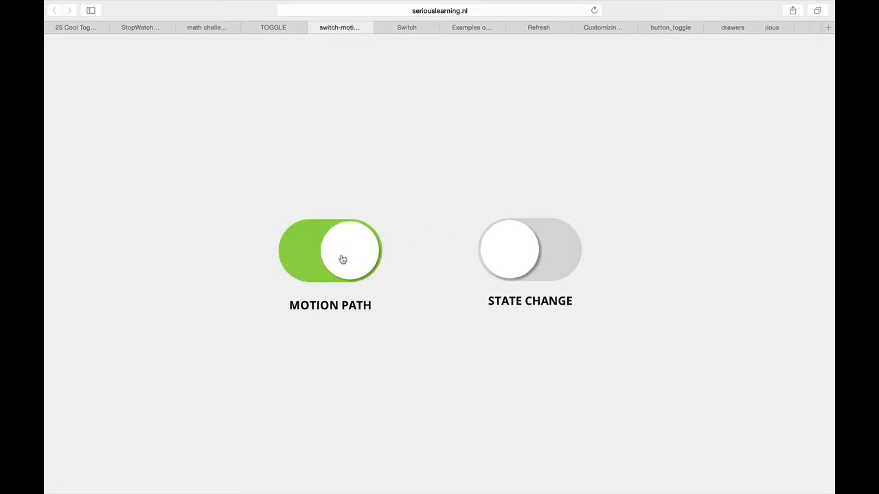
left_click(530, 249)
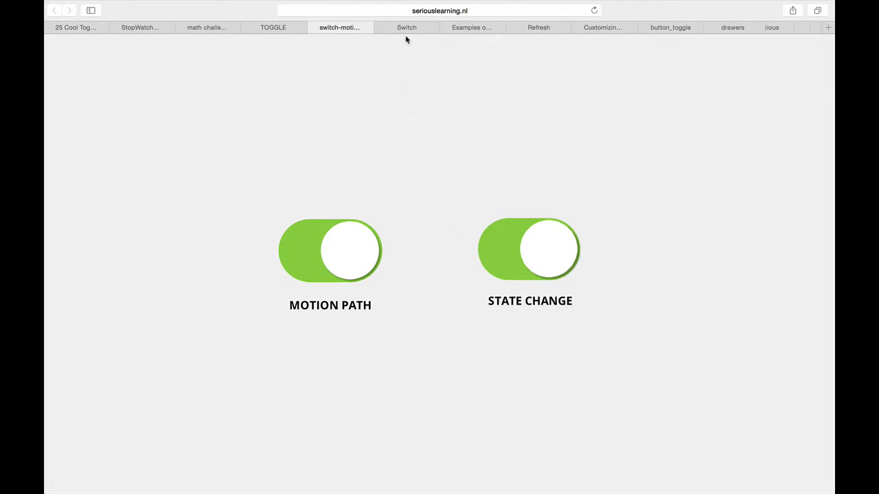
- Flip the dark Switch example's glowing toggle off and on twice, leaving it on
left_click(406, 28)
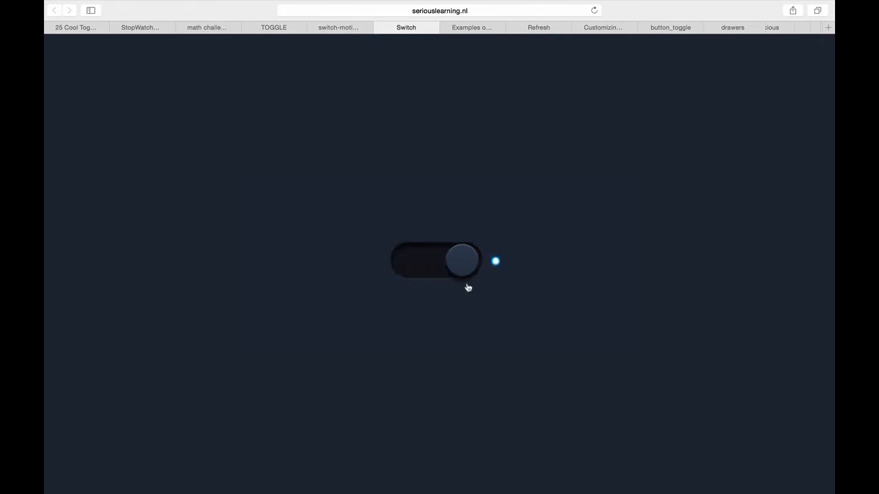
left_click(437, 262)
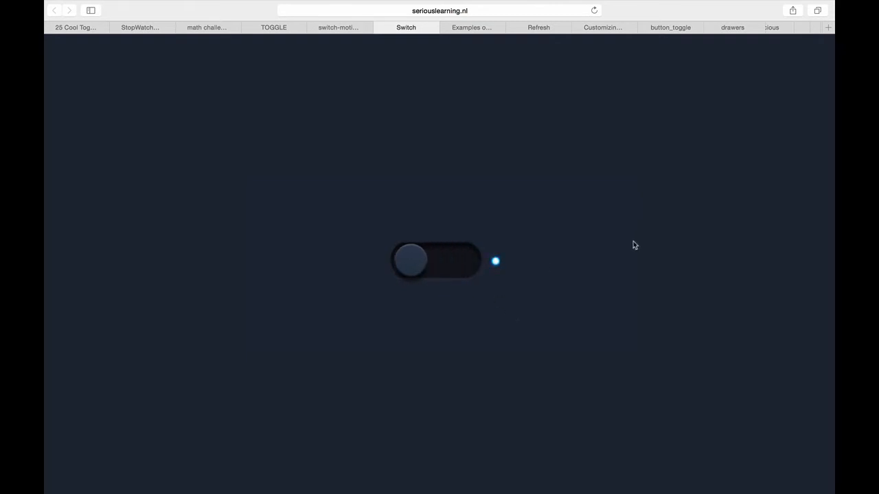
left_click(437, 261)
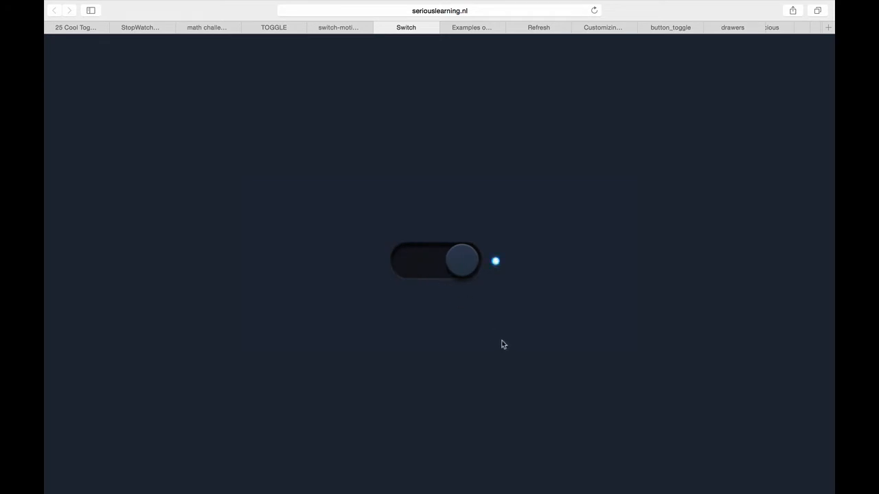
left_click(436, 260)
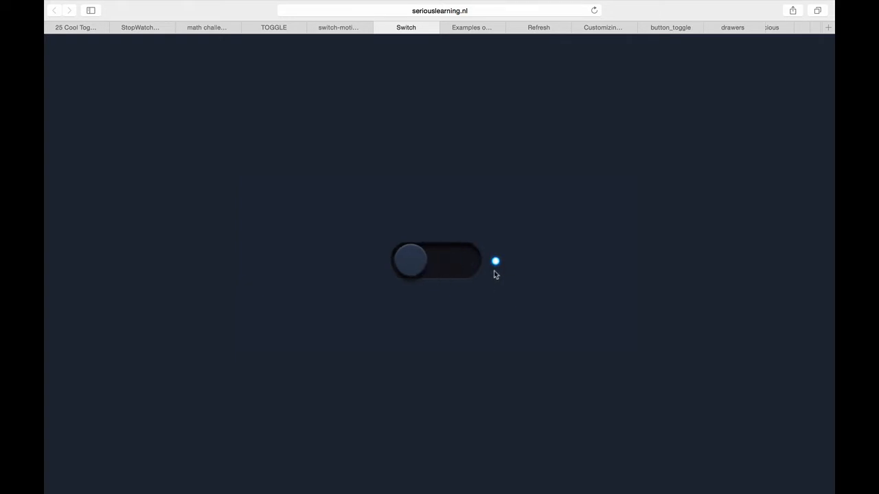
left_click(437, 261)
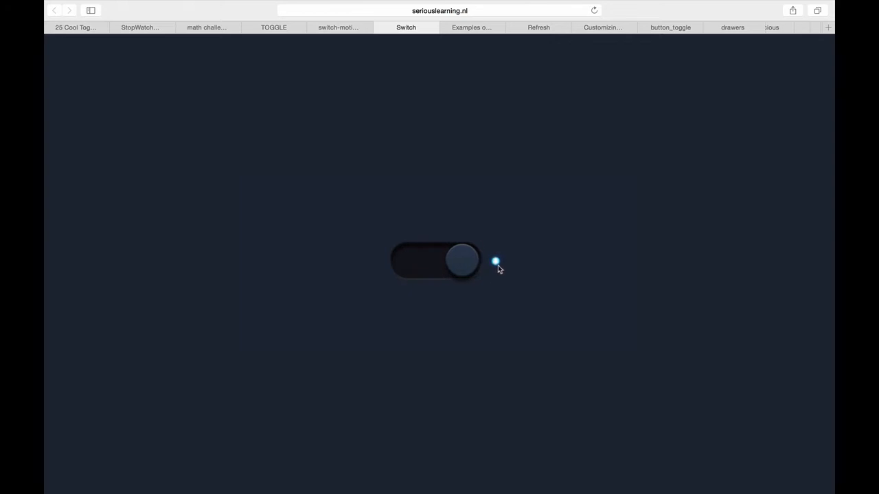
mouse_move(464, 36)
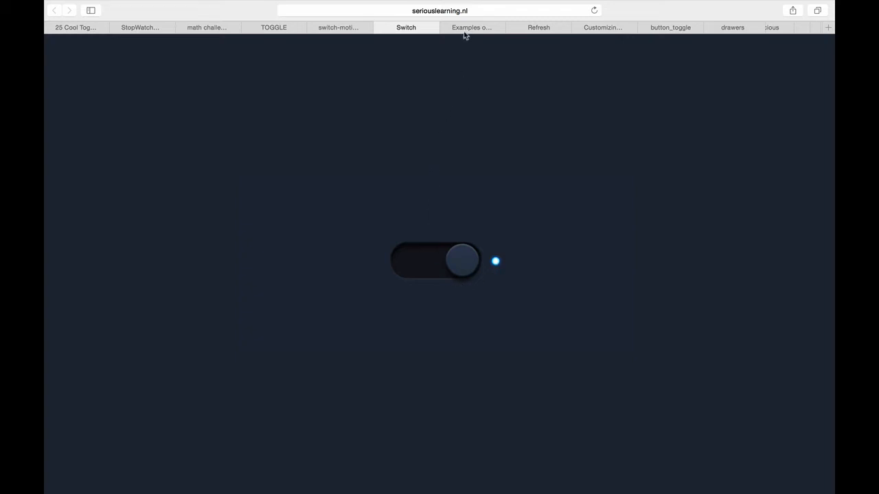
- Raise the simple Storyline slider stepwise to 45
left_click(472, 27)
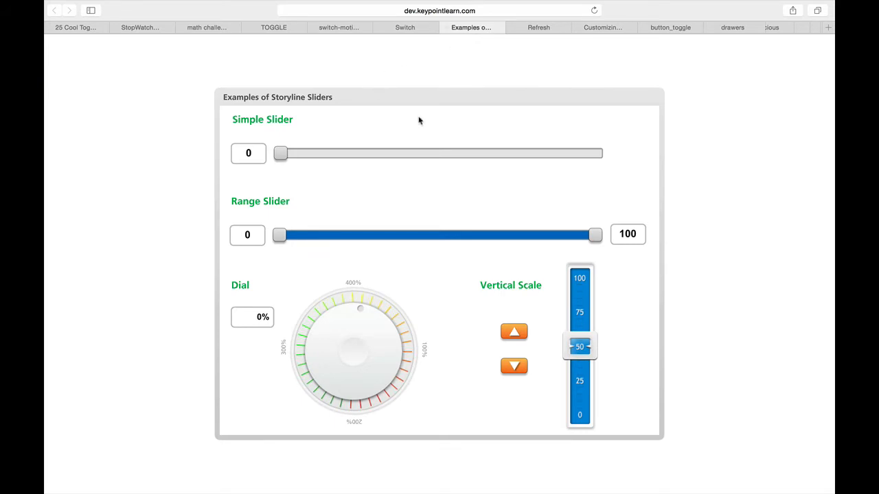
mouse_move(339, 153)
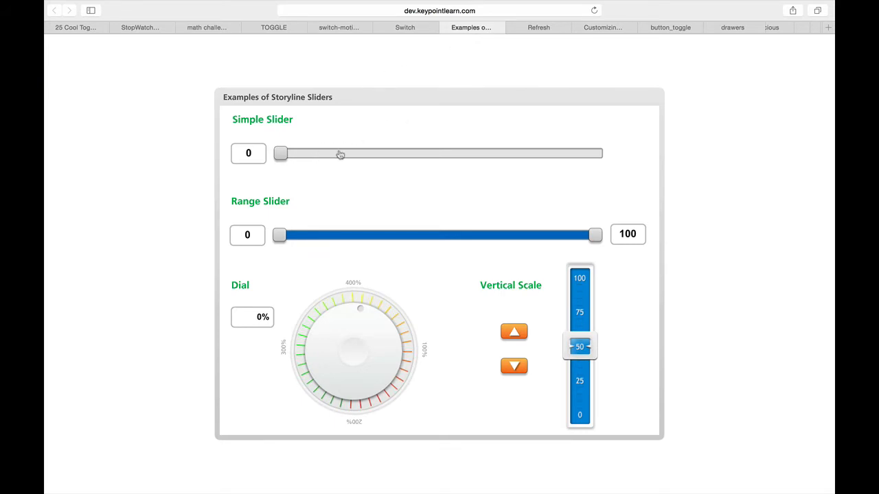
mouse_move(348, 123)
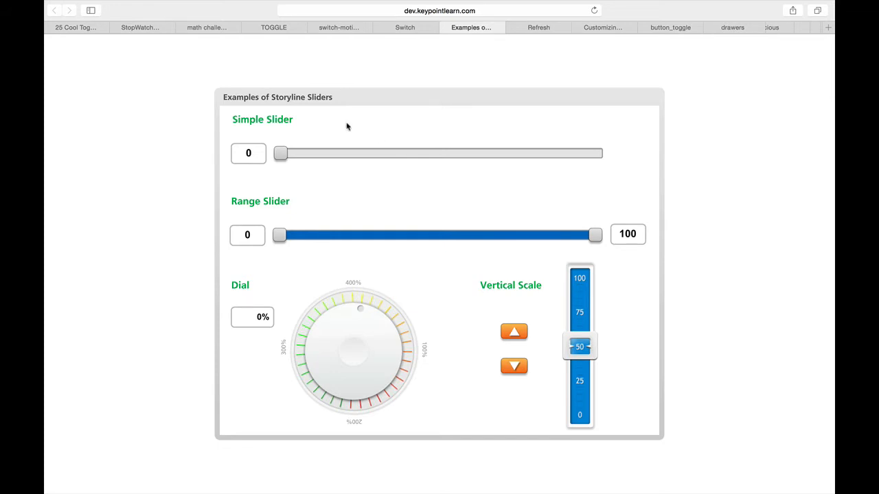
mouse_move(286, 156)
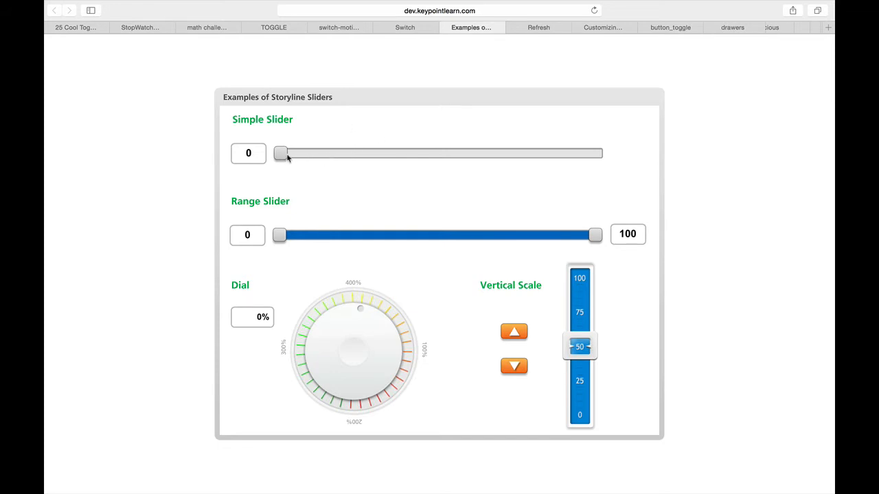
left_click_drag(280, 154, 307, 154)
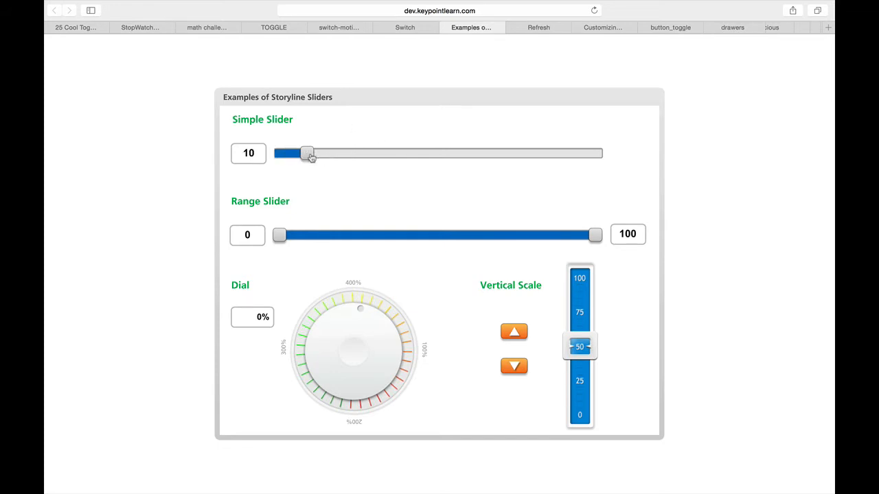
left_click_drag(307, 154, 324, 154)
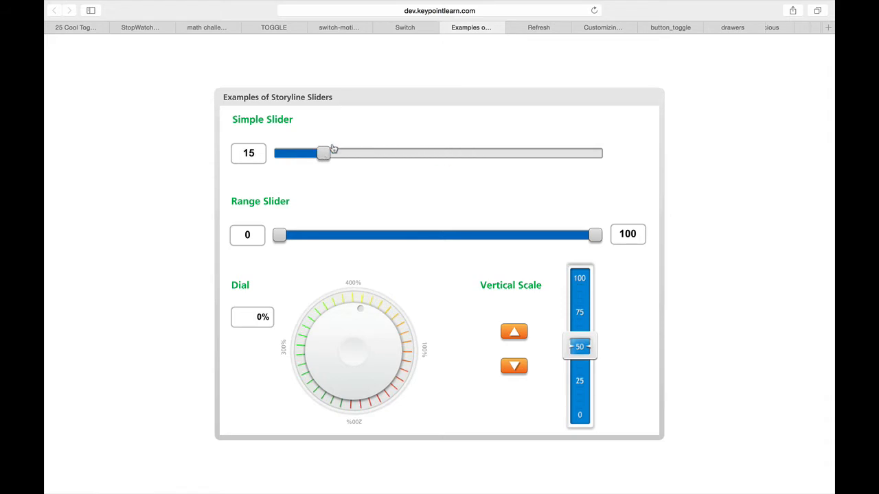
left_click_drag(324, 154, 454, 154)
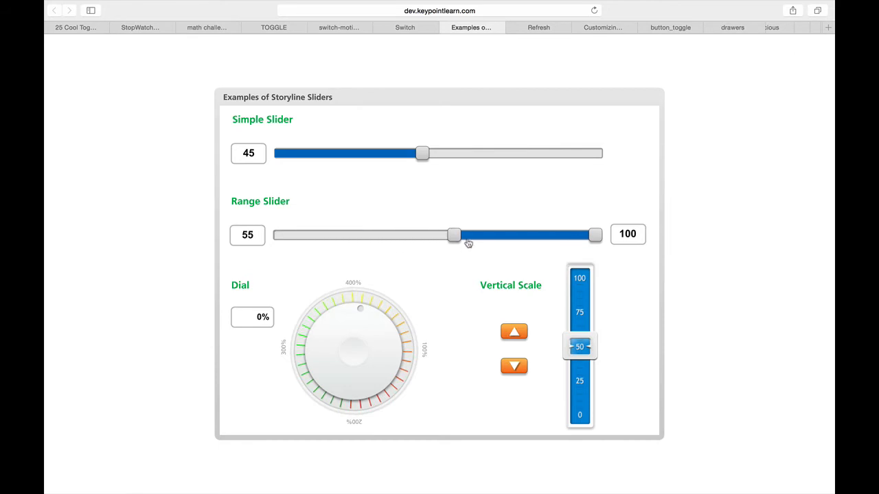
- Set the range slider to 20–80 and step the vertical scale upward
left_click_drag(453, 235, 420, 235)
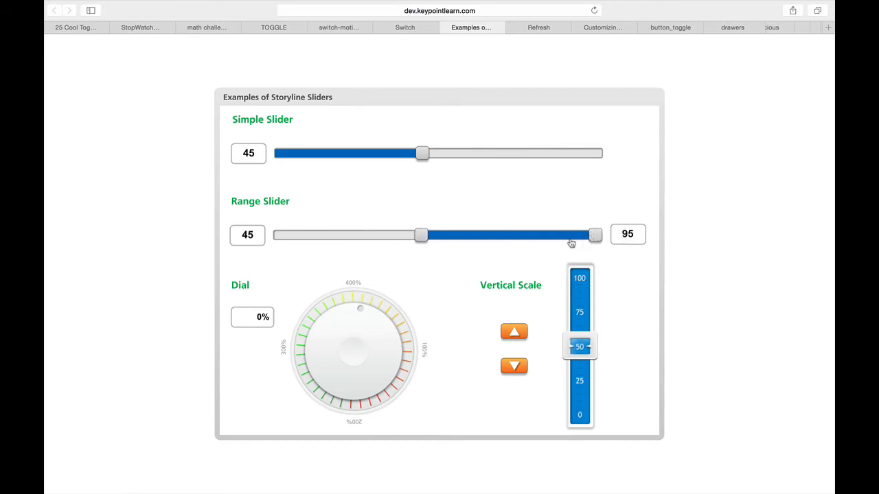
left_click_drag(593, 235, 535, 235)
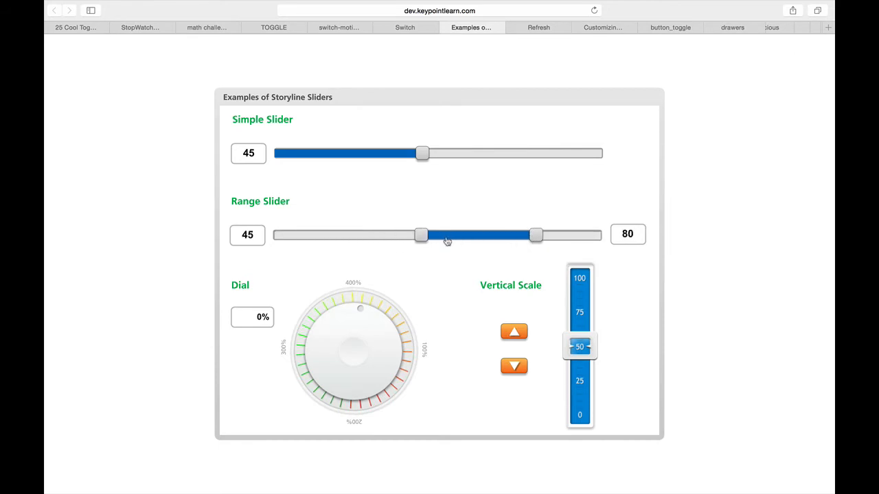
mouse_move(490, 254)
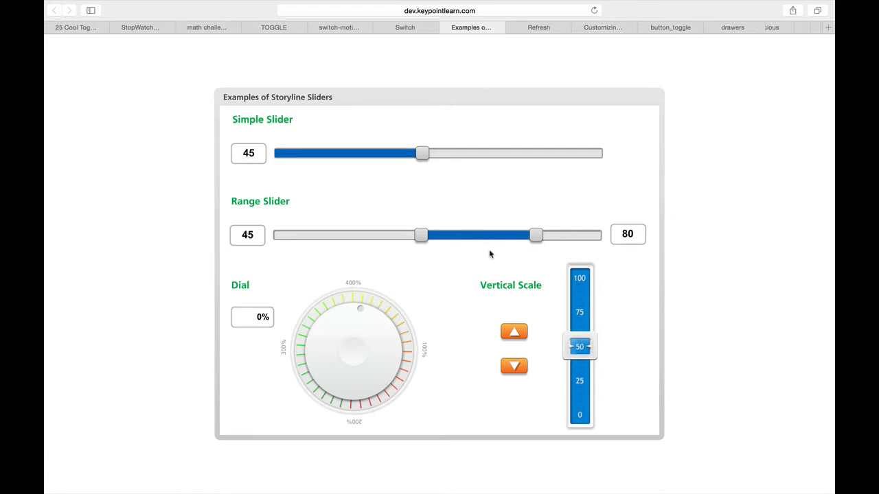
mouse_move(472, 214)
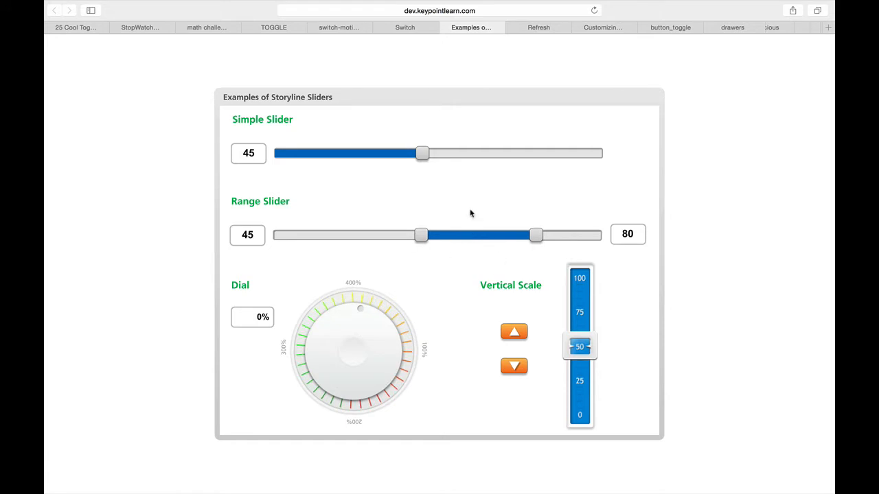
mouse_move(464, 215)
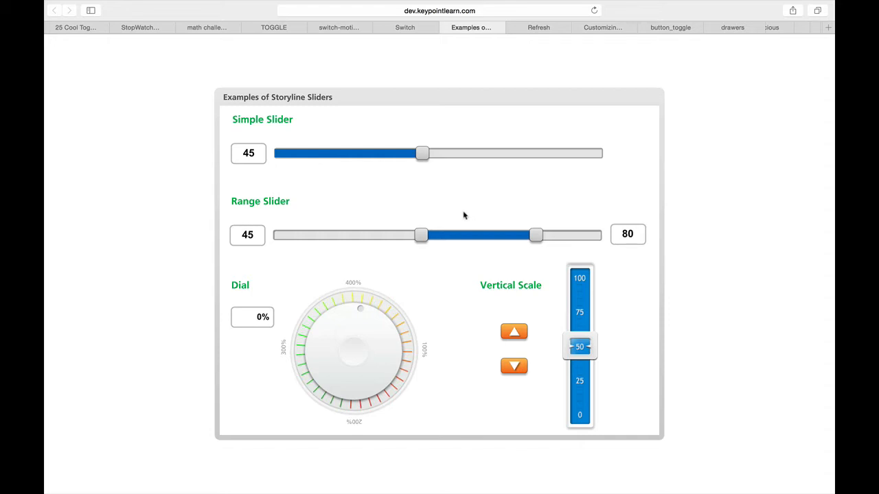
left_click_drag(420, 235, 338, 235)
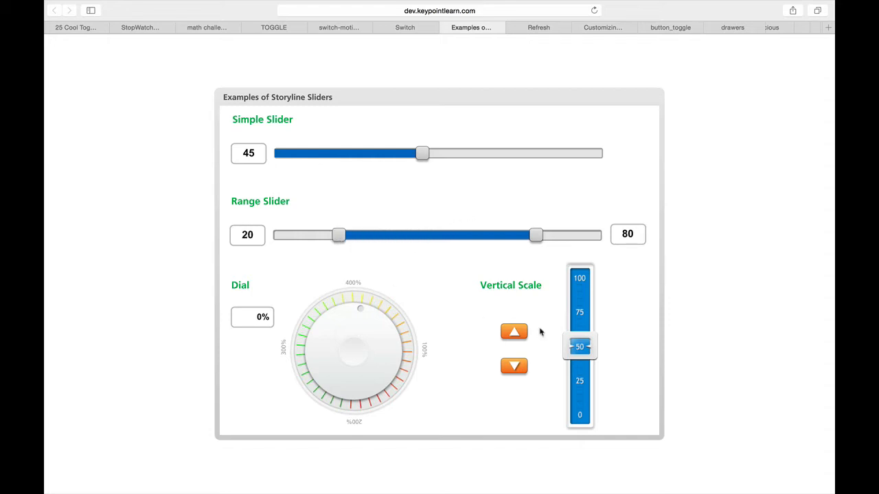
left_click(514, 331)
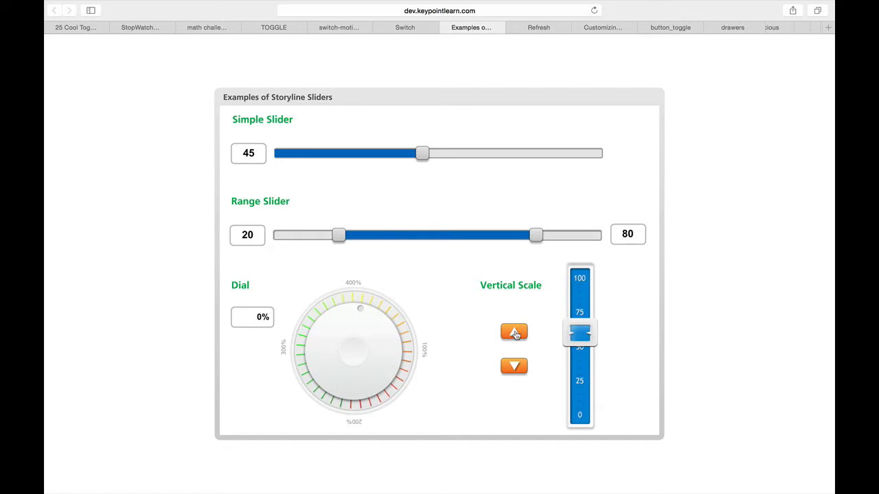
left_click(541, 27)
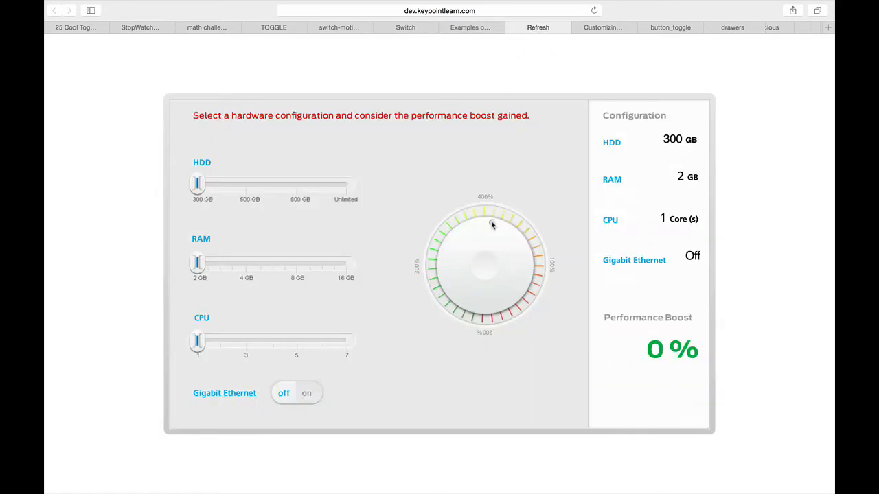
- Set HDD to 800 GB and RAM to 8 GB for a 104% performance boost
left_click_drag(197, 184, 295, 184)
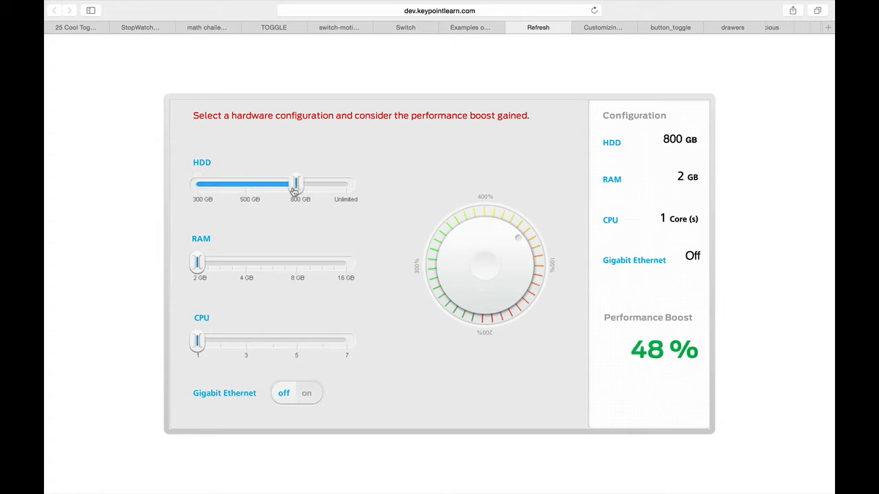
left_click_drag(296, 184, 245, 184)
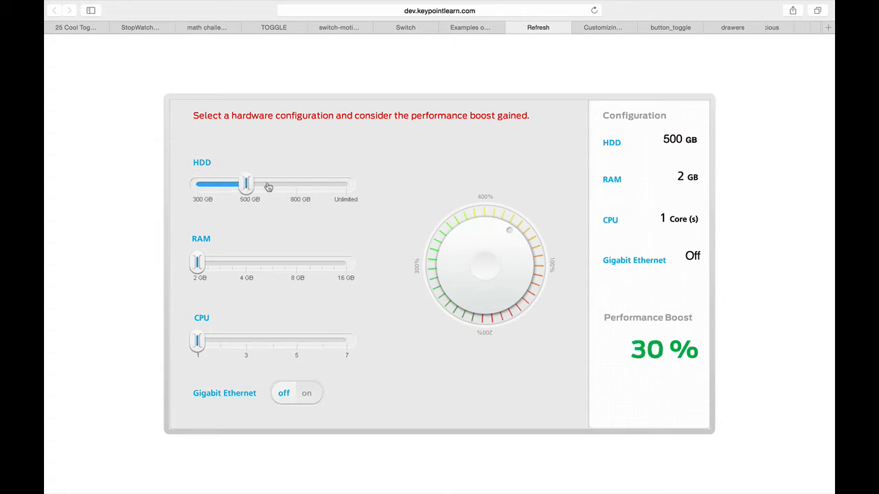
left_click_drag(246, 186, 296, 186)
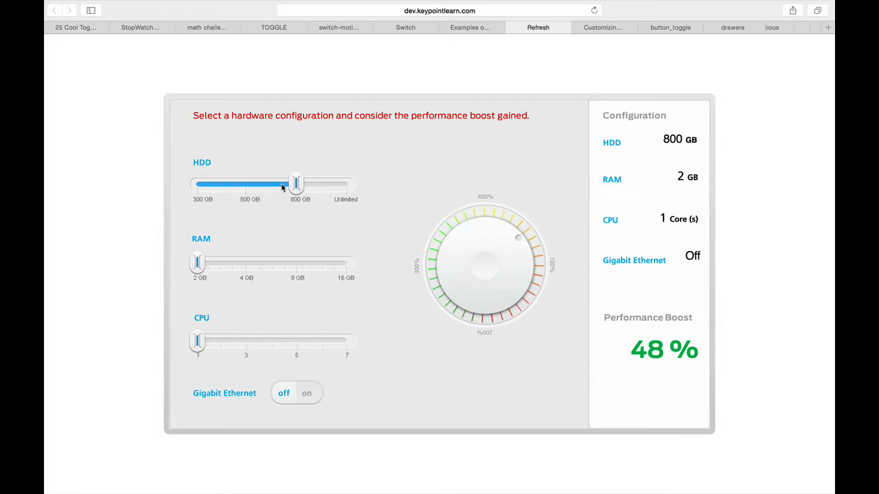
left_click_drag(198, 262, 309, 263)
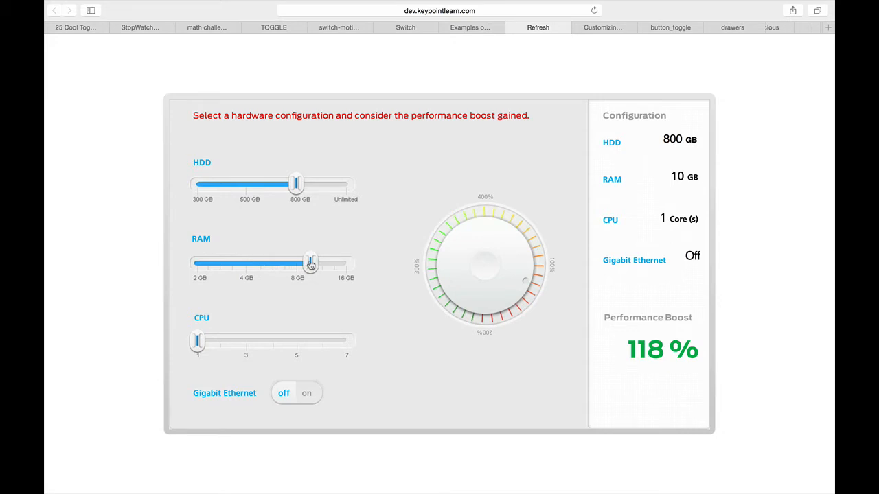
left_click_drag(310, 263, 296, 263)
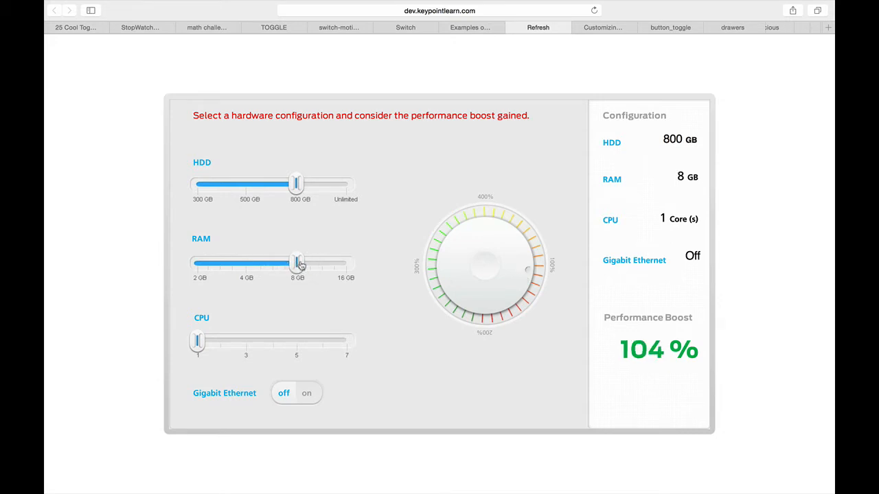
mouse_move(227, 329)
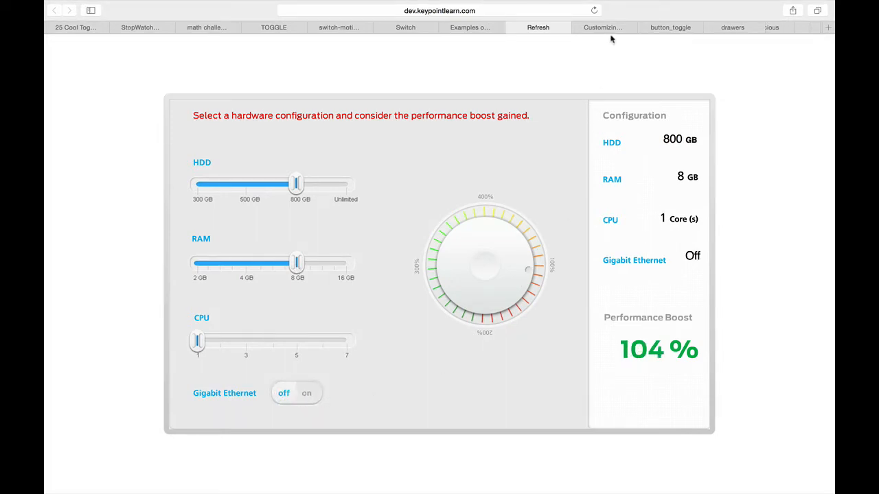
- Flip the customized toggle switch to the green check and back to the red plus
left_click(602, 28)
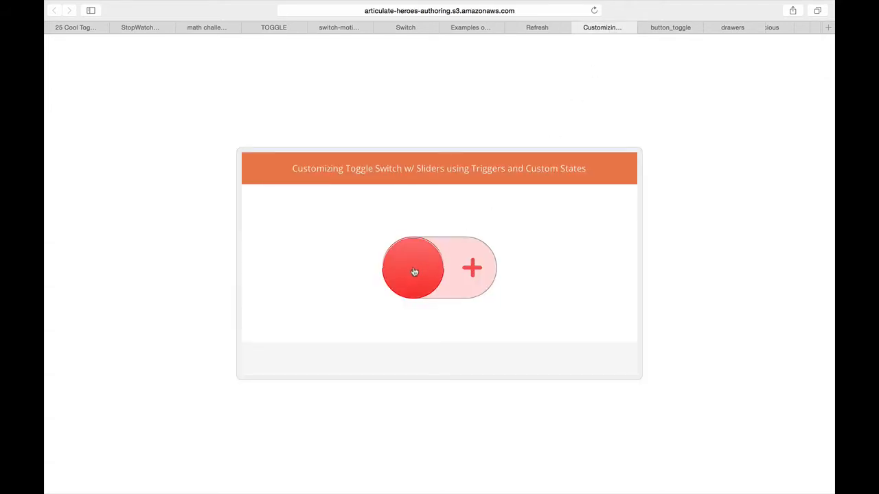
left_click(413, 272)
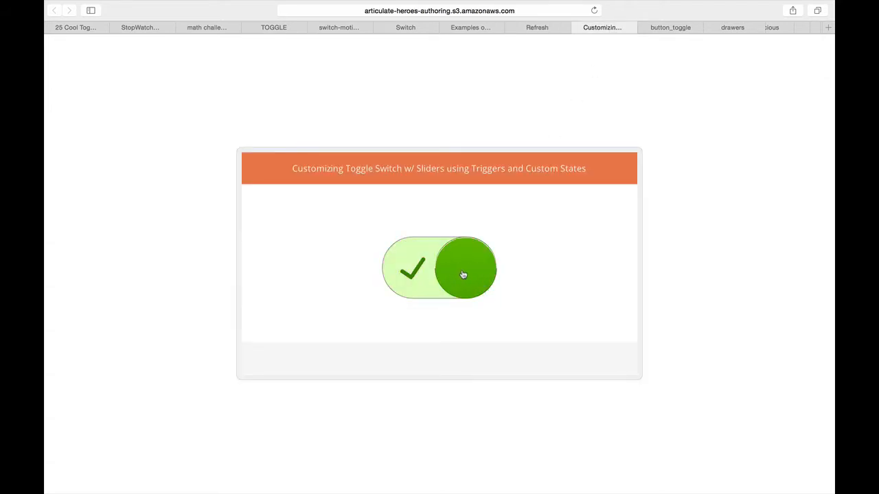
left_click(464, 273)
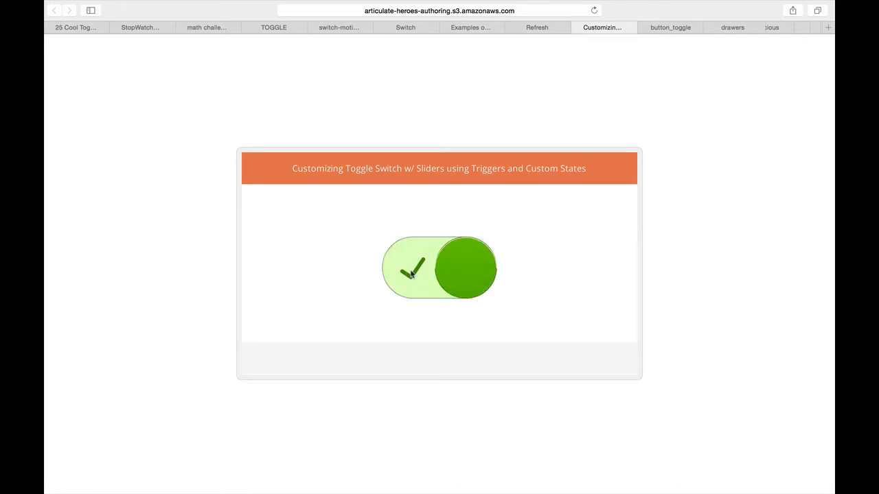
left_click(439, 268)
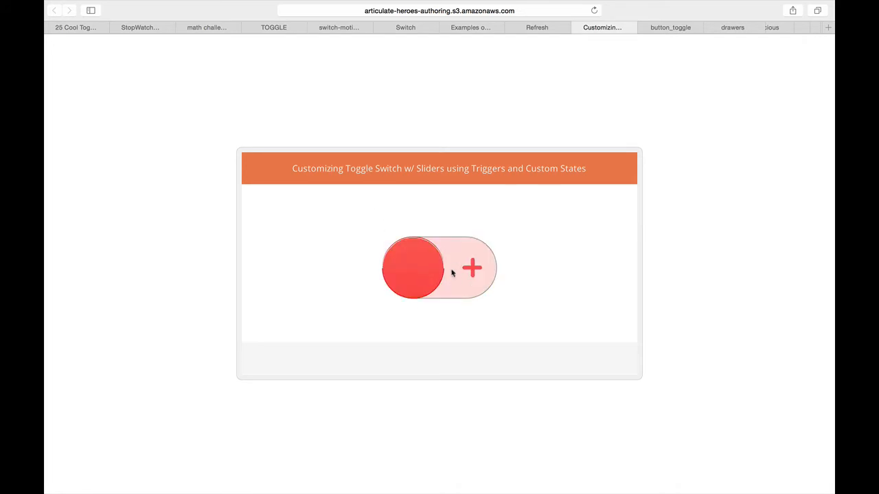
mouse_move(432, 271)
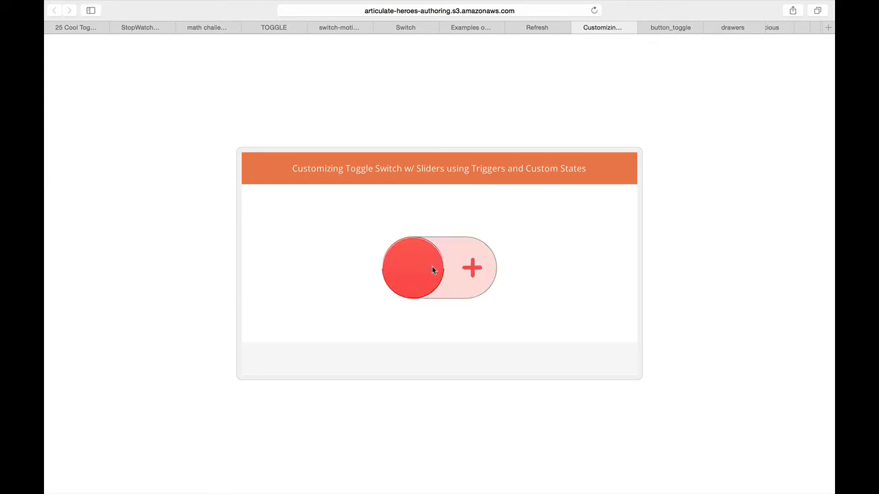
left_click(432, 269)
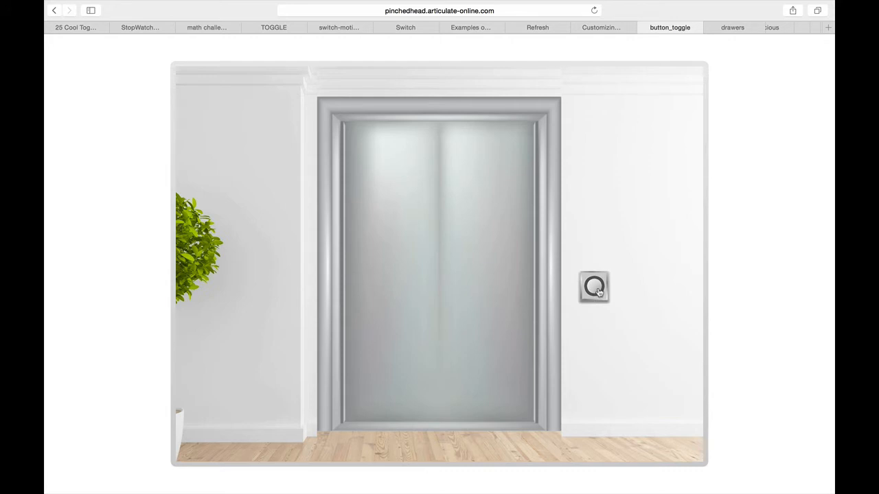
- Press the elevator call button repeatedly so the doors close and reopen with a second passenger
left_click(595, 289)
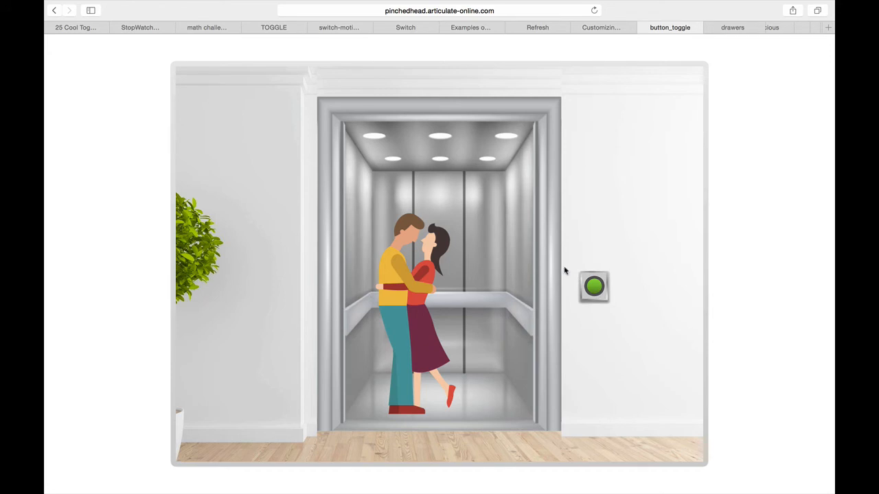
mouse_move(594, 295)
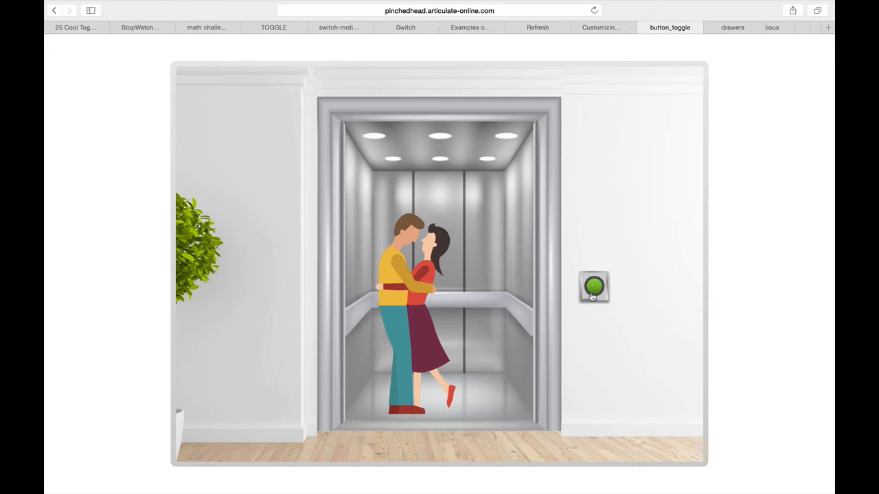
left_click(595, 291)
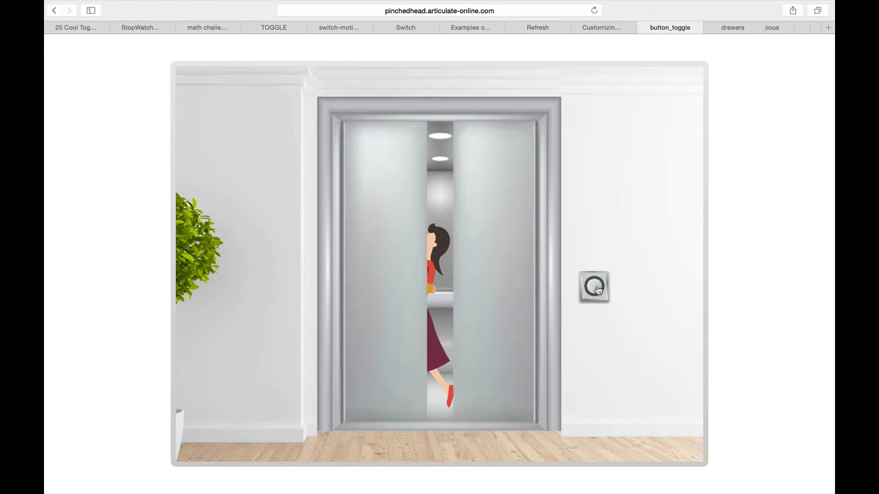
left_click(595, 287)
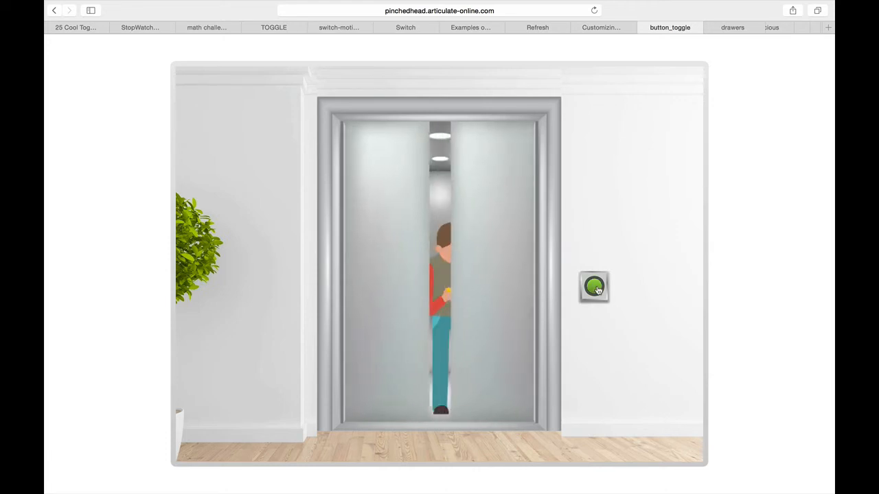
left_click(593, 287)
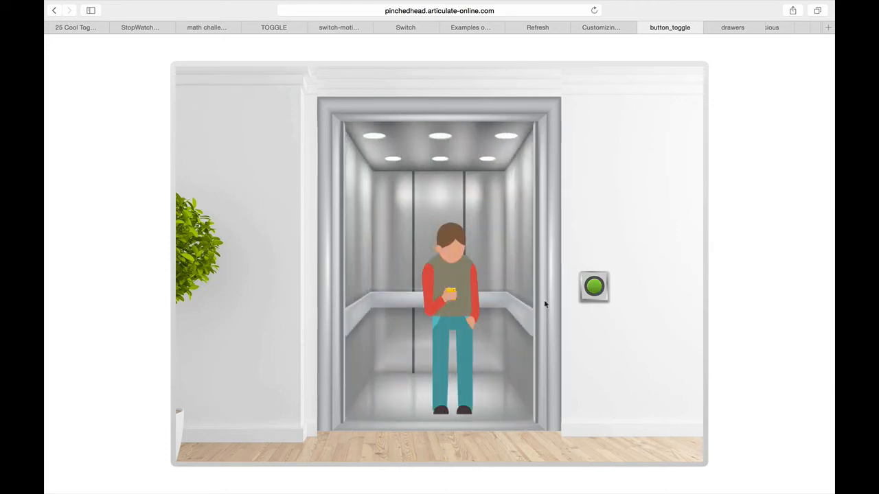
left_click(595, 285)
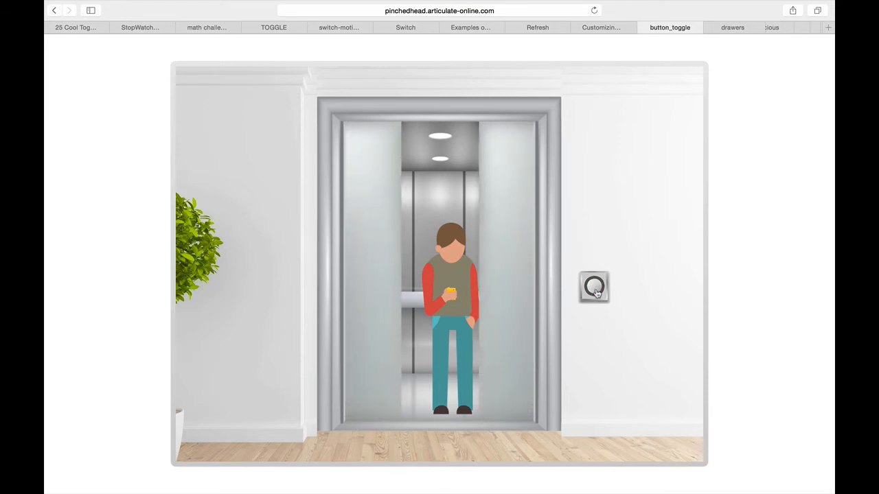
left_click(595, 291)
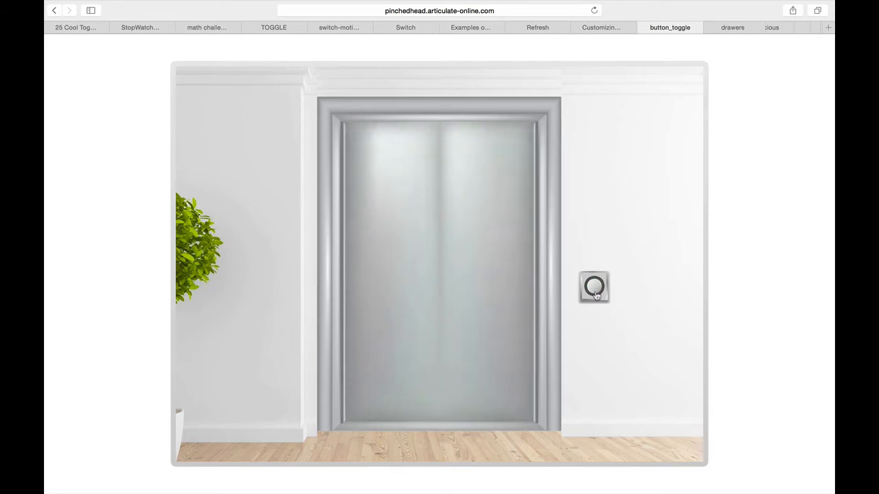
left_click(595, 294)
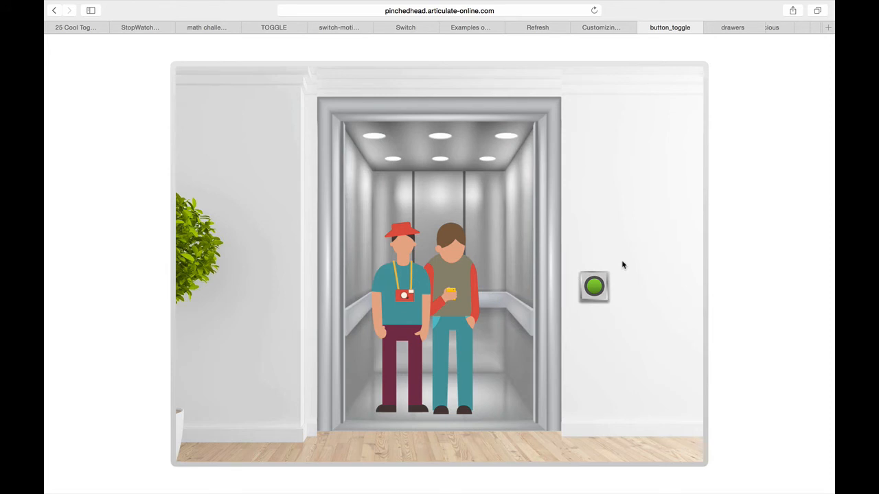
left_click(730, 27)
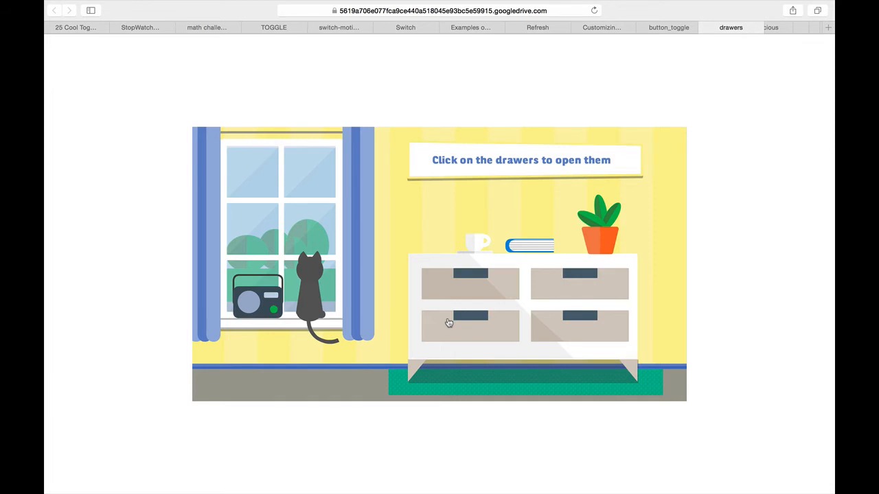
- Zoom into the dresser, open and close the left drawer, and view the box kept inside it
left_click(456, 322)
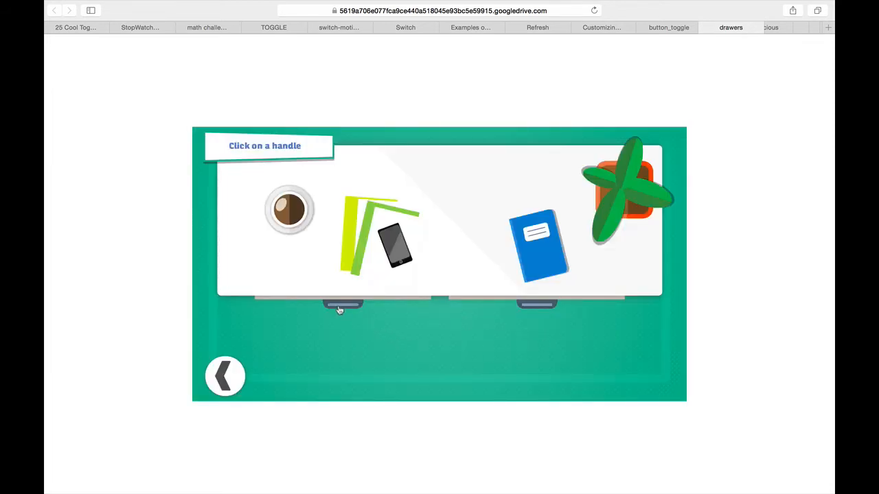
left_click(337, 307)
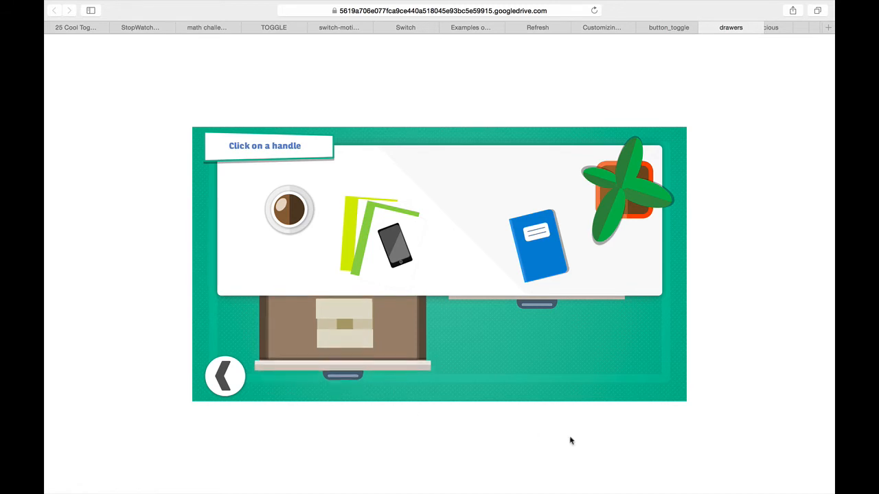
left_click(341, 304)
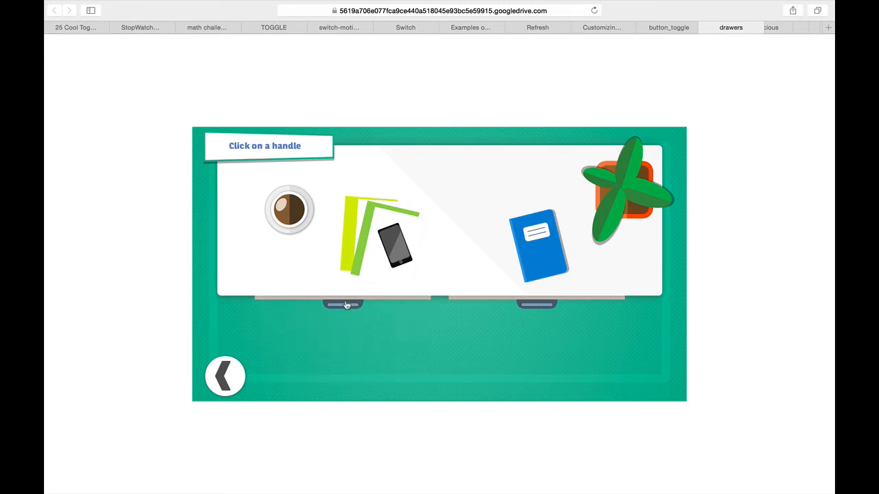
left_click(342, 304)
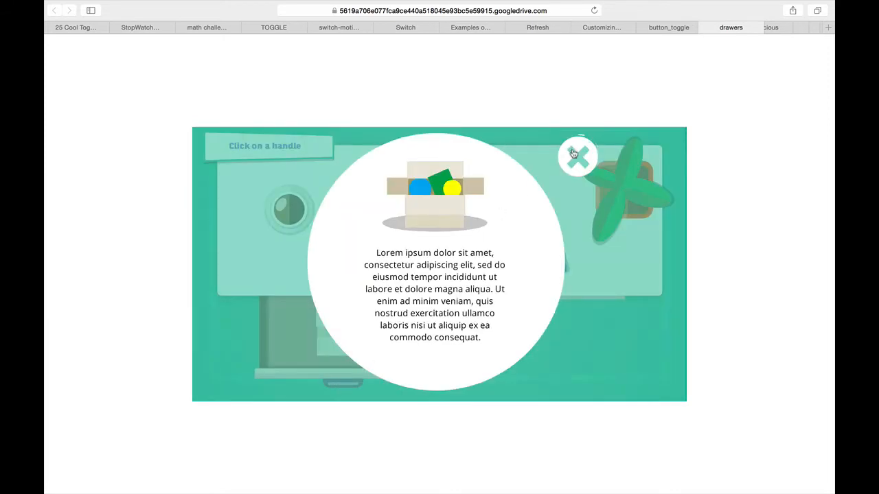
left_click(577, 156)
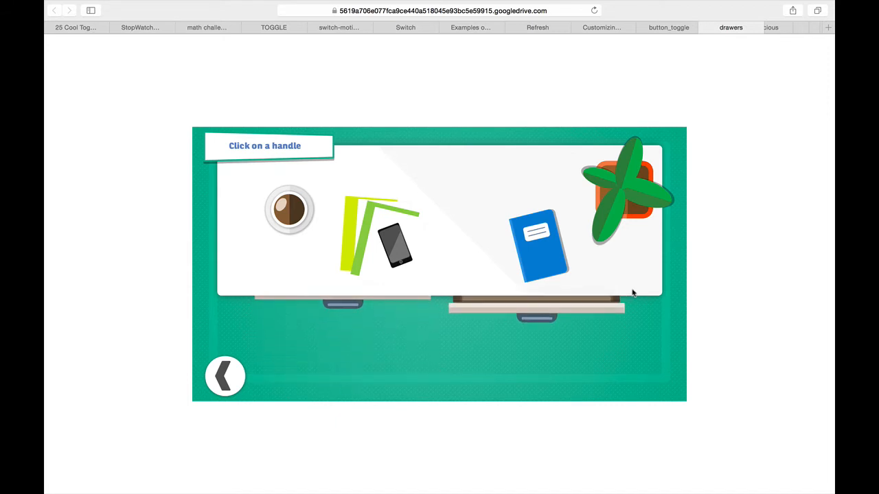
- Open and close the right drawer to see the photo, then peek into the left drawer again
left_click(530, 312)
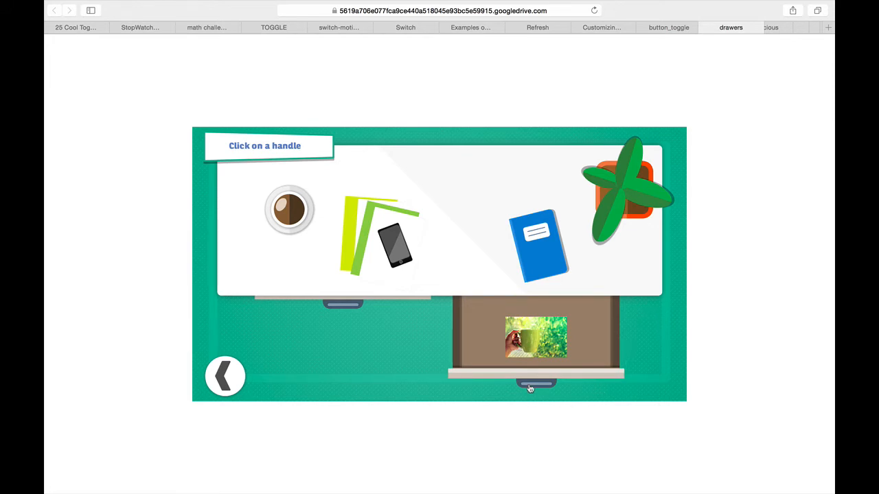
left_click(529, 388)
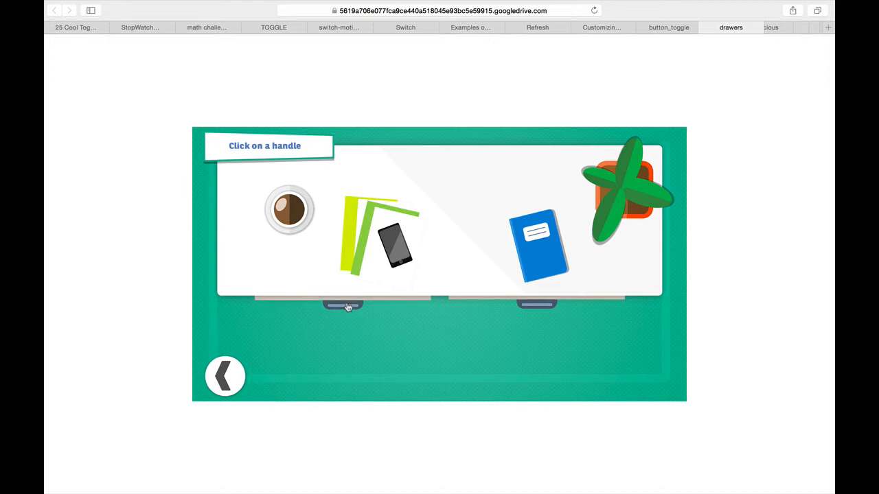
left_click(340, 305)
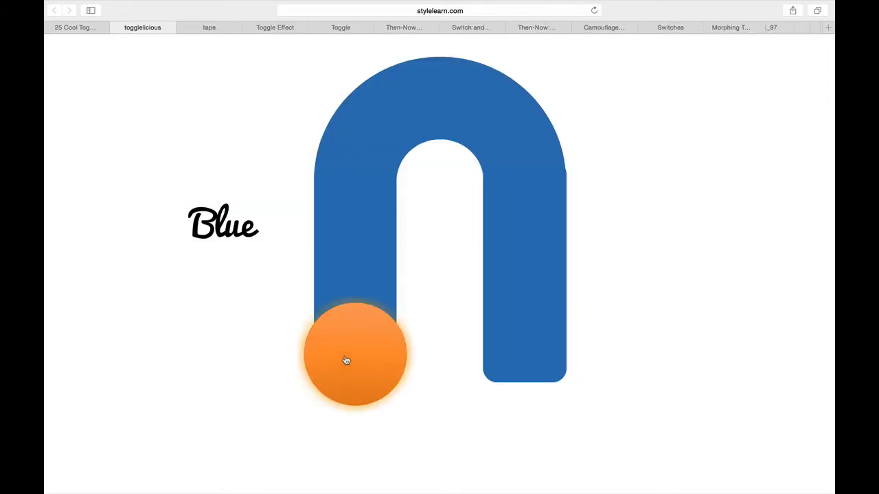
mouse_move(373, 395)
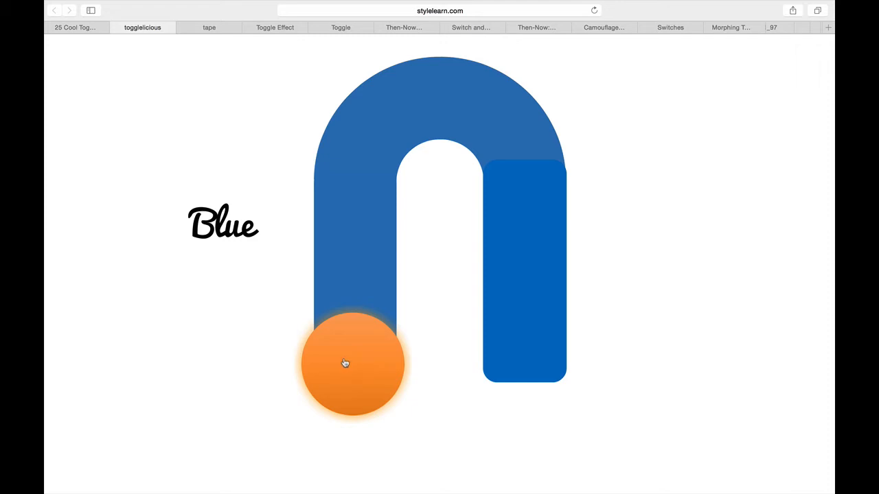
- Flip the togglelicious switch from Blue to Orange using the orange knob
left_click(346, 362)
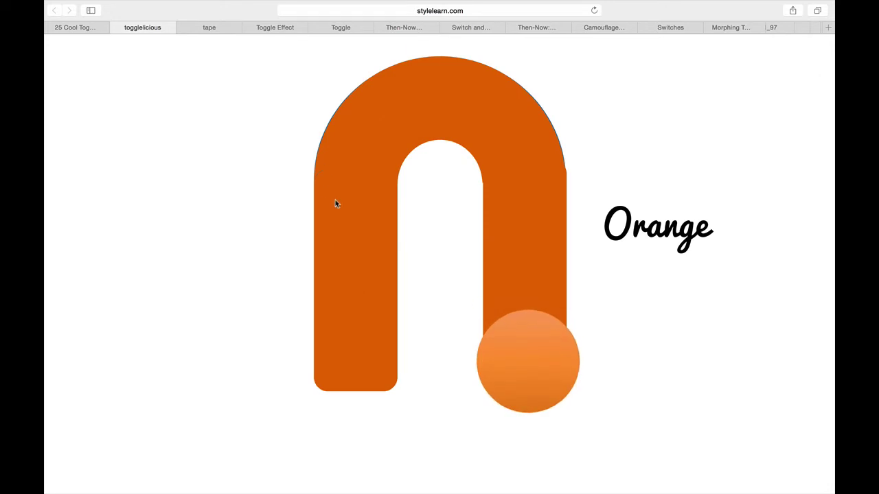
mouse_move(574, 201)
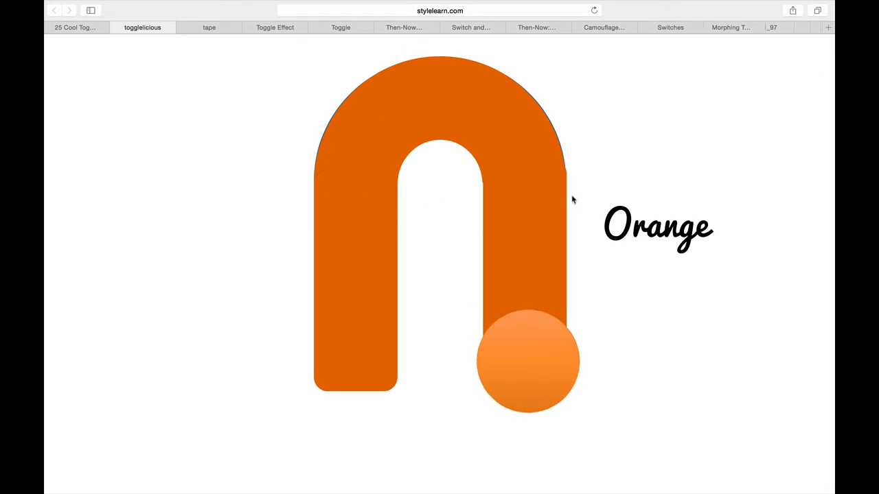
left_click(208, 27)
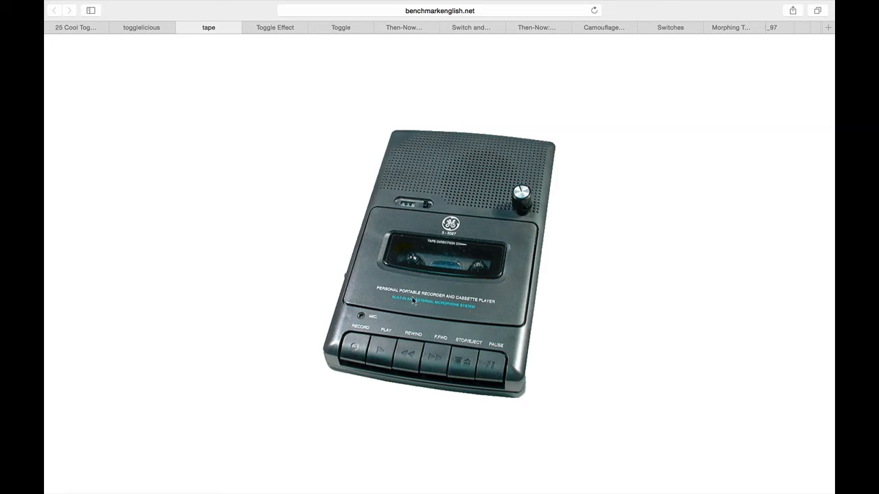
- Work the cassette player's buttons until the 'Well done' erasure message appears
left_click(354, 365)
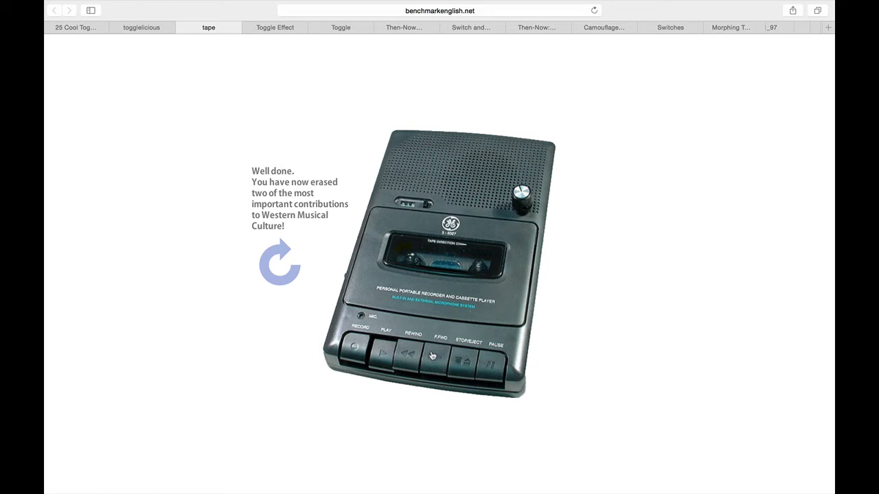
mouse_move(432, 373)
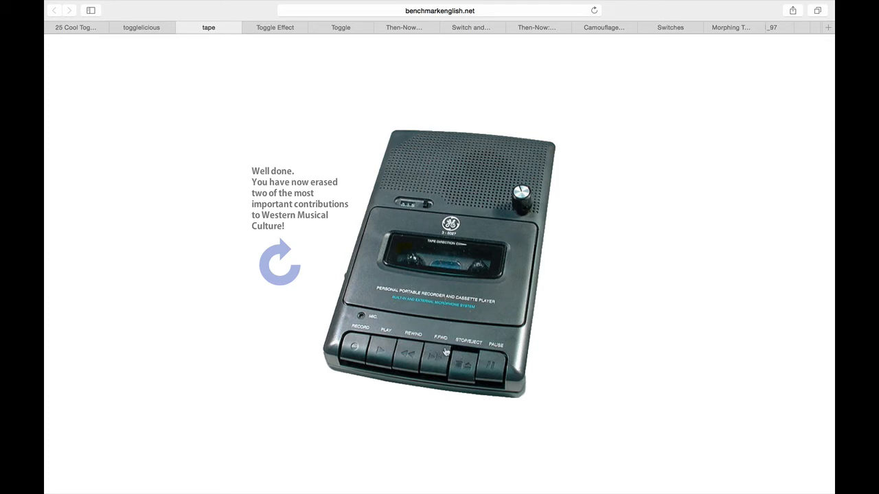
mouse_move(440, 275)
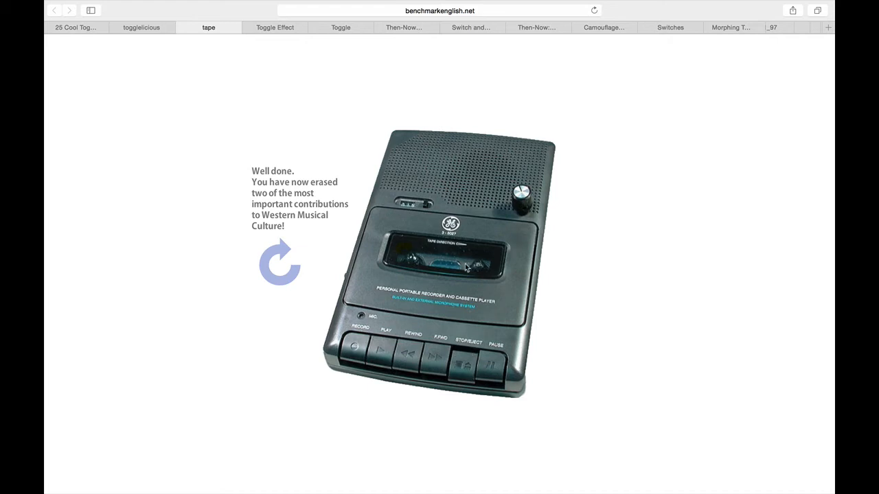
mouse_move(412, 260)
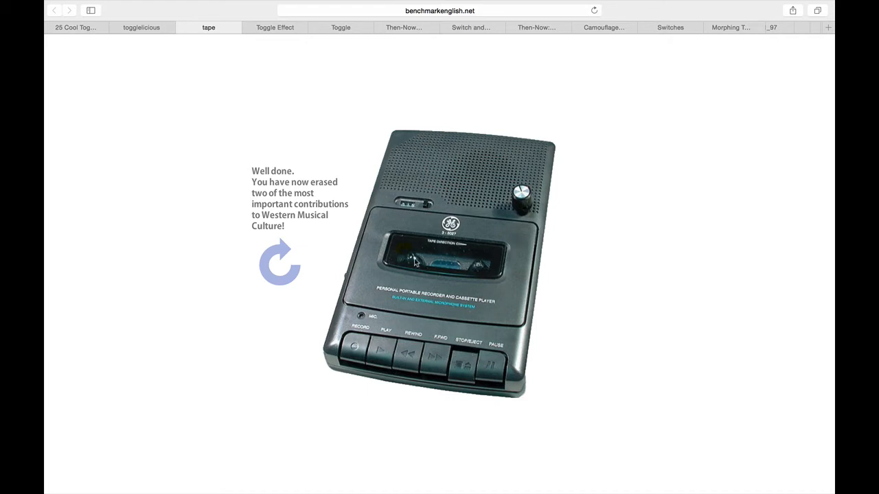
mouse_move(276, 27)
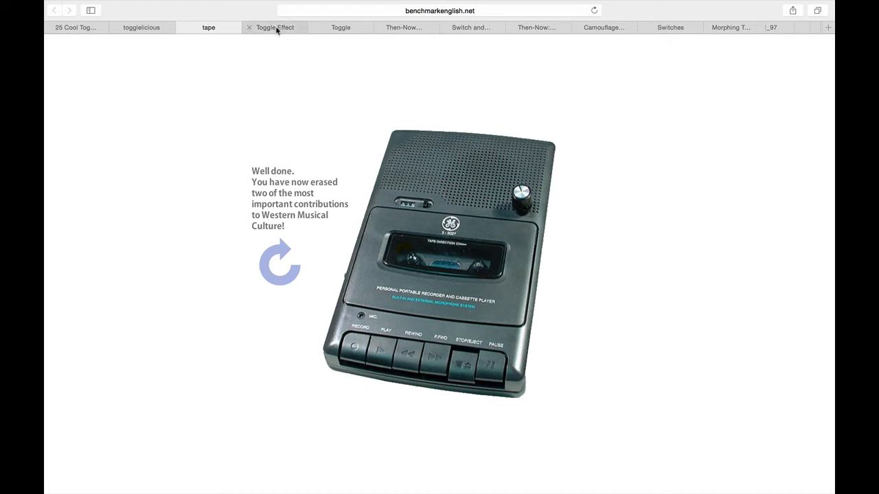
- Reveal the Action Plan and Evaluate icons' hidden effects in the Toggle Effect example
left_click(276, 27)
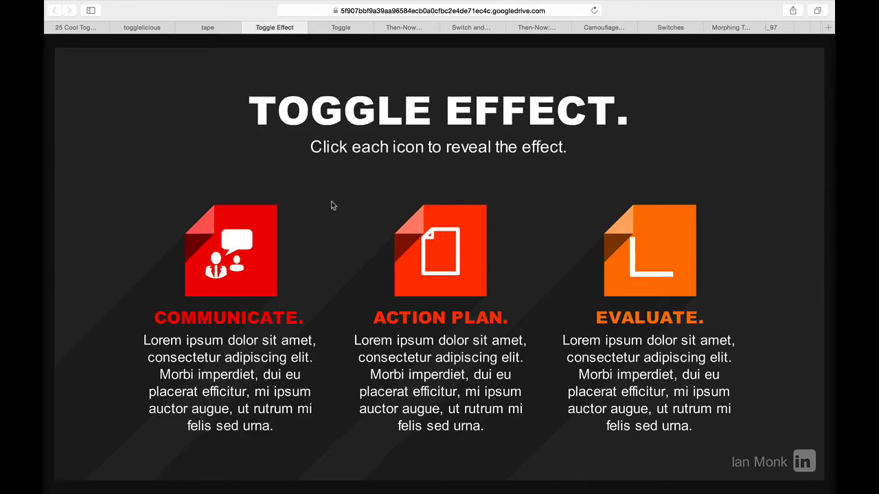
mouse_move(348, 217)
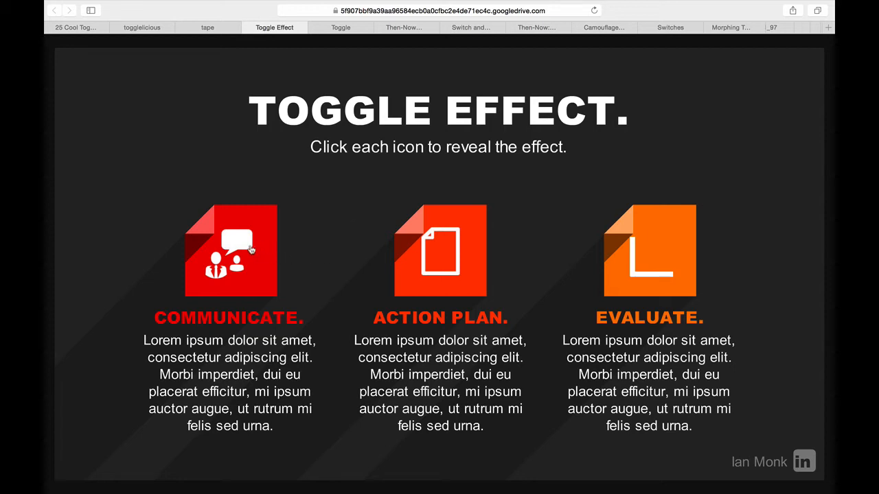
mouse_move(465, 249)
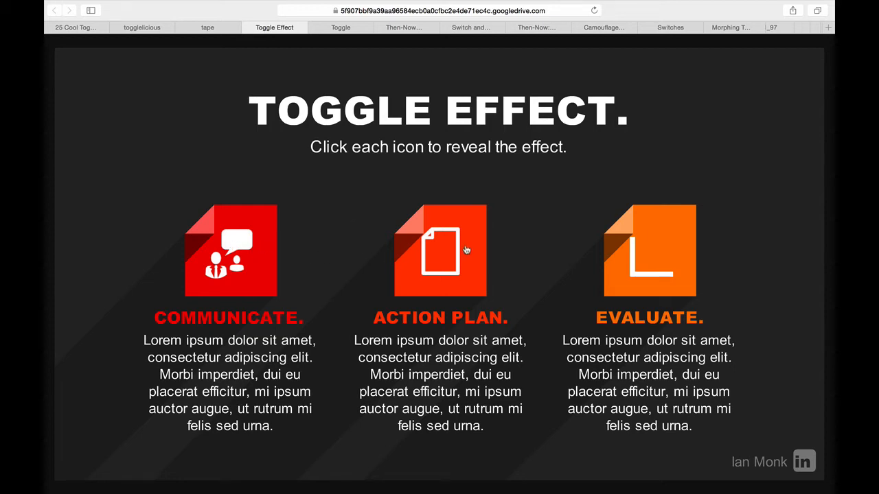
mouse_move(294, 261)
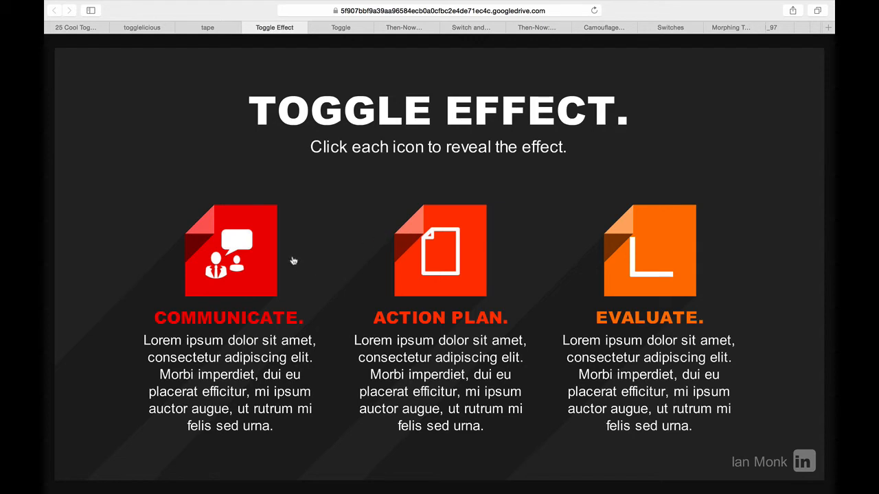
mouse_move(236, 250)
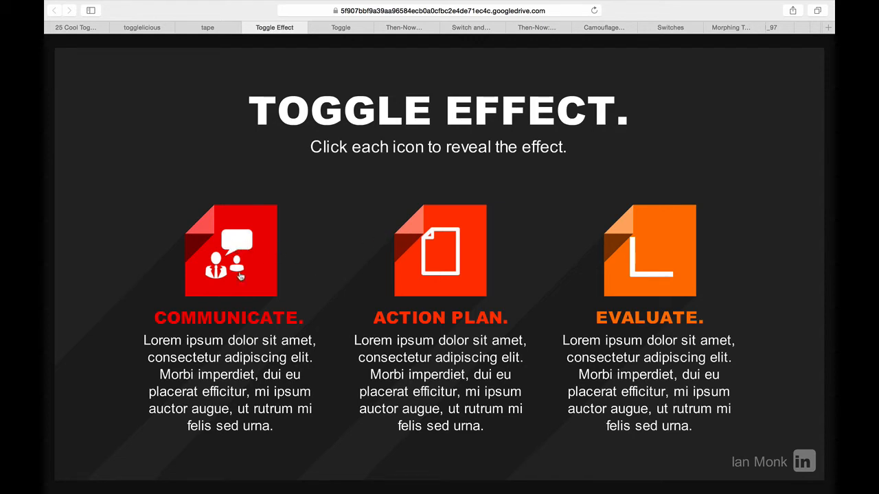
mouse_move(254, 277)
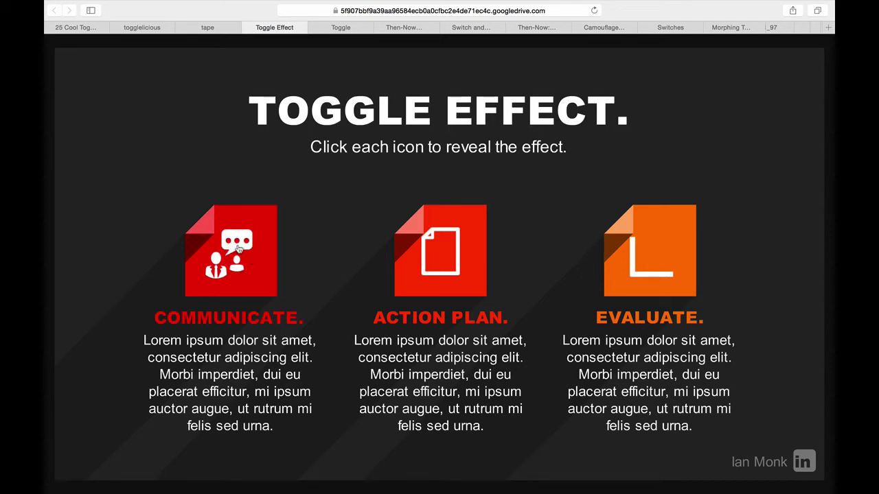
mouse_move(272, 280)
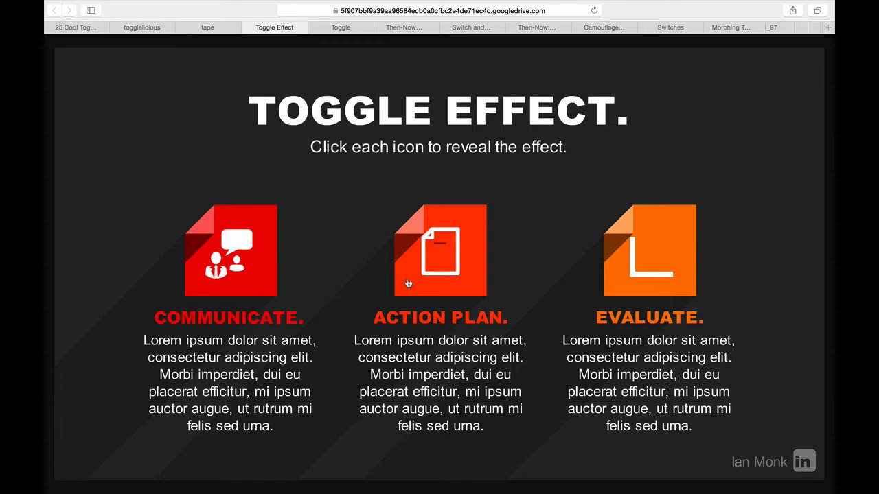
left_click(440, 250)
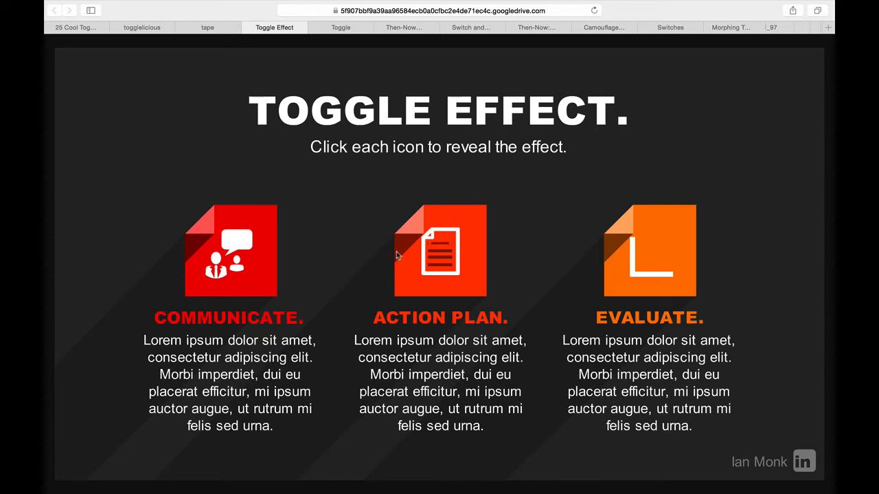
left_click(439, 253)
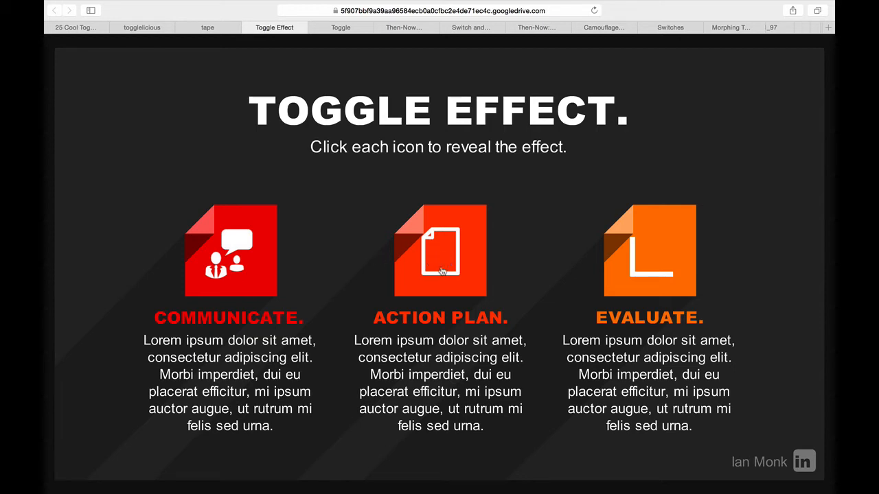
mouse_move(442, 247)
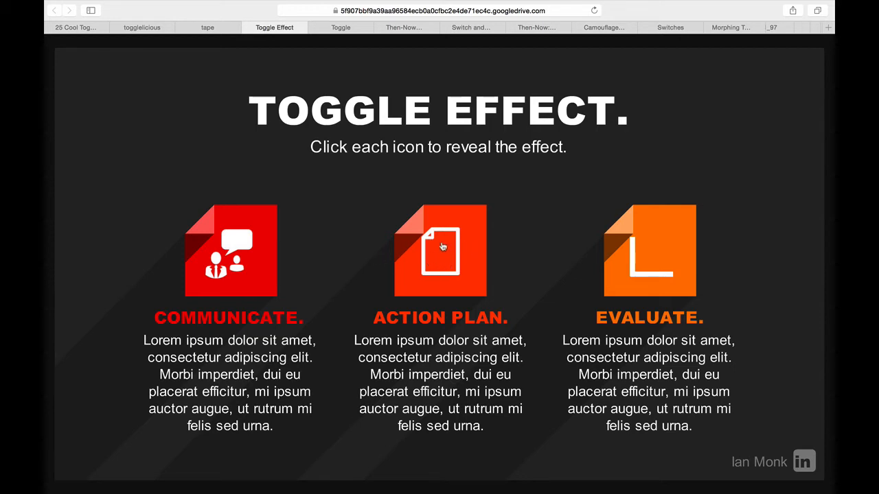
mouse_move(438, 247)
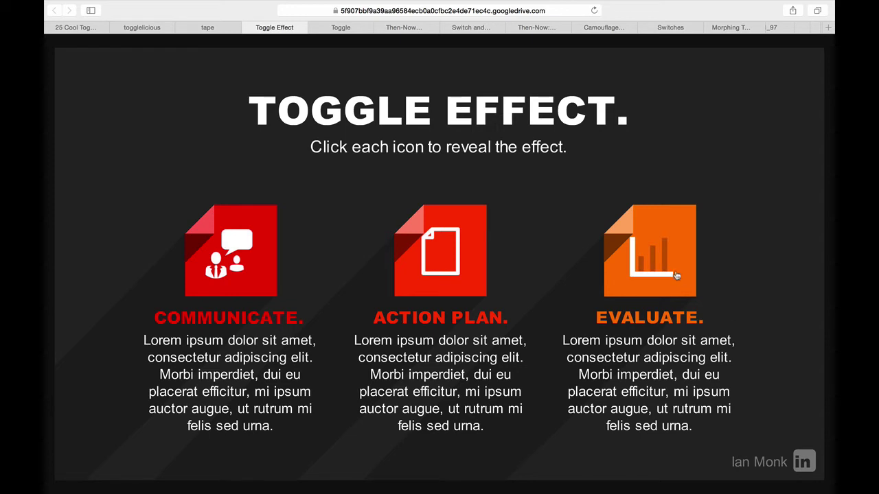
left_click(651, 250)
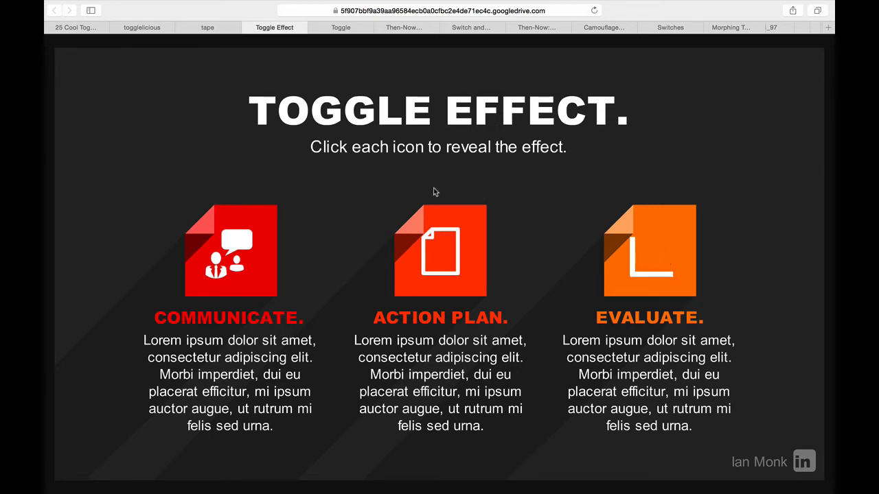
mouse_move(425, 282)
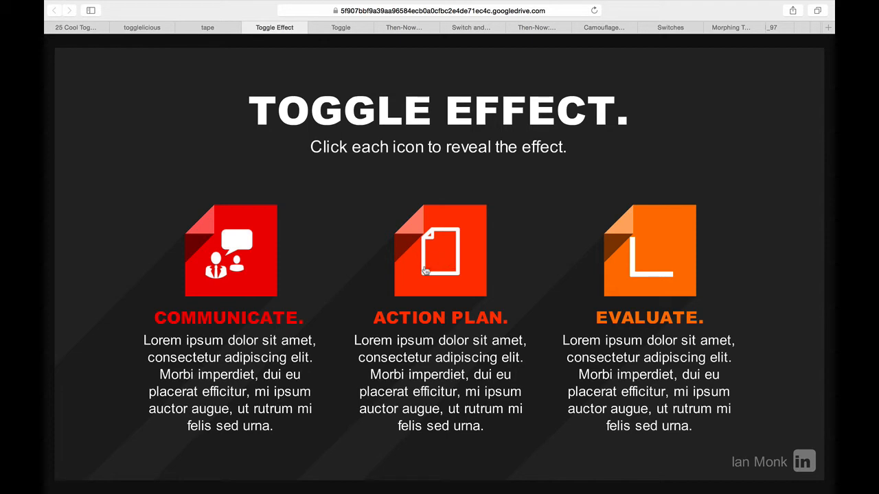
mouse_move(403, 206)
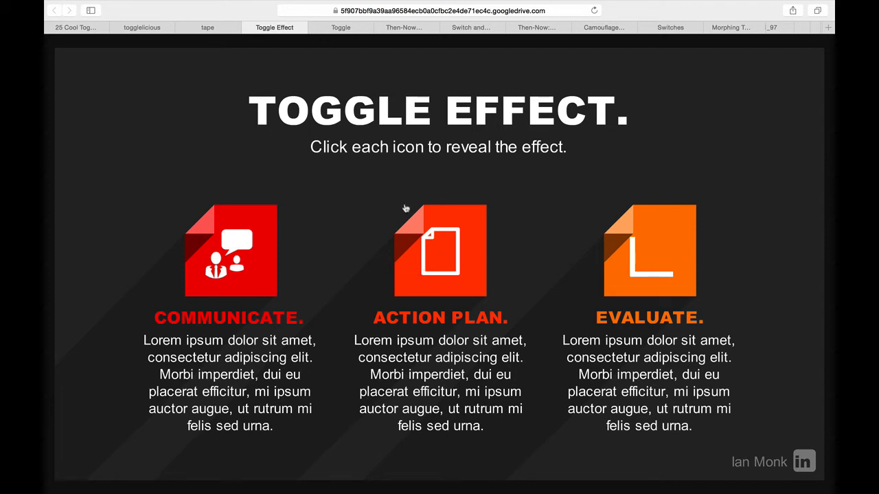
left_click(339, 27)
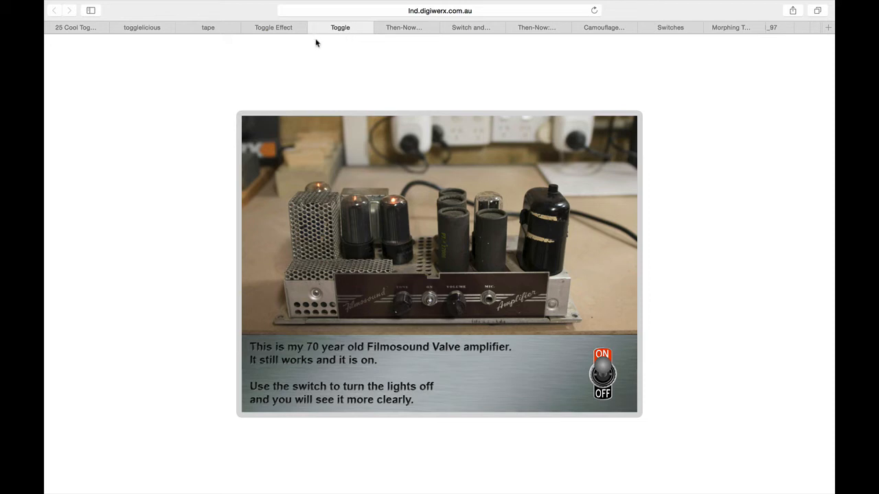
mouse_move(475, 360)
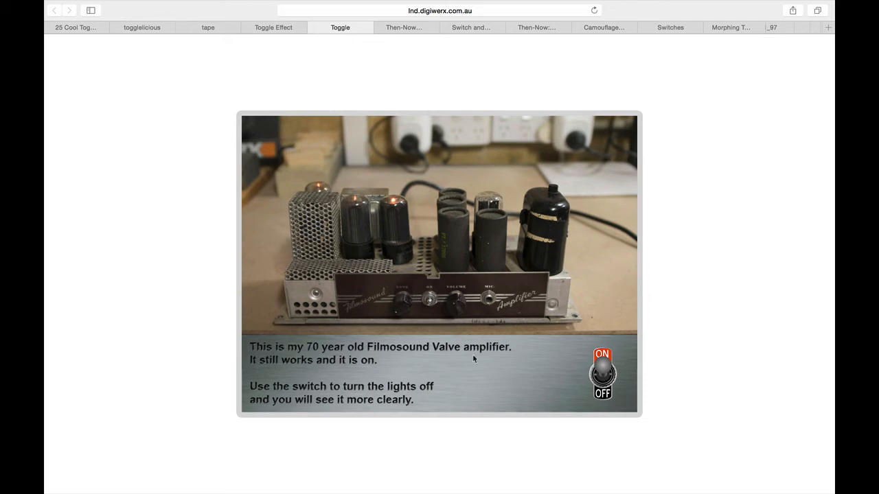
- Flip the amplifier room lights off and on several times, ending with the lights on
left_click(601, 373)
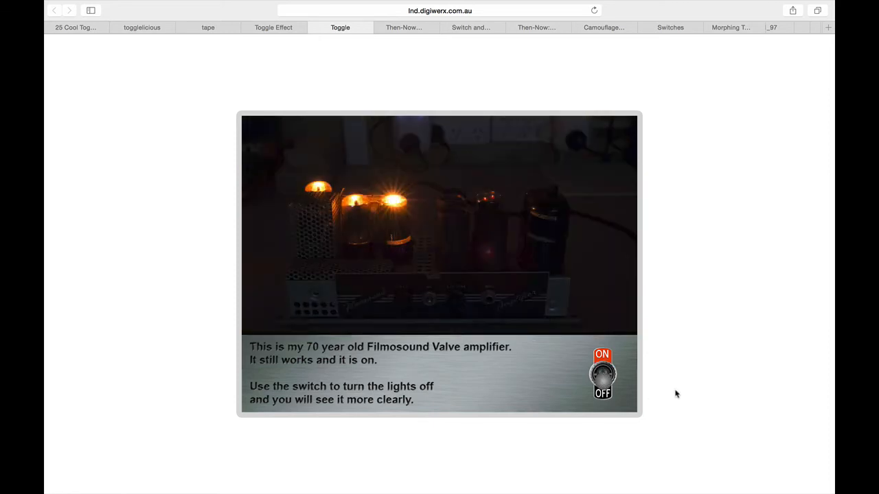
left_click(601, 378)
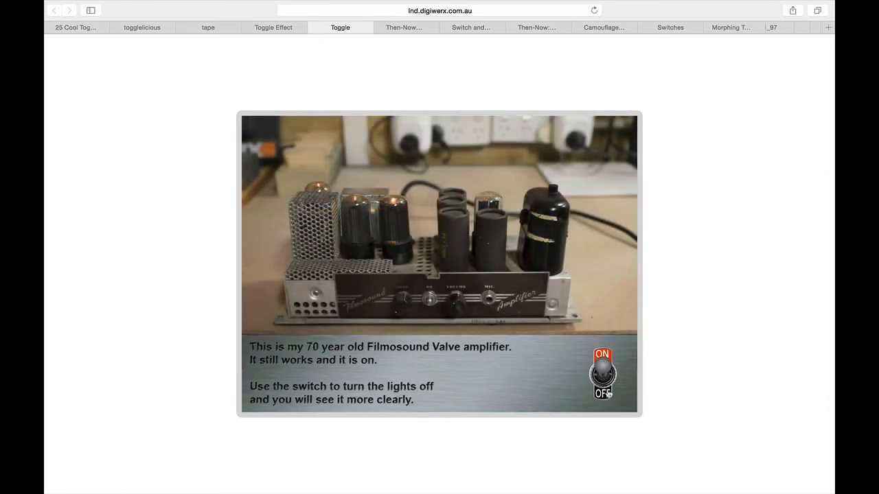
left_click(602, 383)
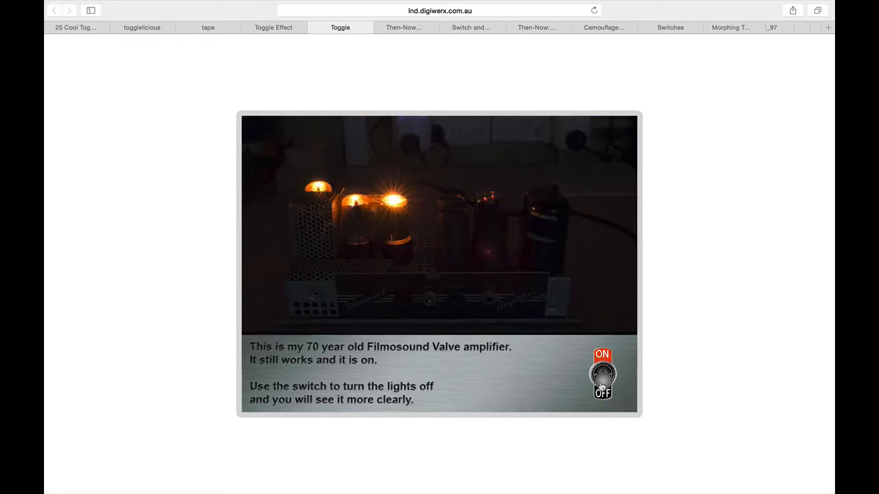
left_click(601, 377)
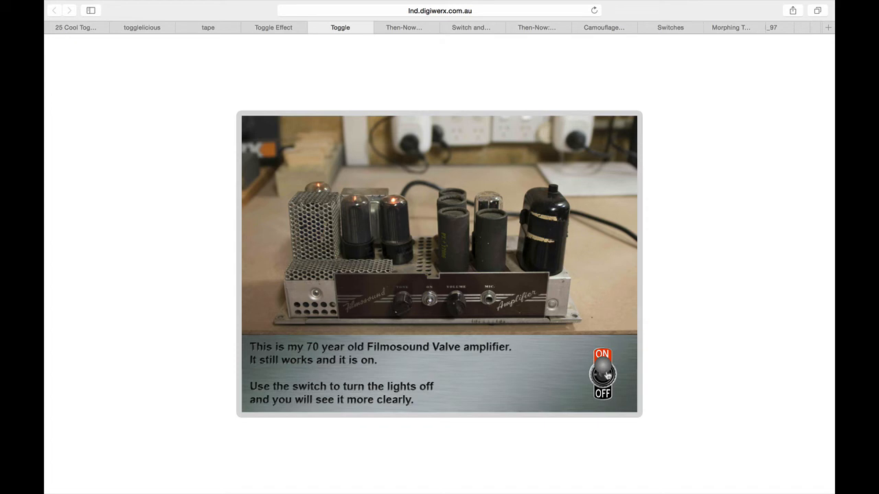
left_click(601, 378)
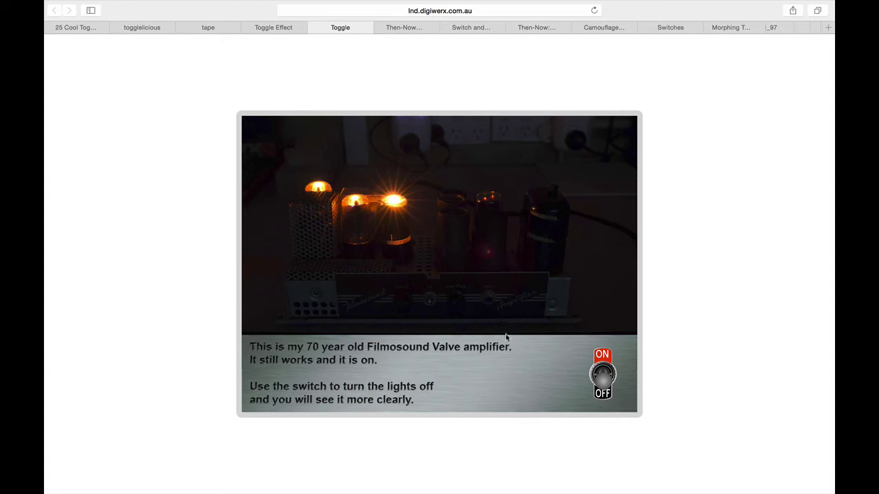
mouse_move(387, 230)
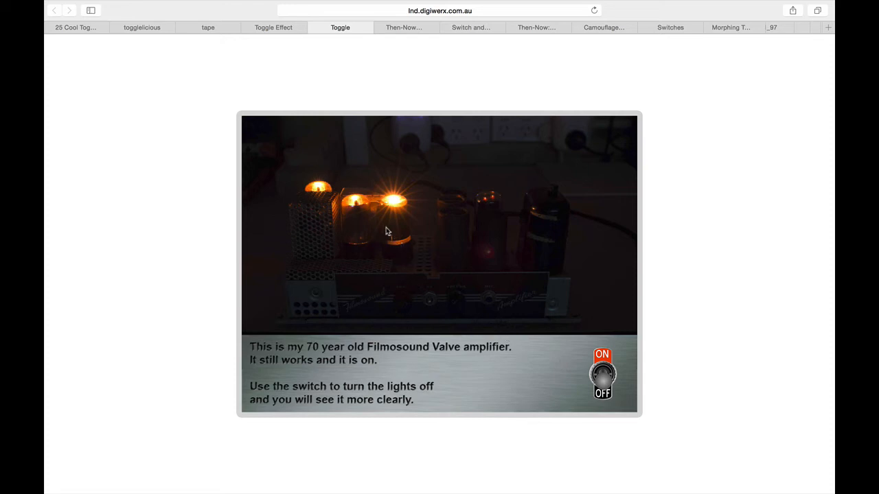
left_click(604, 378)
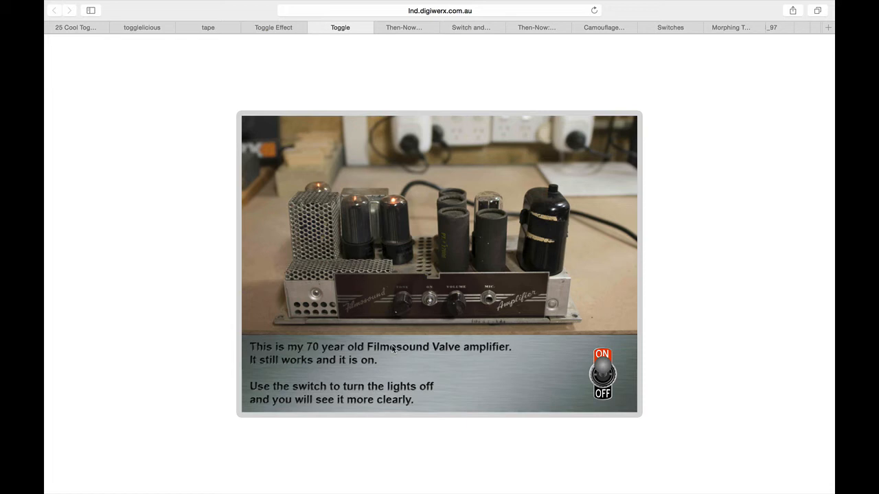
- Toggle the Arizona Biltmore photo between Then and Now several times, ending on Now
left_click(406, 27)
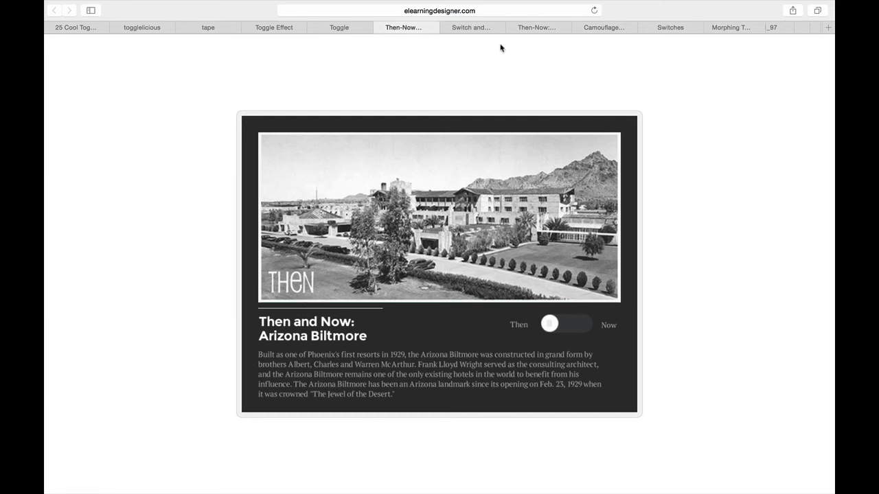
mouse_move(363, 238)
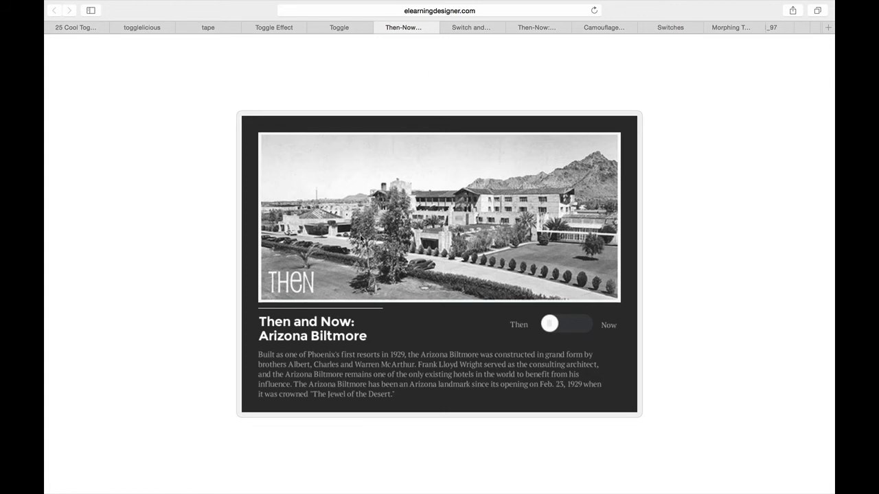
mouse_move(534, 323)
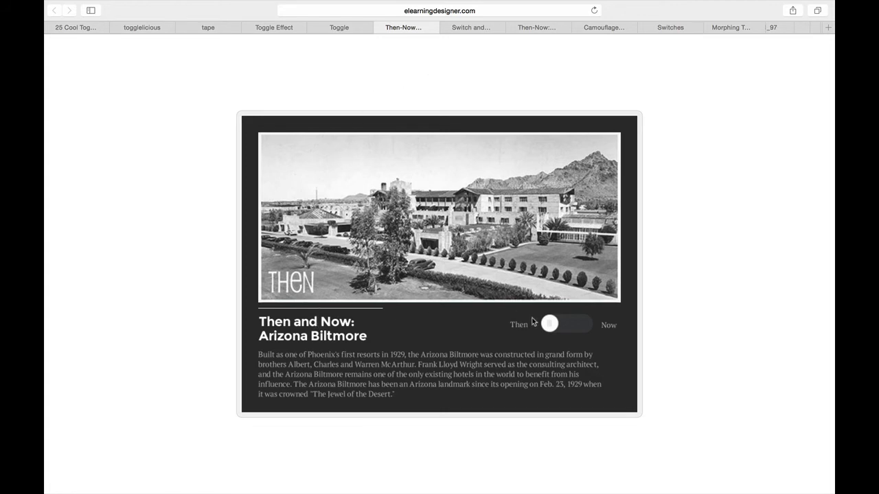
mouse_move(571, 327)
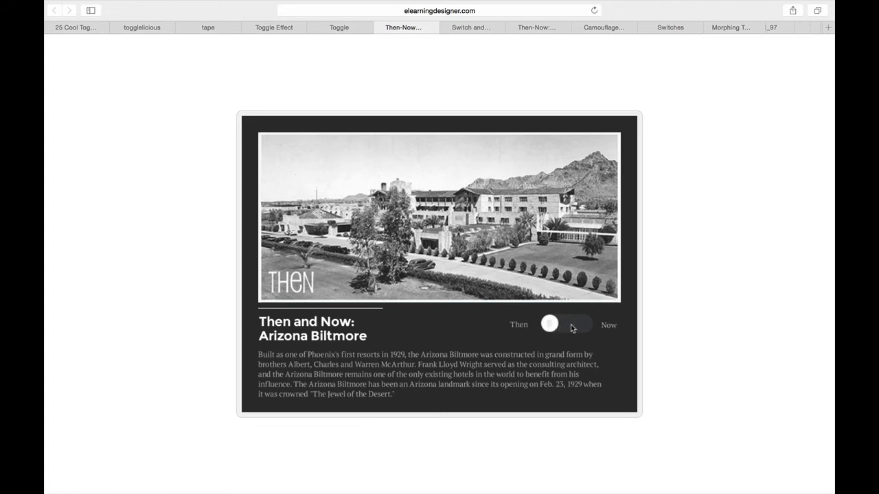
left_click(565, 324)
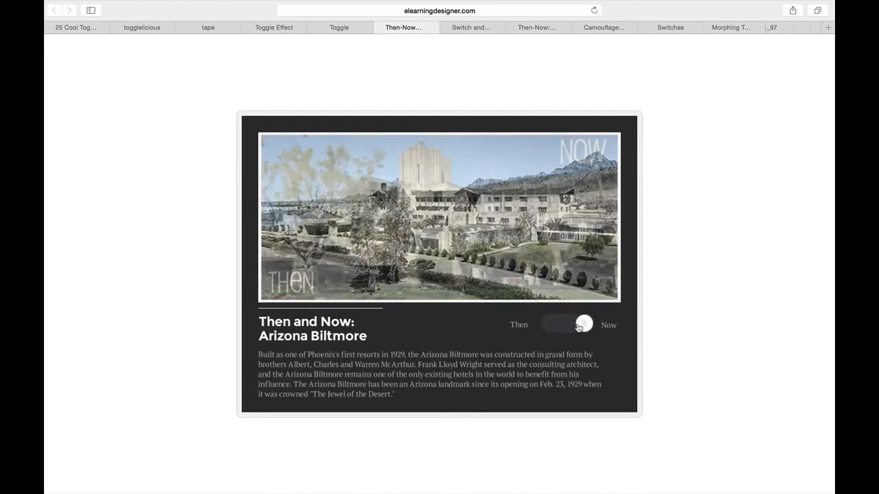
left_click(582, 324)
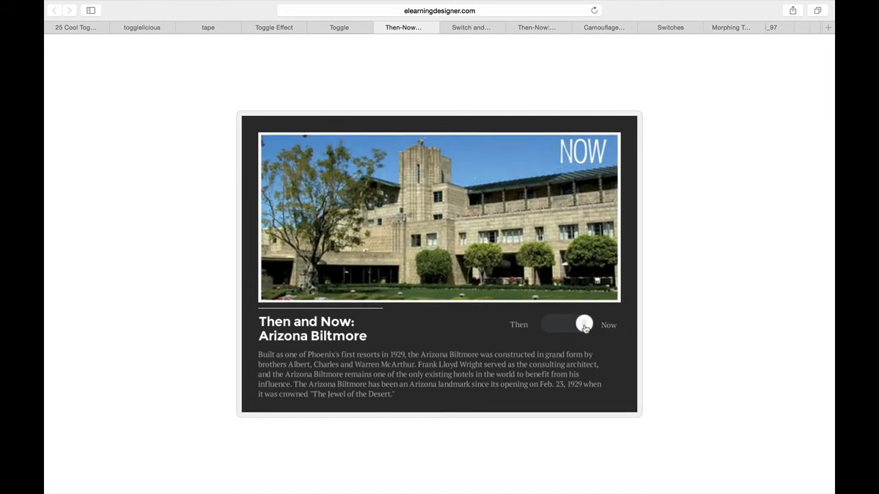
left_click(565, 324)
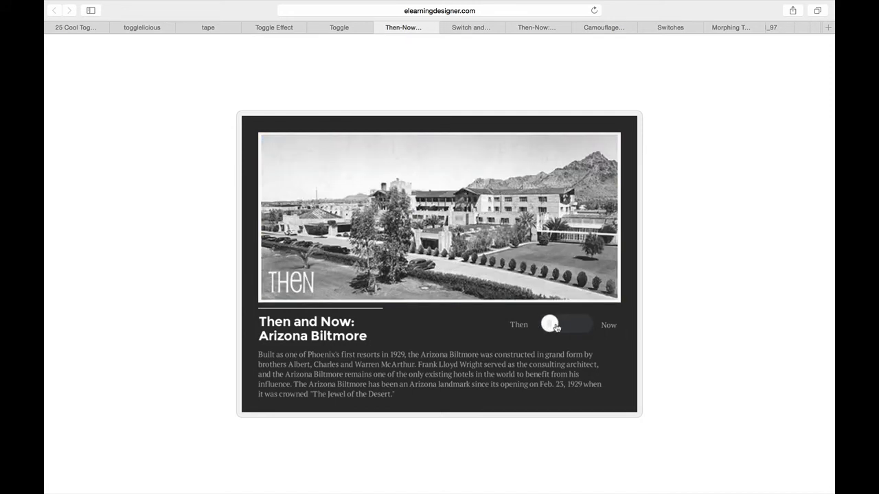
left_click(565, 324)
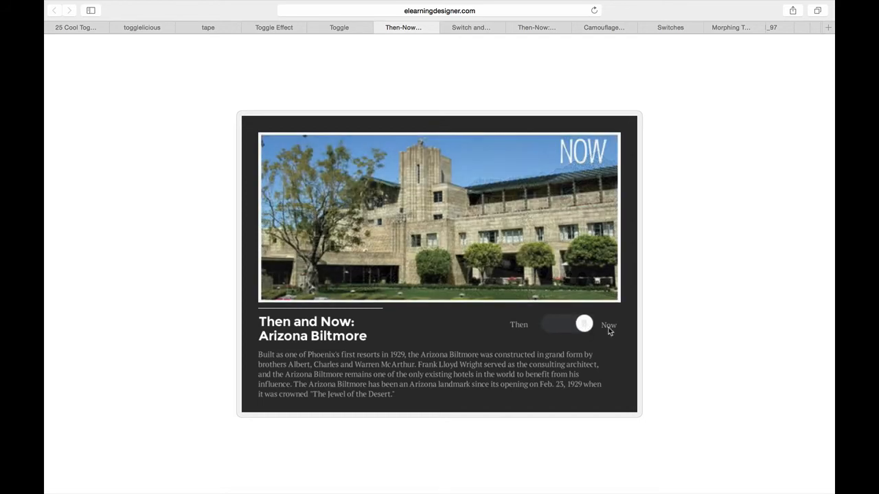
left_click(583, 324)
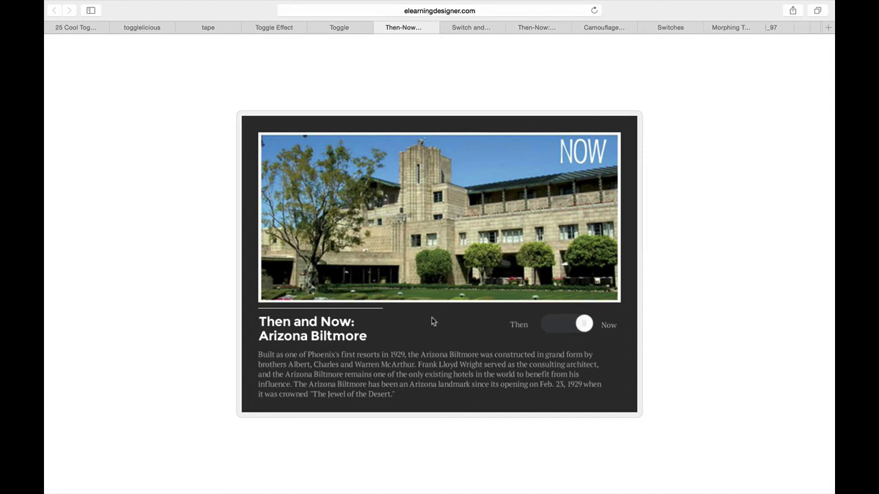
mouse_move(341, 331)
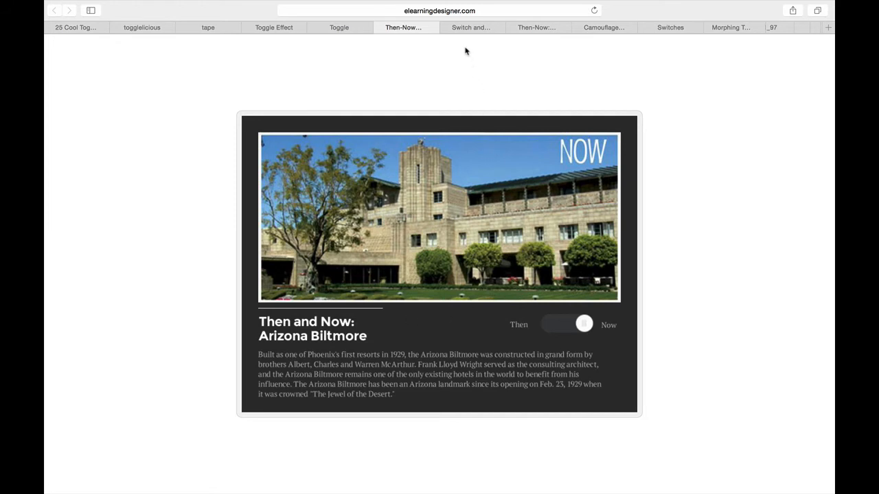
left_click(471, 27)
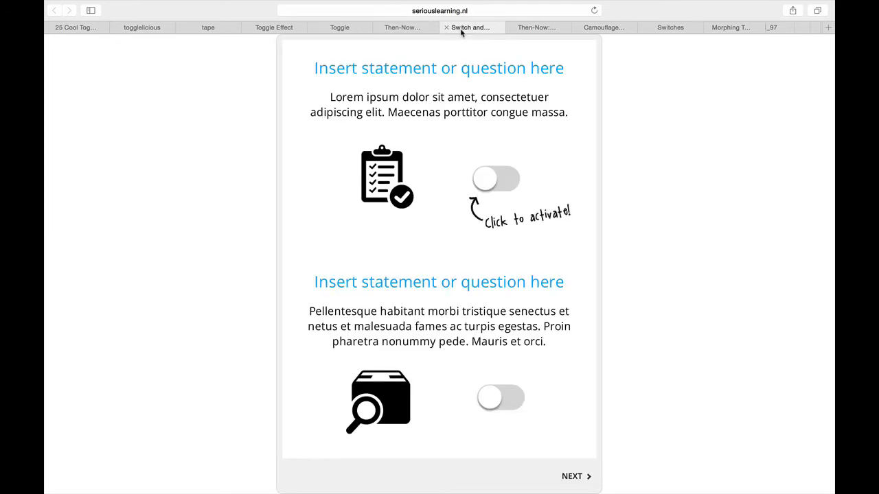
mouse_move(509, 48)
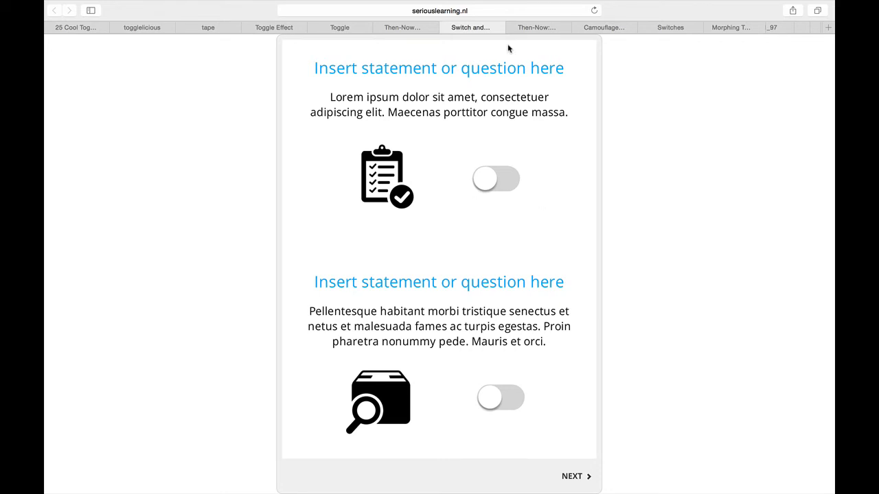
mouse_move(399, 135)
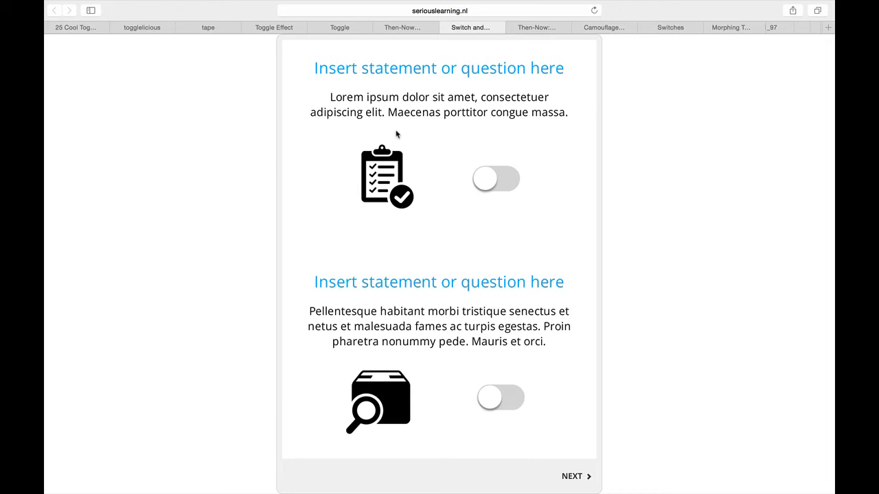
mouse_move(486, 184)
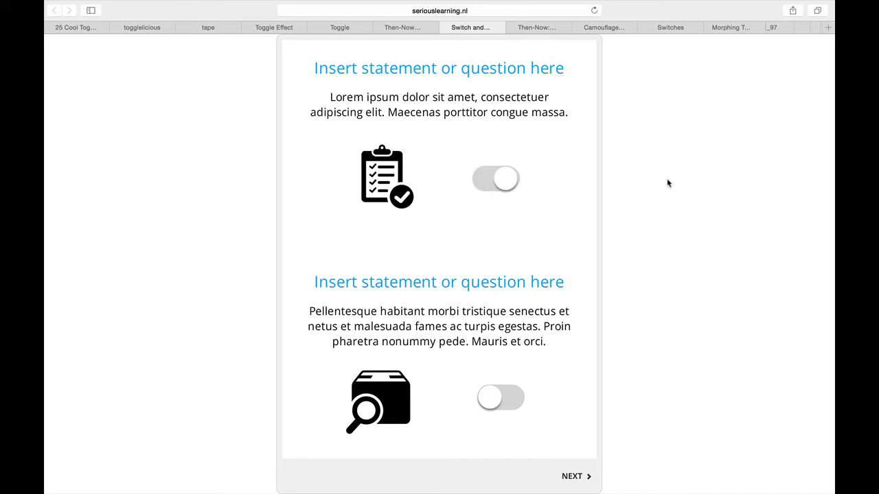
left_click(496, 179)
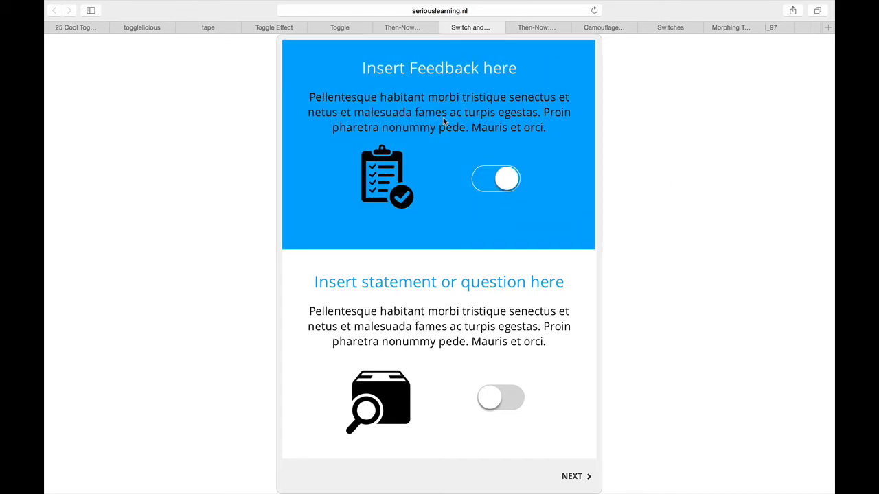
mouse_move(458, 181)
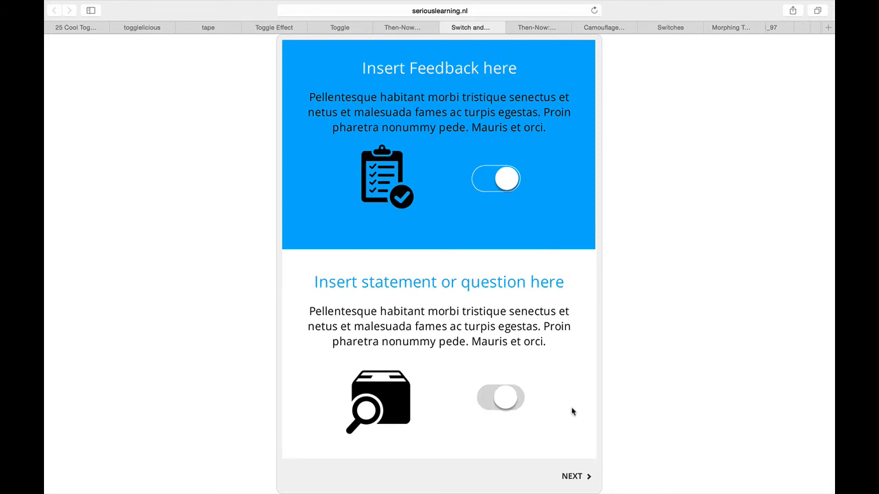
left_click(500, 397)
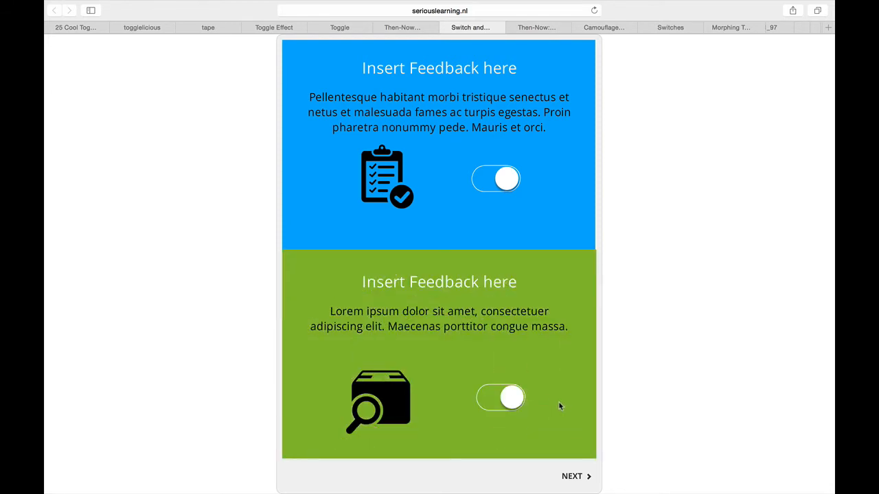
mouse_move(536, 392)
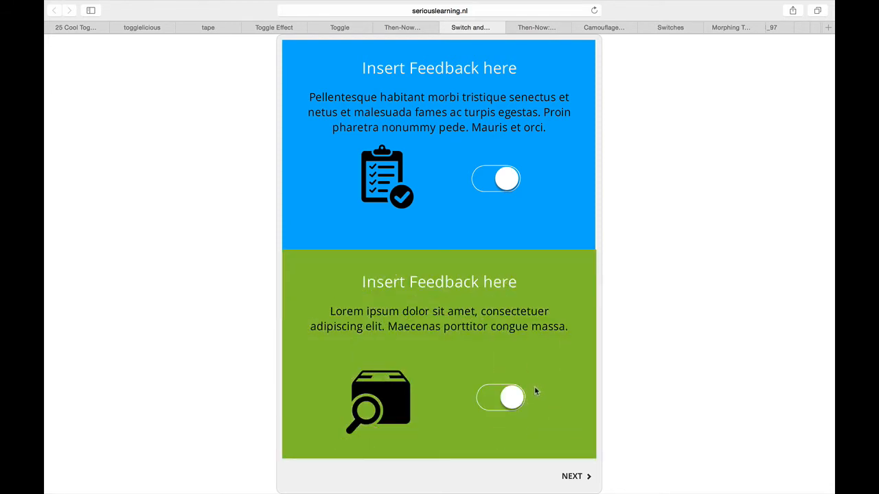
mouse_move(540, 376)
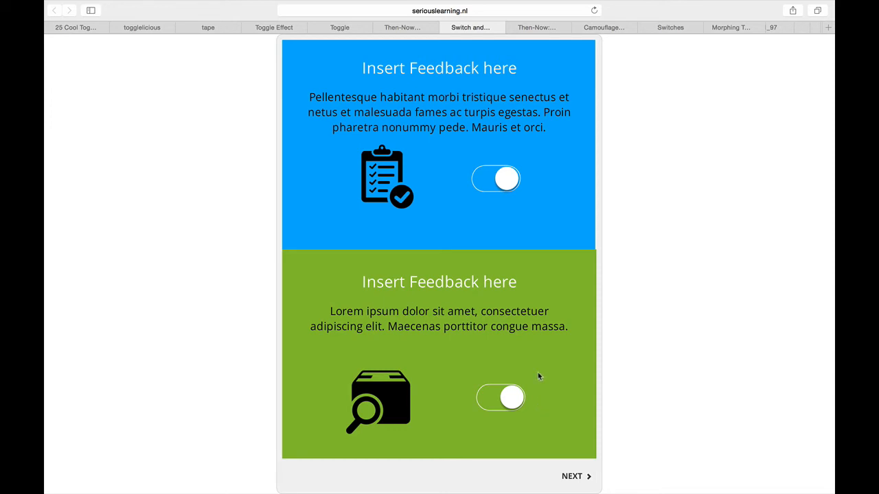
left_click(500, 397)
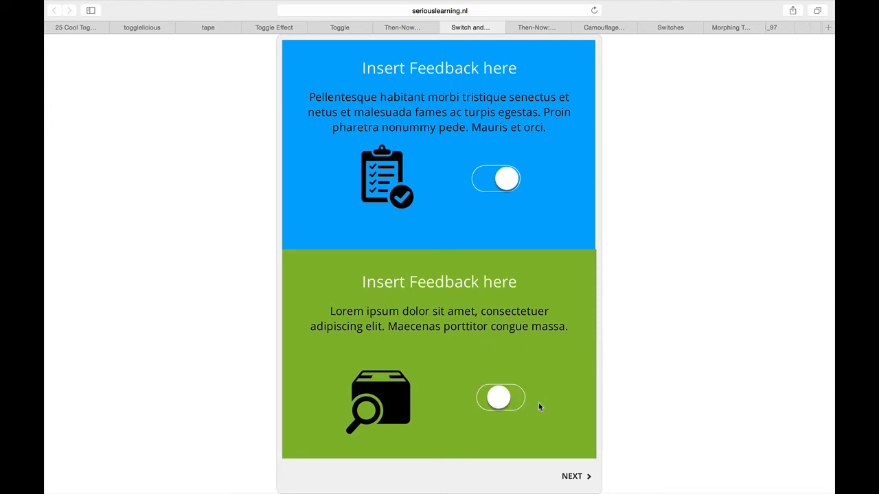
left_click(499, 397)
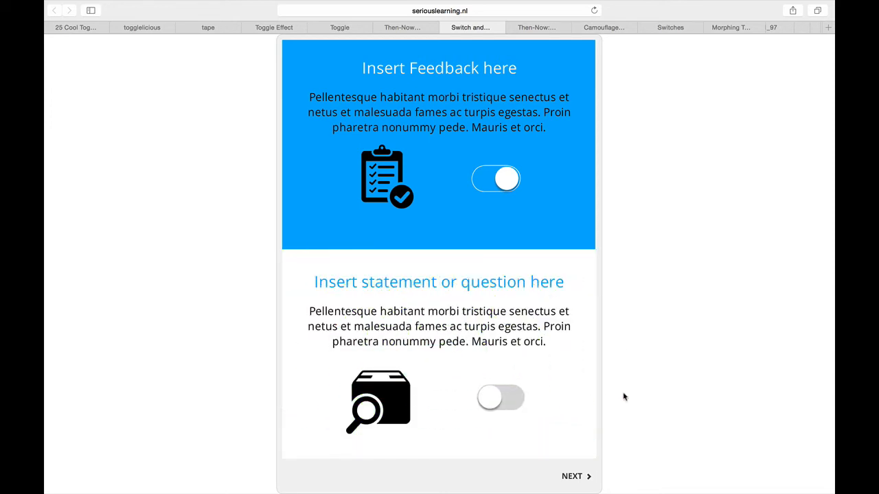
left_click(538, 27)
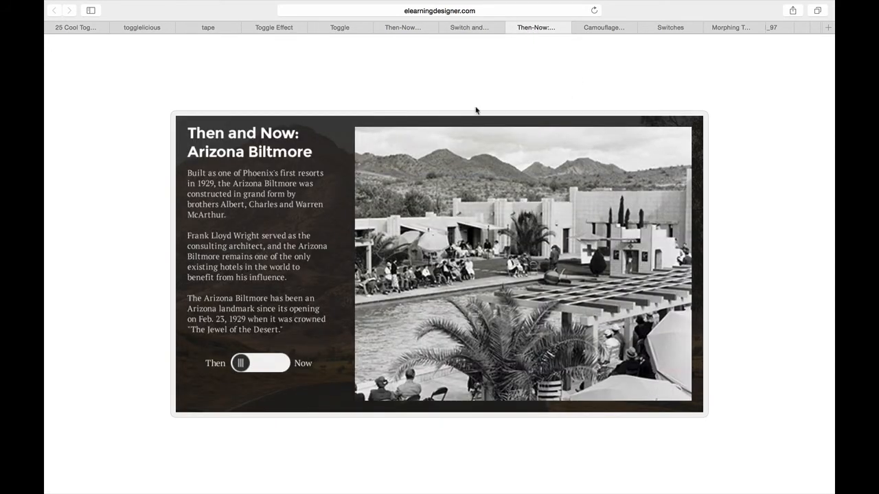
mouse_move(488, 100)
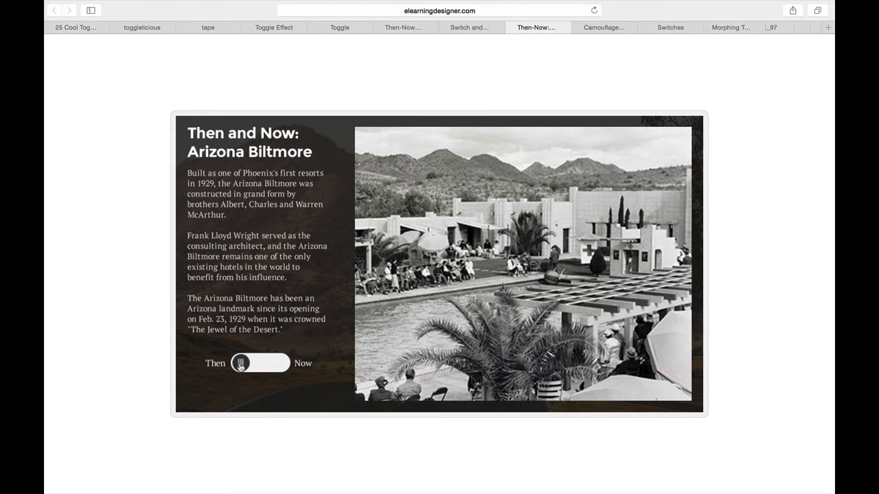
- Drag the Then/Now slider back and forth between historic and modern photos, finishing at Now
left_click_drag(241, 362, 278, 363)
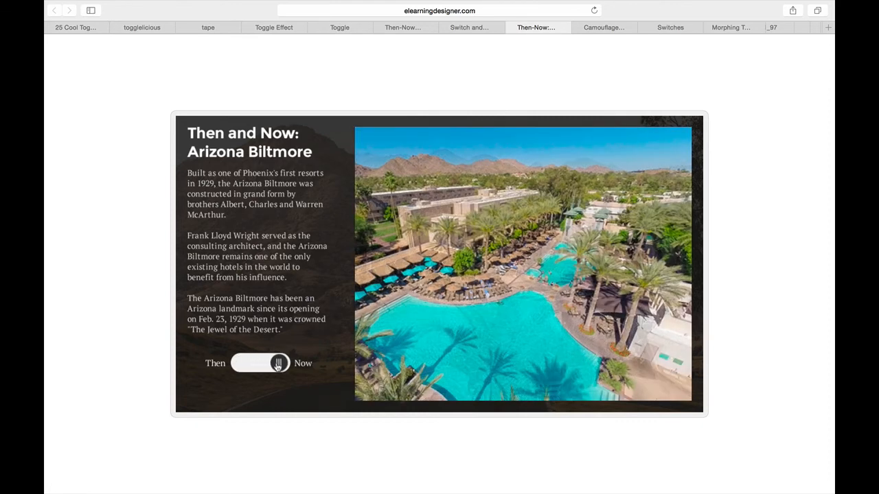
left_click_drag(277, 362, 240, 362)
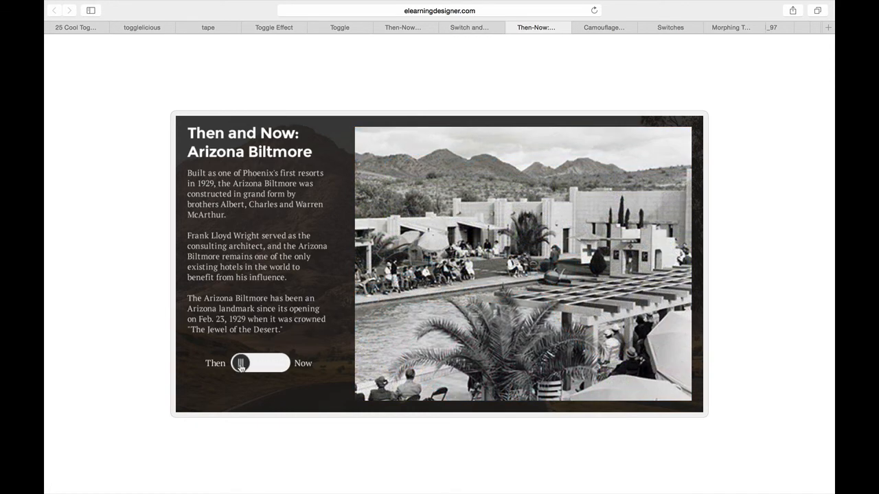
left_click_drag(241, 362, 277, 363)
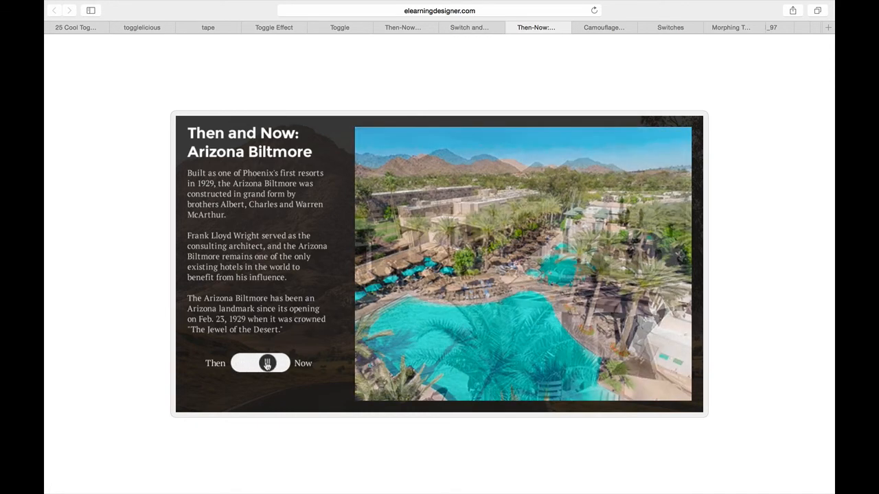
left_click(279, 363)
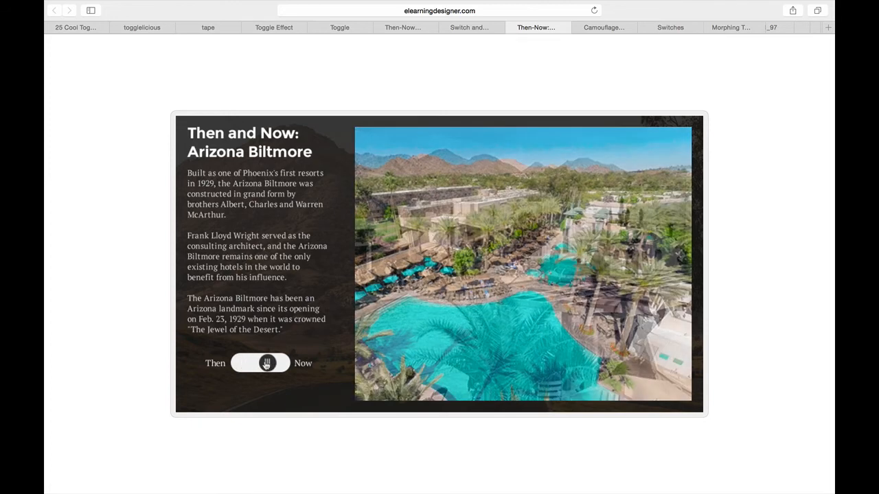
left_click_drag(266, 363, 275, 363)
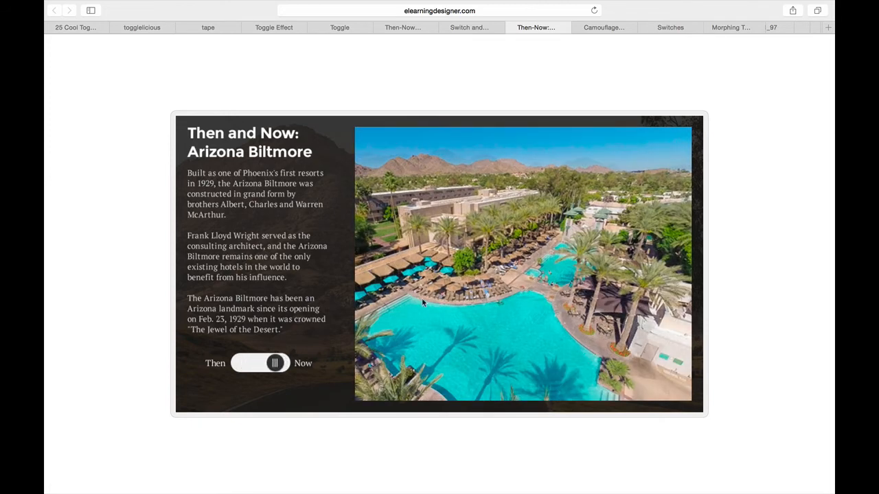
mouse_move(399, 264)
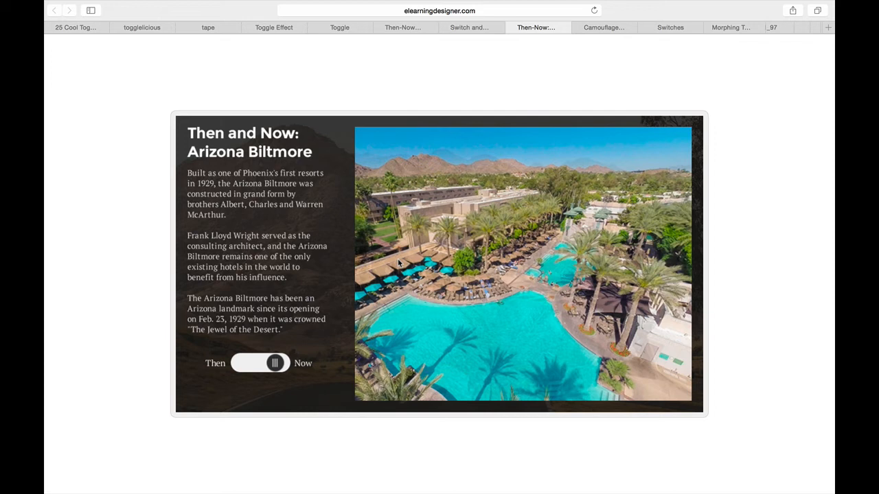
mouse_move(615, 236)
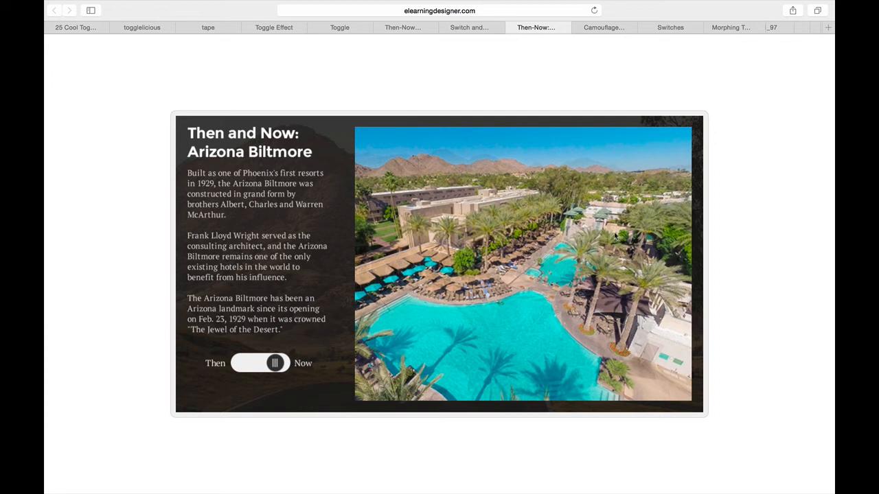
left_click(604, 27)
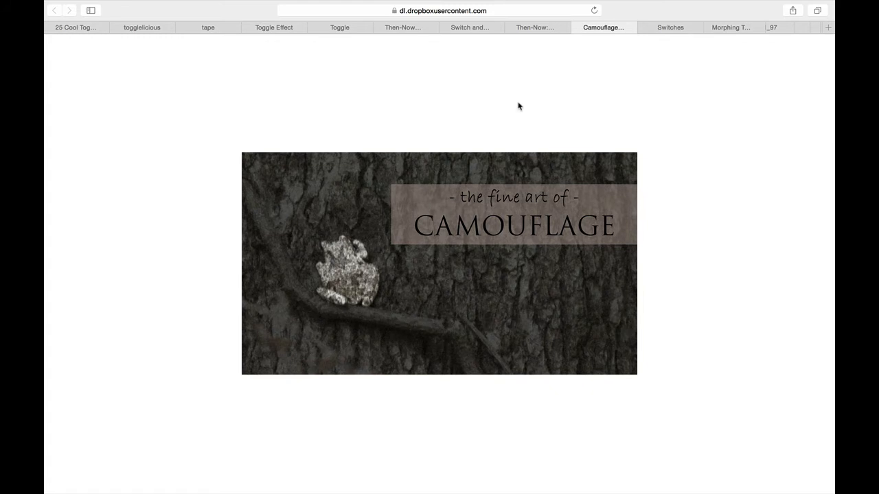
mouse_move(380, 288)
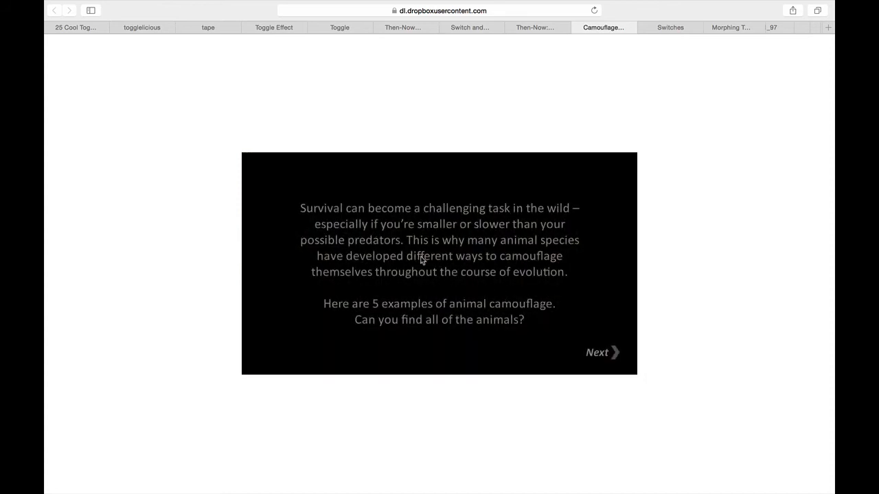
- Advance past the camouflage intro and reveal the owl hidden in the tree
left_click(602, 352)
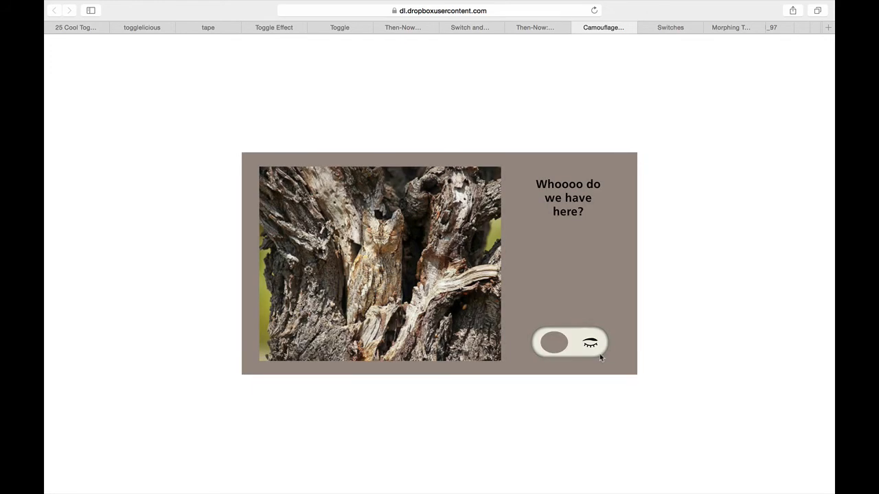
mouse_move(593, 349)
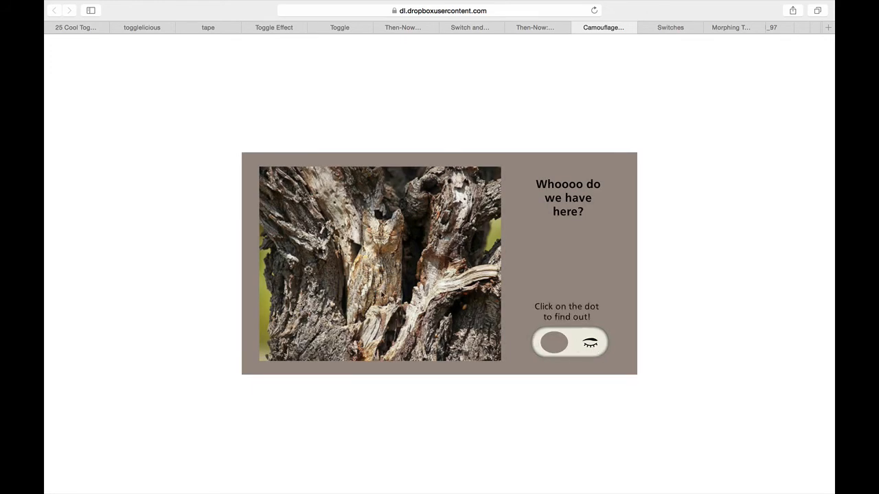
left_click(554, 342)
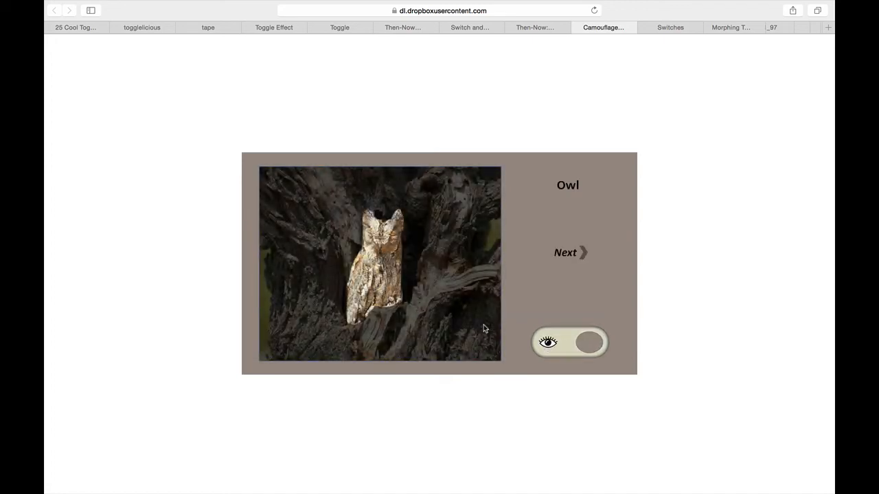
left_click(585, 343)
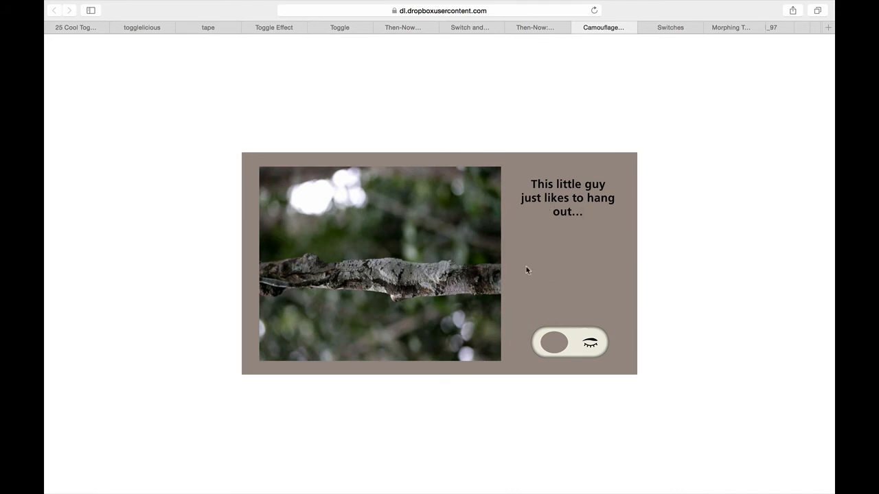
mouse_move(580, 341)
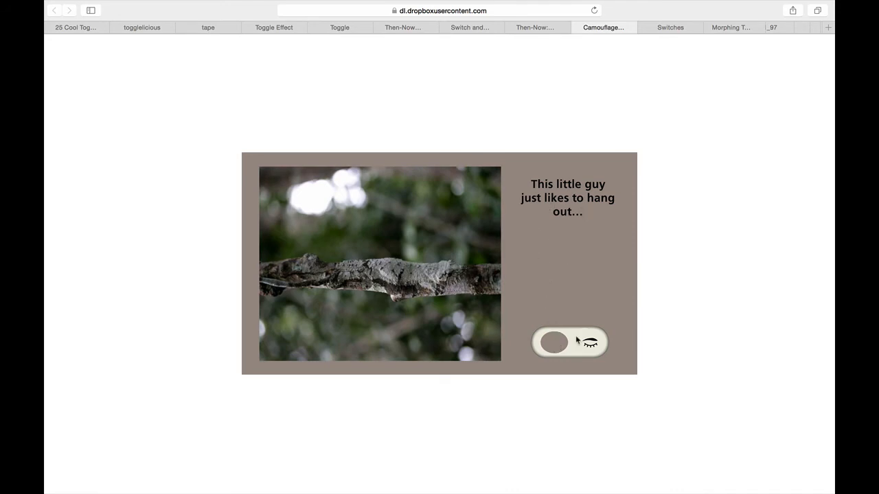
mouse_move(675, 319)
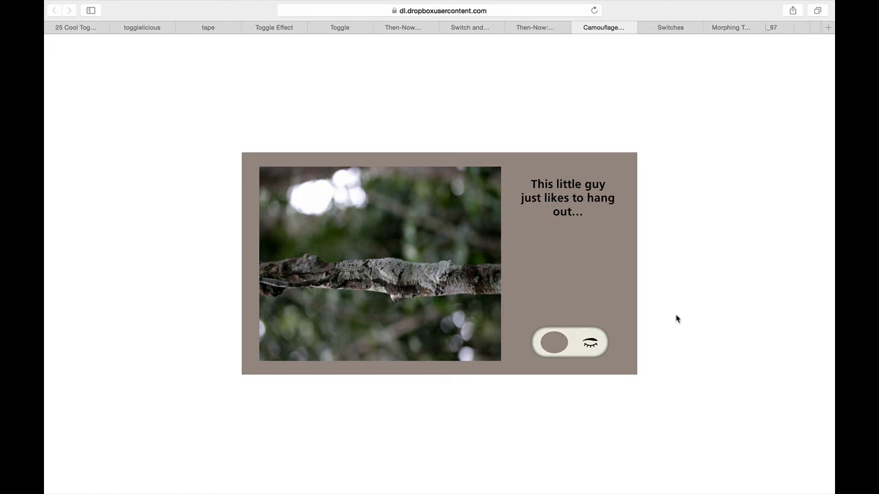
- Toggle the Uroplatus gecko between revealed and blended into the branch several times
left_click(569, 343)
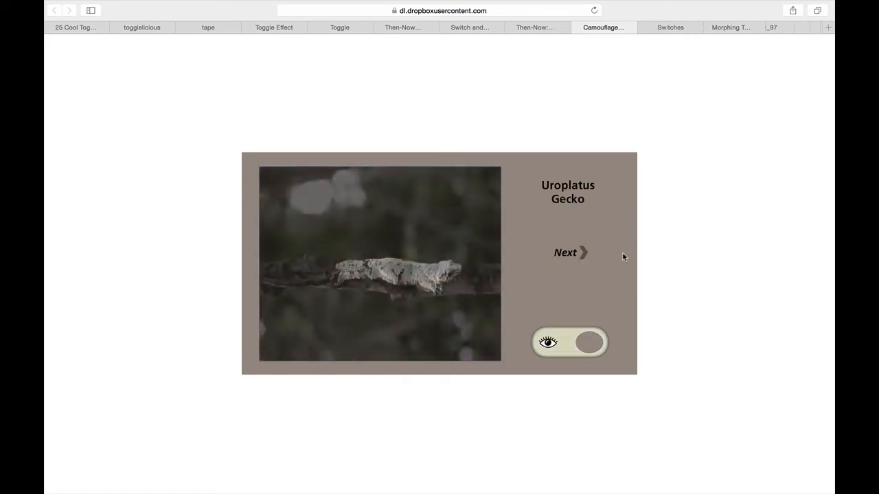
left_click(570, 341)
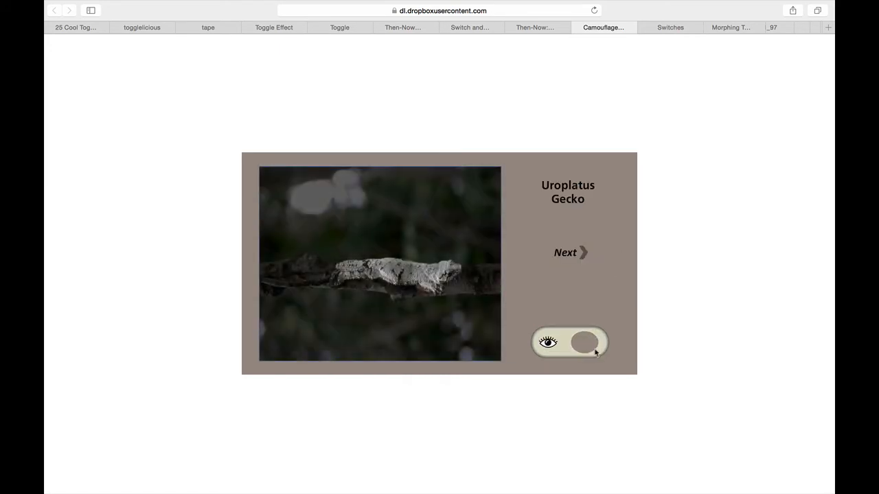
left_click(588, 344)
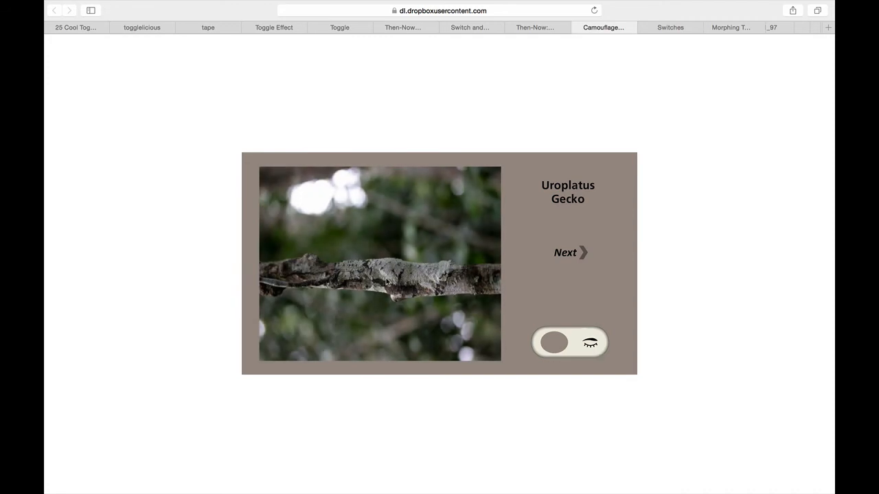
left_click(569, 343)
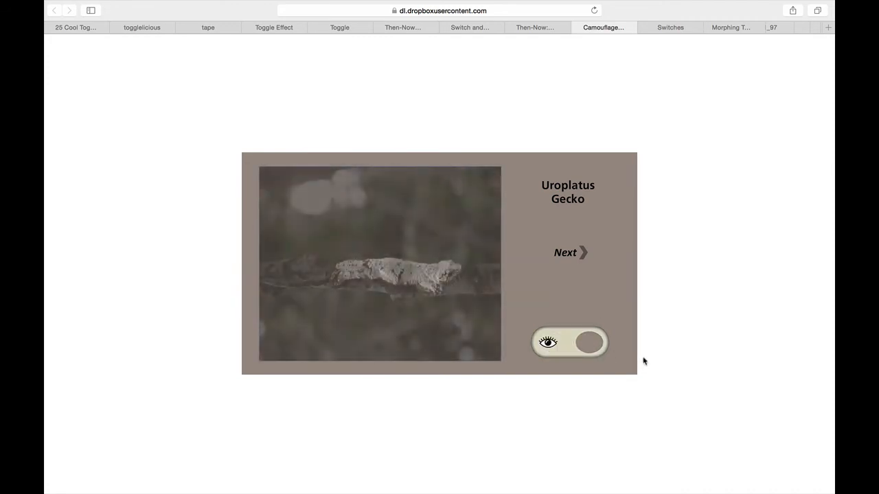
left_click(588, 343)
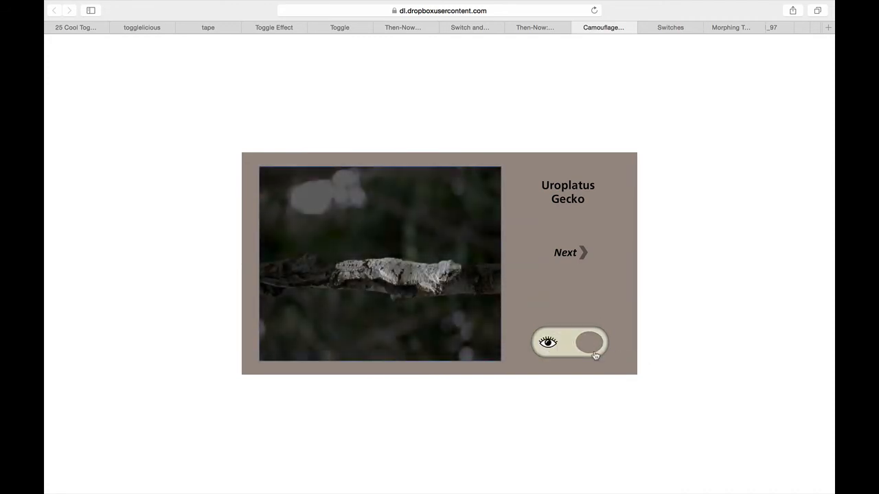
left_click(568, 343)
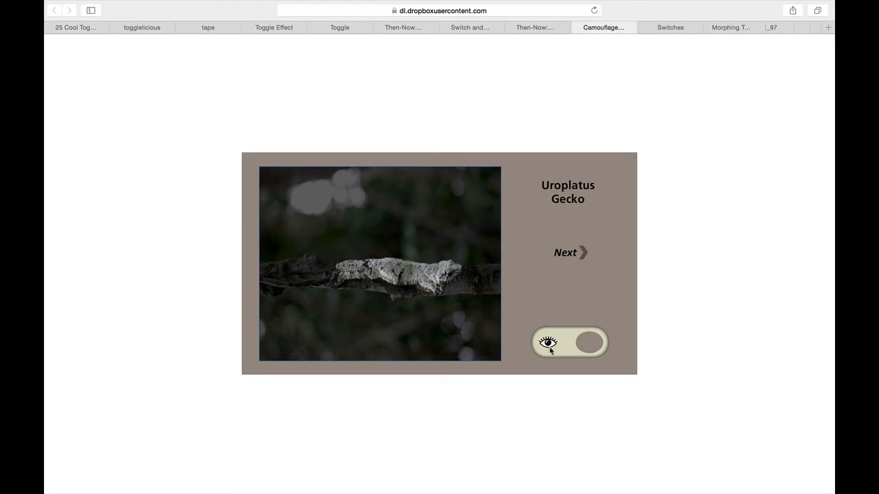
mouse_move(405, 291)
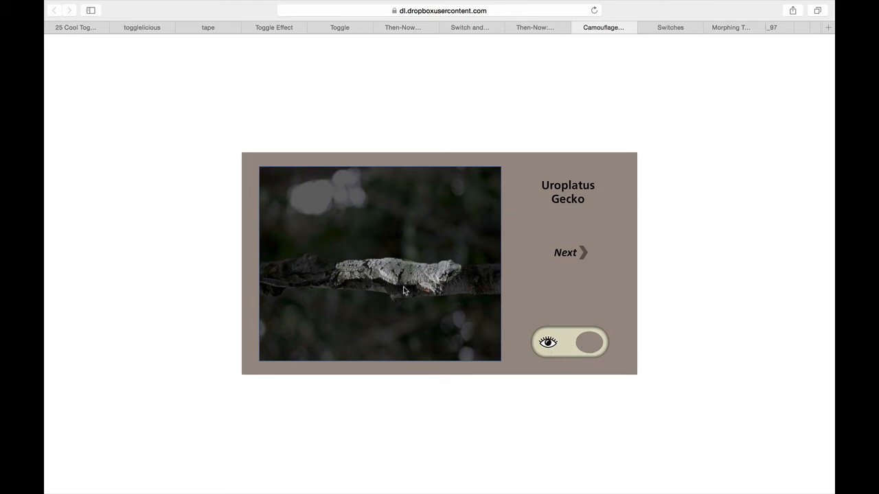
left_click(570, 343)
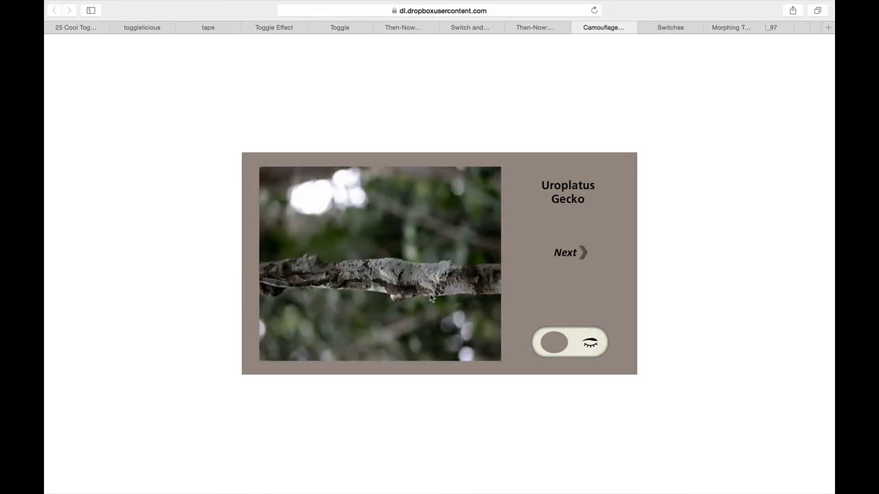
mouse_move(434, 316)
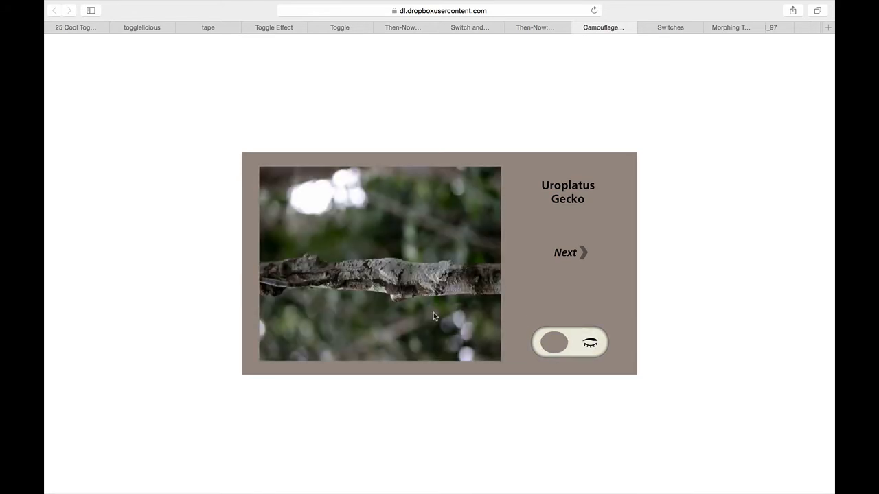
mouse_move(631, 158)
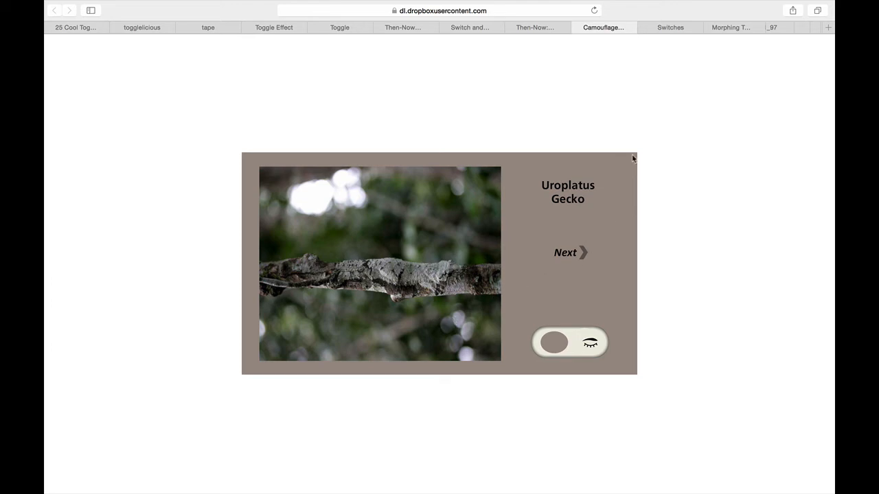
left_click(670, 27)
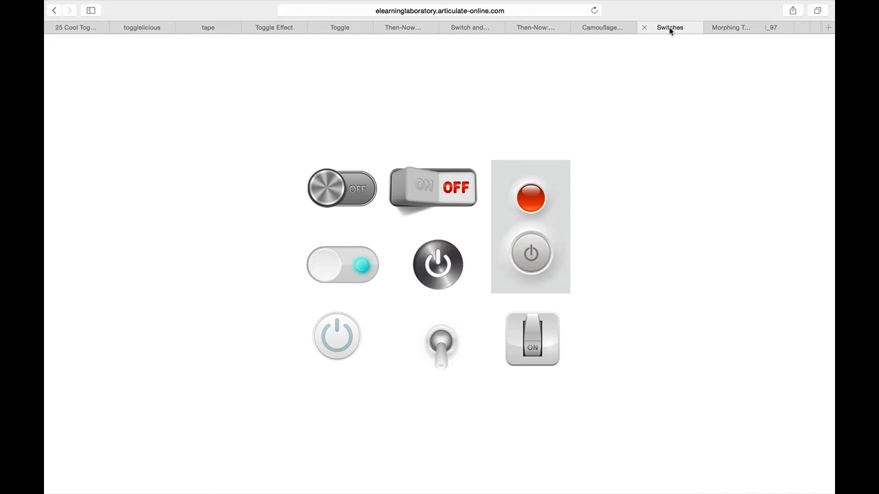
mouse_move(518, 68)
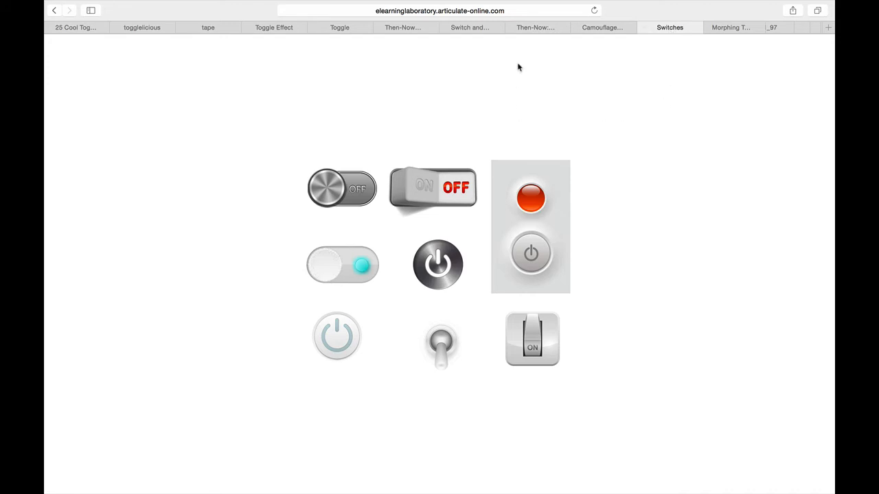
mouse_move(422, 170)
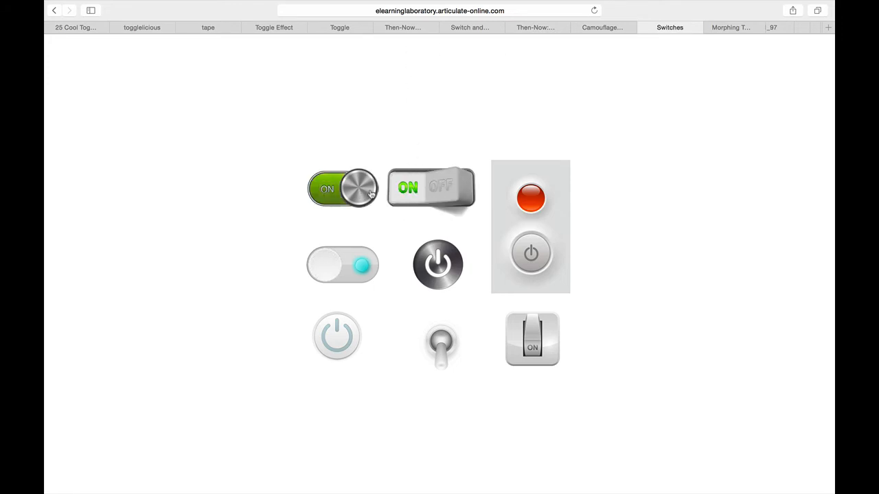
mouse_move(328, 269)
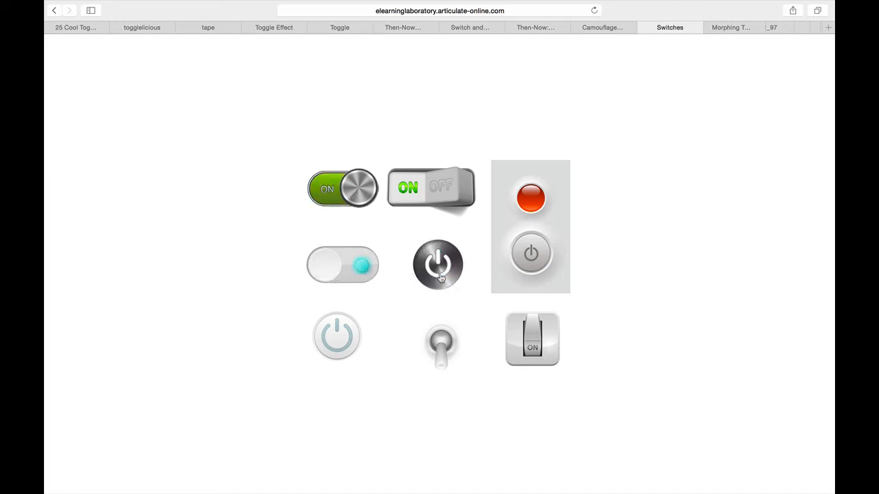
- Toggle the red indicator light, flip the rocker to OFF and slide the round-knob toggle over
left_click(531, 198)
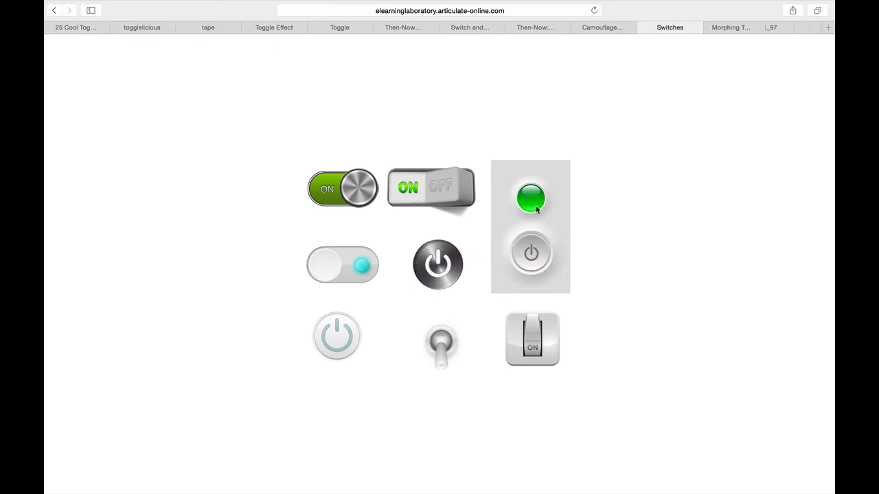
left_click(529, 198)
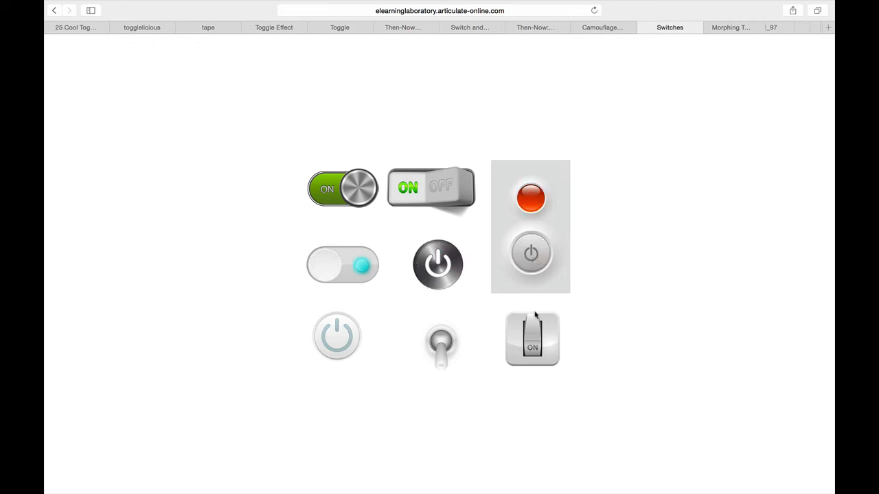
left_click(530, 341)
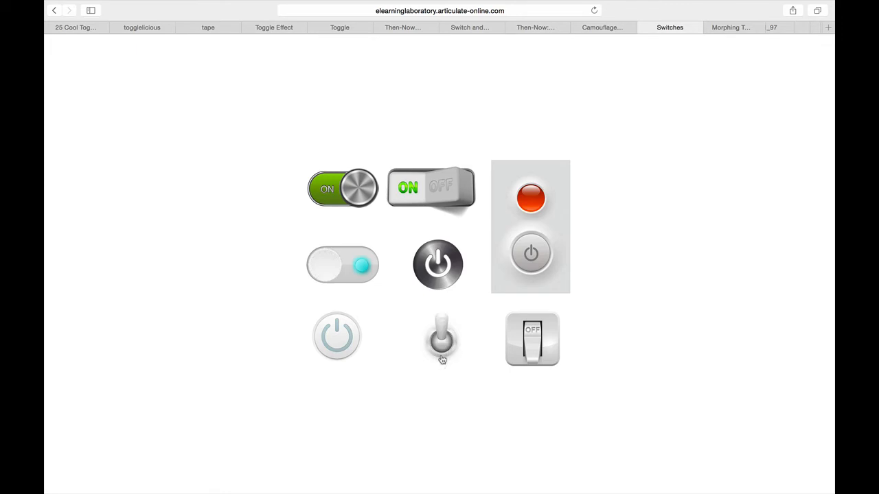
mouse_move(441, 352)
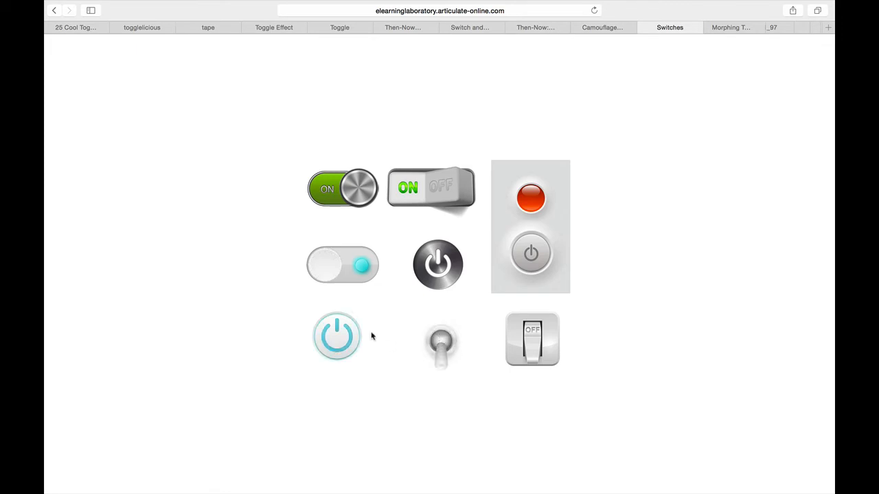
mouse_move(349, 280)
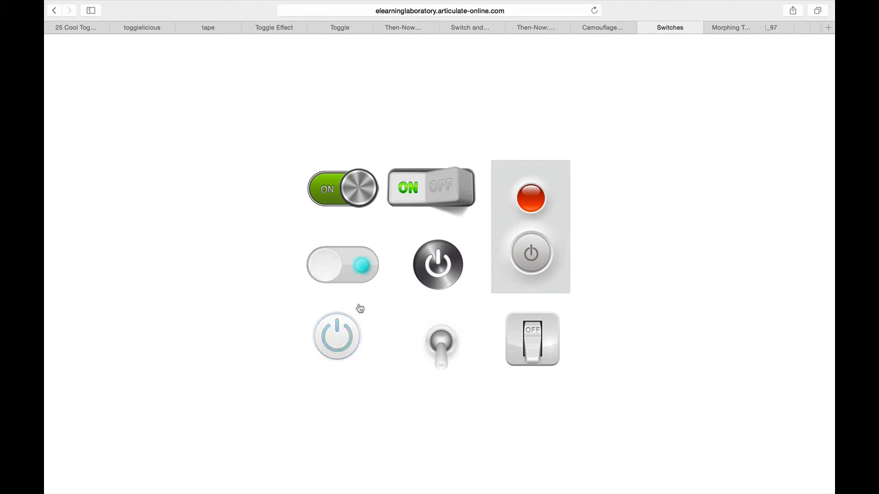
left_click(342, 267)
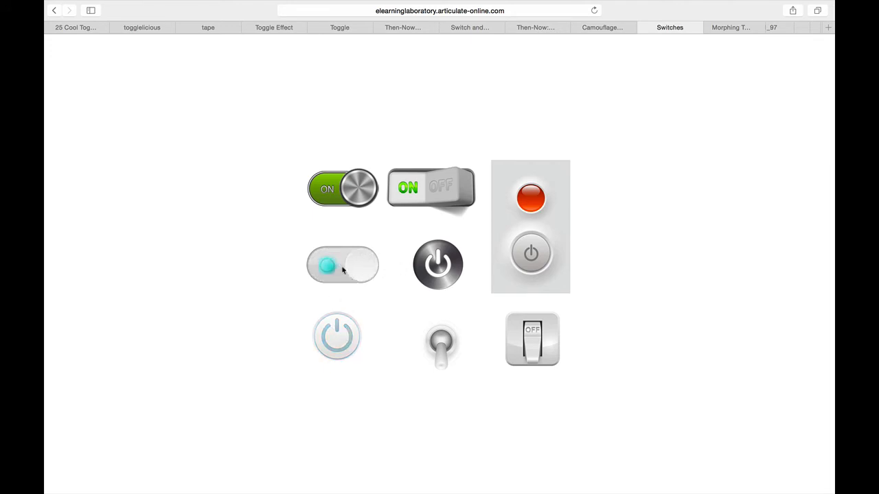
mouse_move(447, 299)
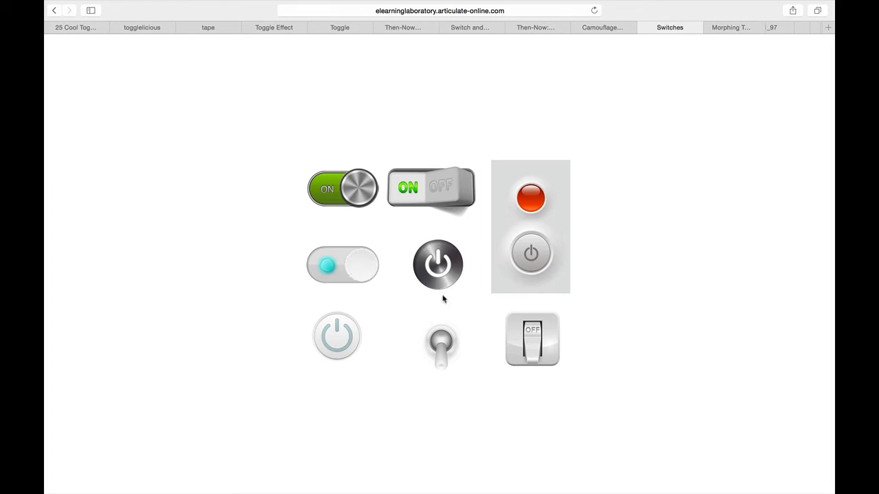
mouse_move(556, 305)
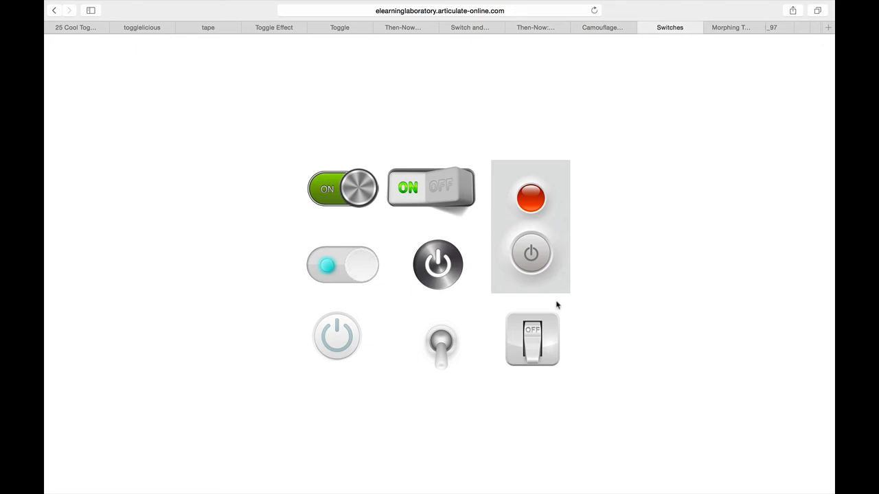
left_click(728, 28)
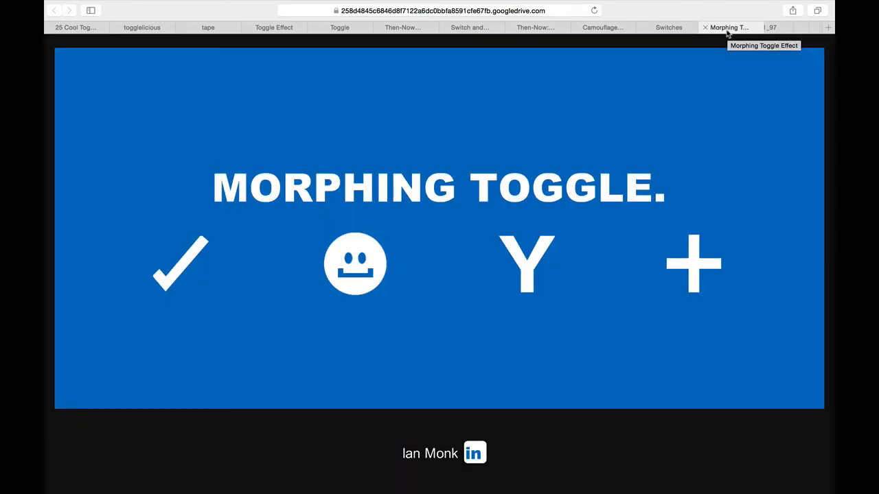
mouse_move(626, 222)
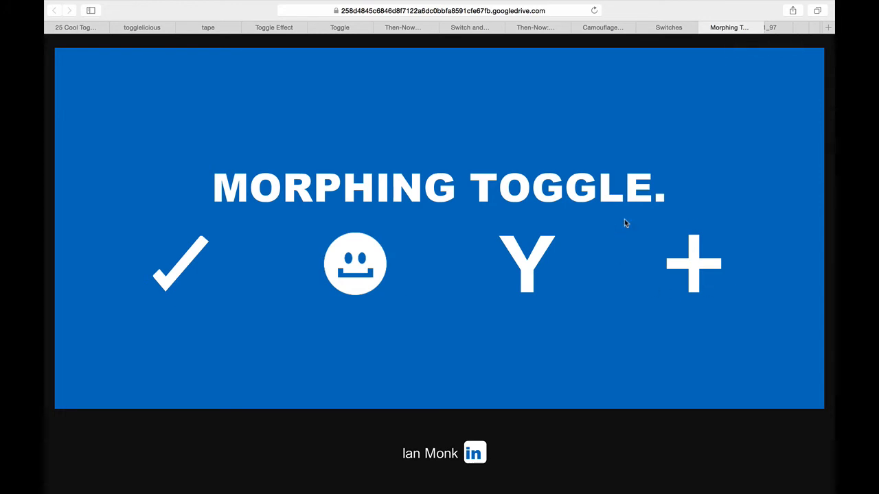
mouse_move(349, 272)
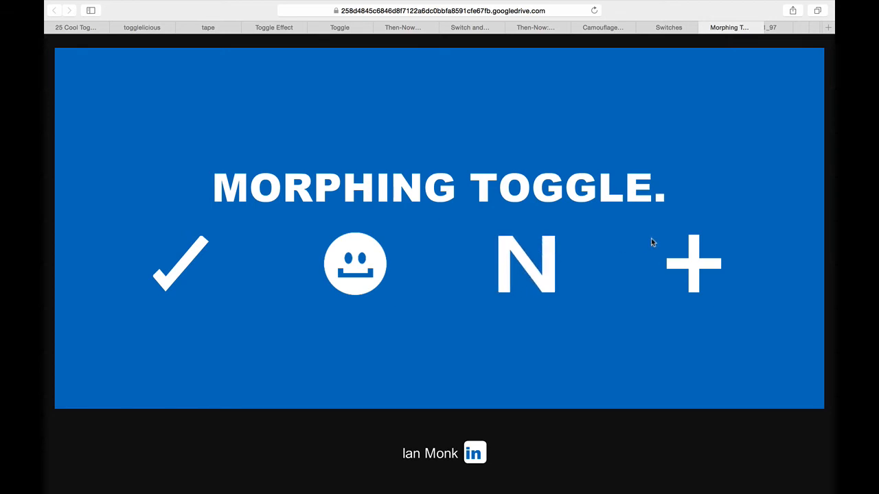
mouse_move(597, 303)
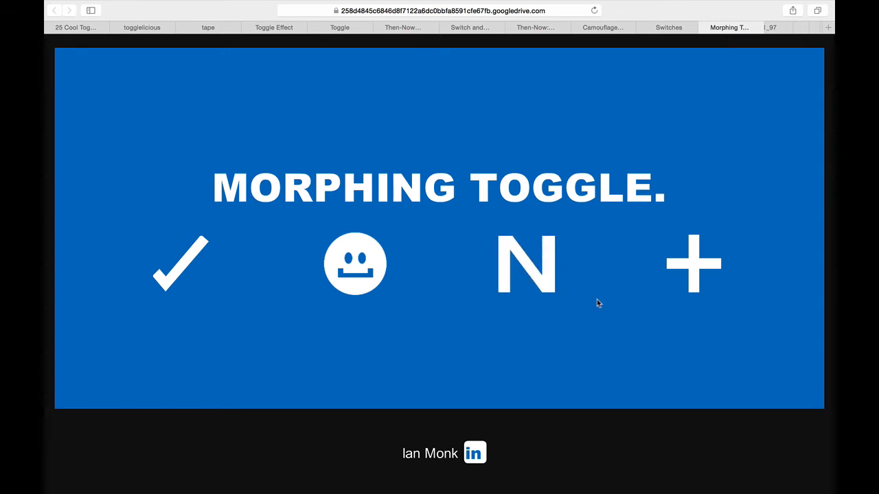
mouse_move(591, 304)
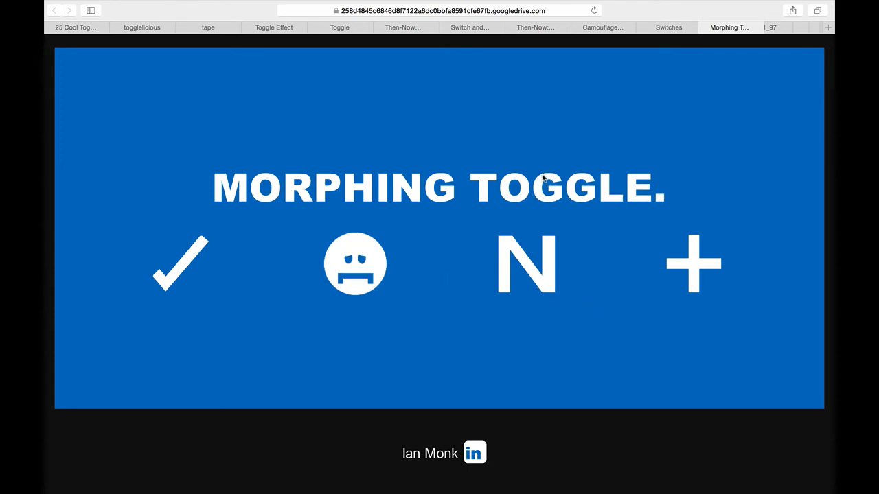
mouse_move(211, 257)
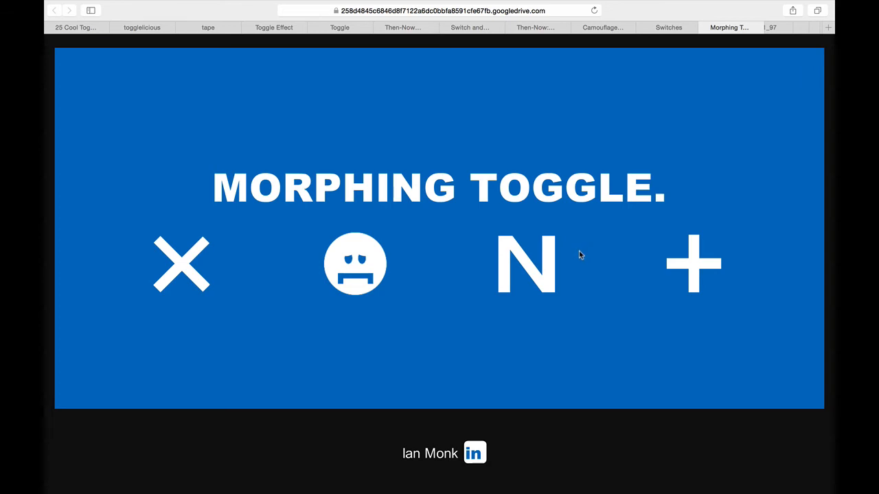
mouse_move(612, 244)
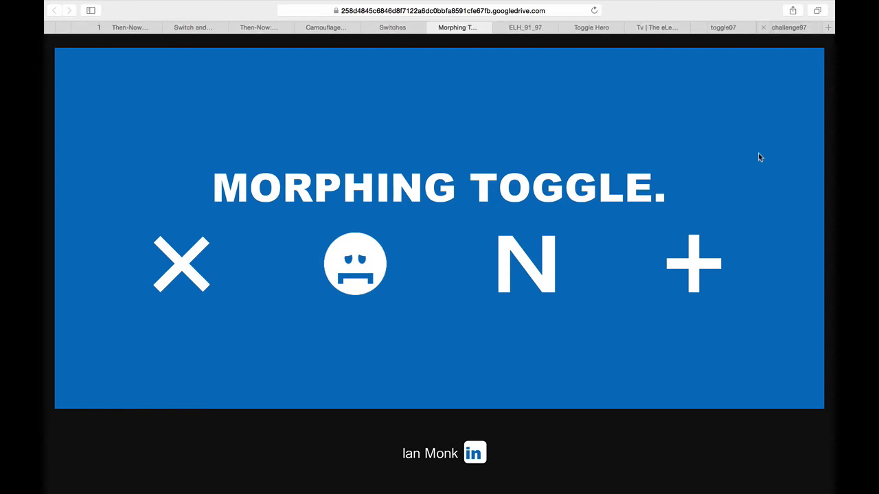
- Move on to the 'How well do you know Ashley?' quiz-style toggle example
left_click(525, 27)
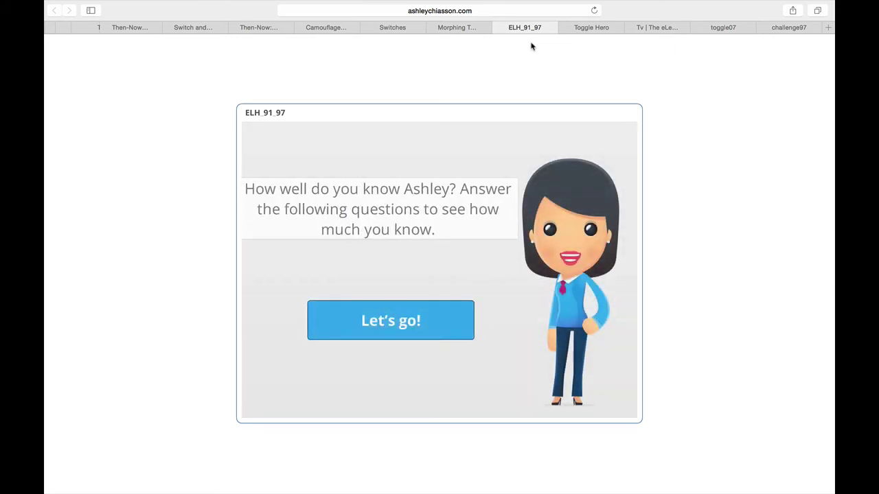
mouse_move(323, 274)
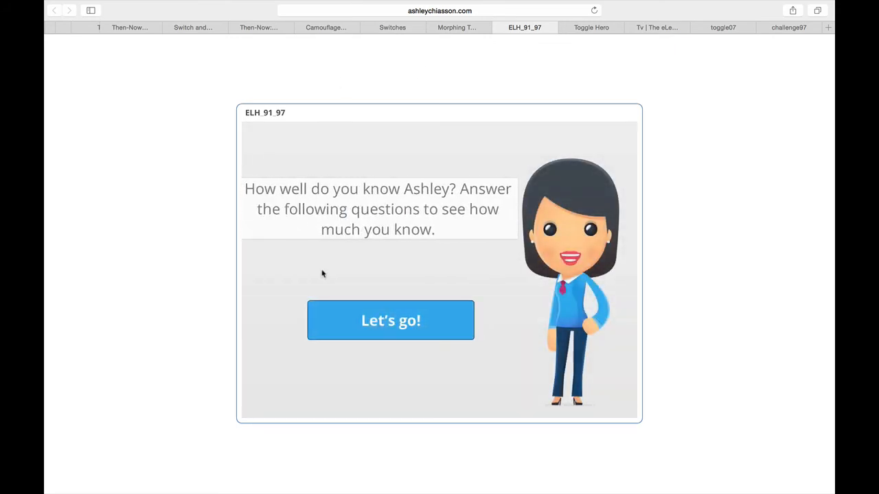
- Answer the Ashley quiz's east coast and PhD statements with Yes/No and view the feedback
left_click(390, 320)
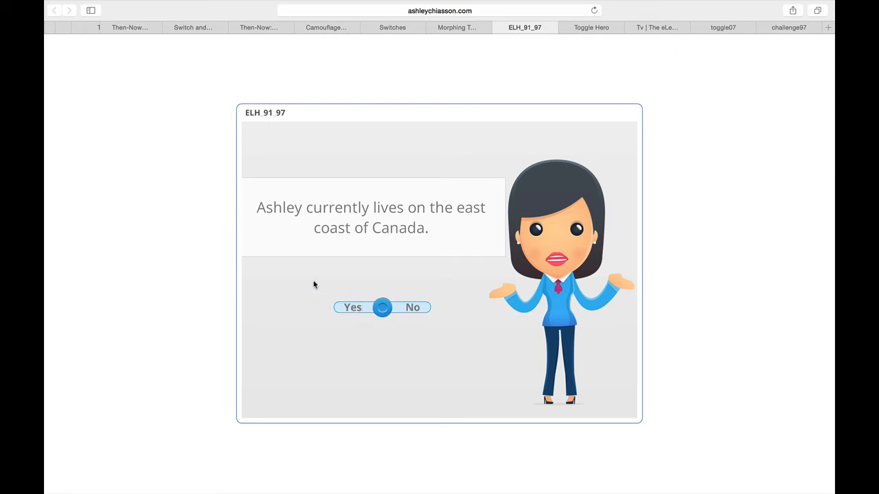
left_click(351, 308)
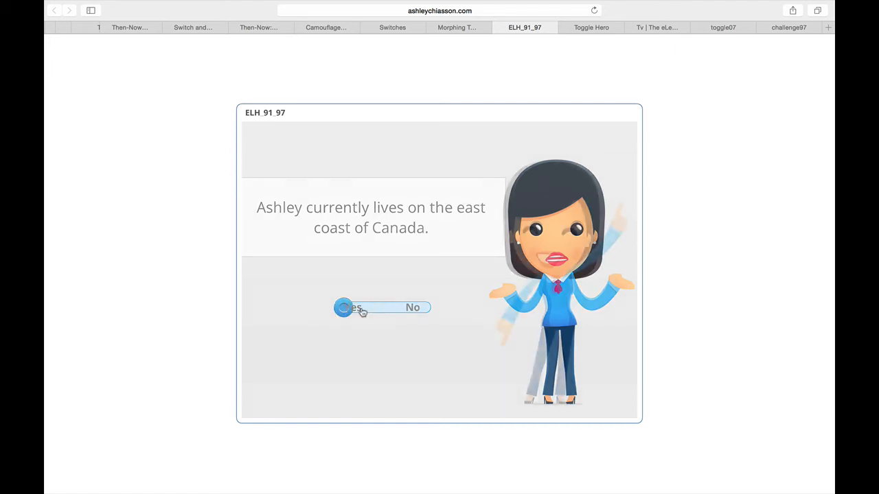
left_click(347, 307)
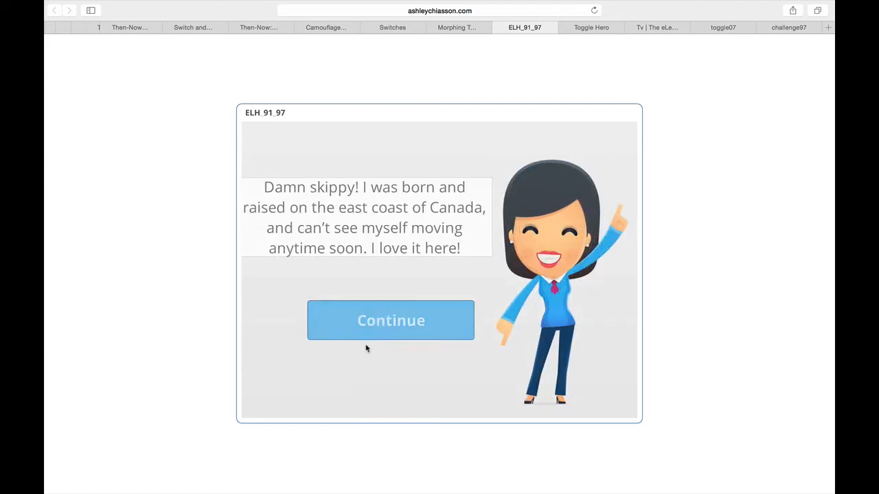
left_click(390, 319)
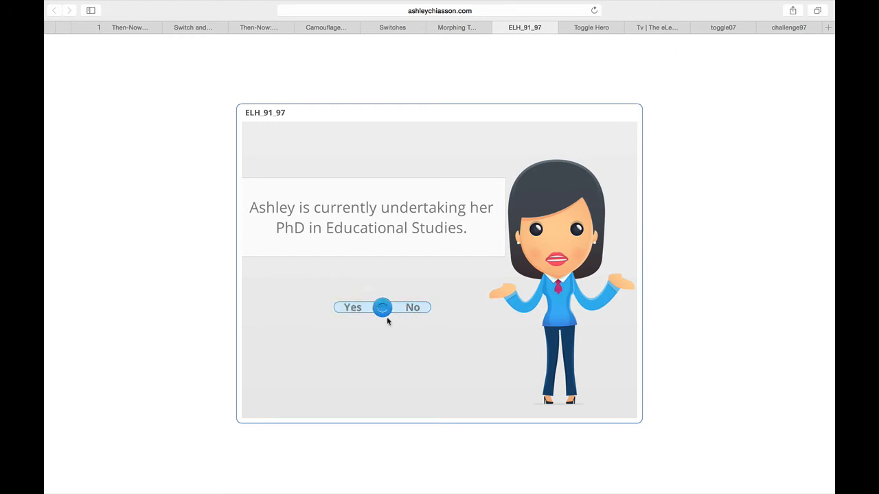
mouse_move(382, 324)
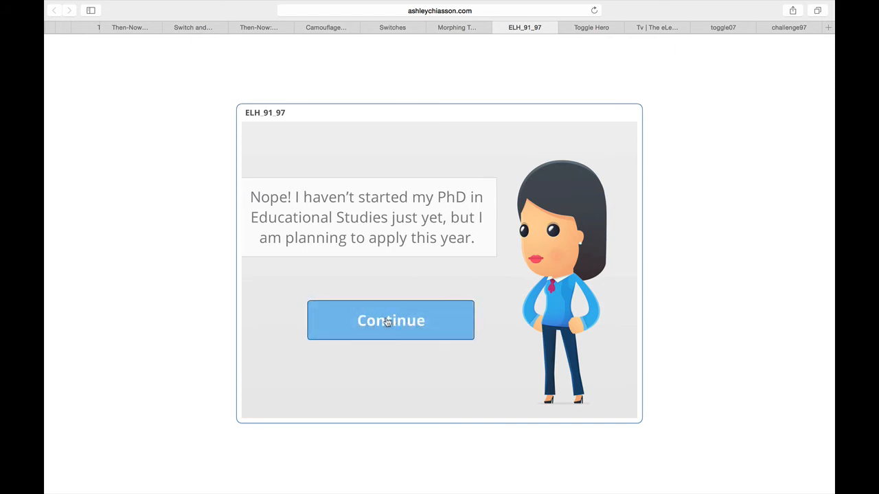
mouse_move(390, 321)
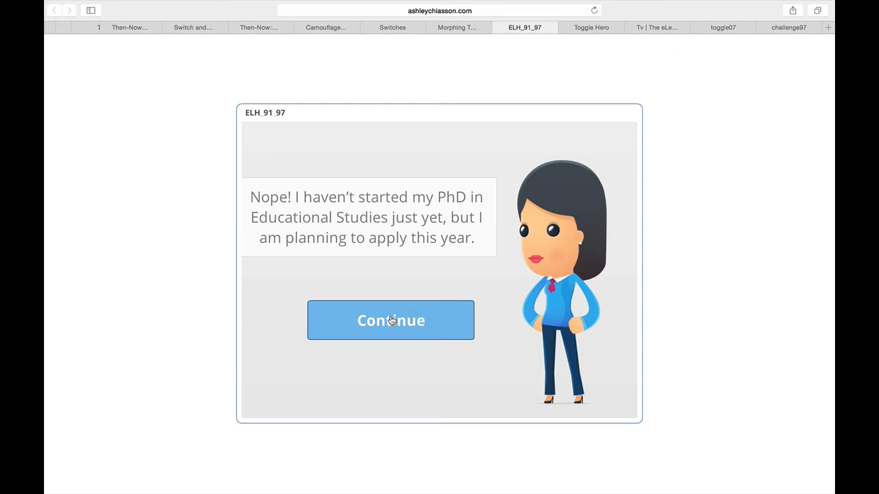
left_click(390, 320)
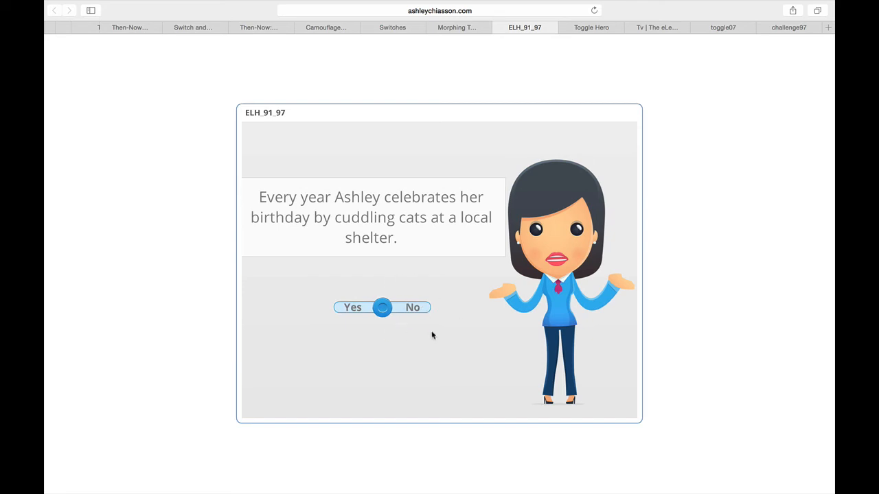
mouse_move(443, 302)
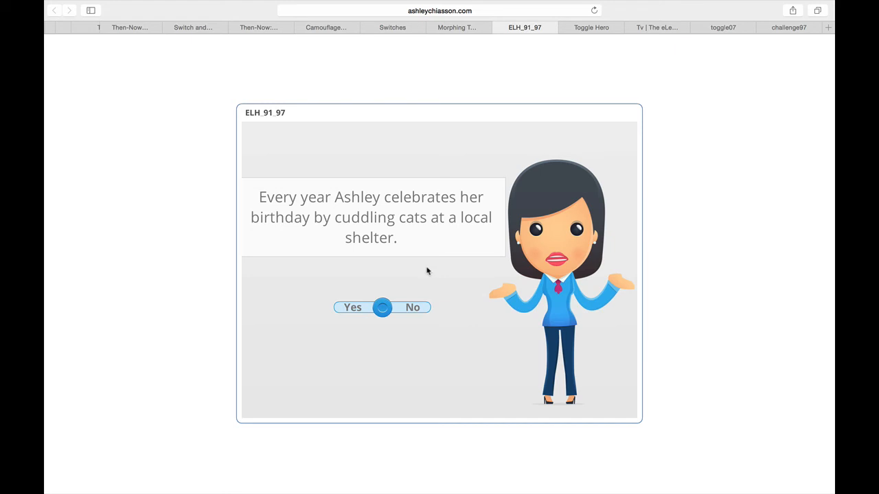
mouse_move(563, 108)
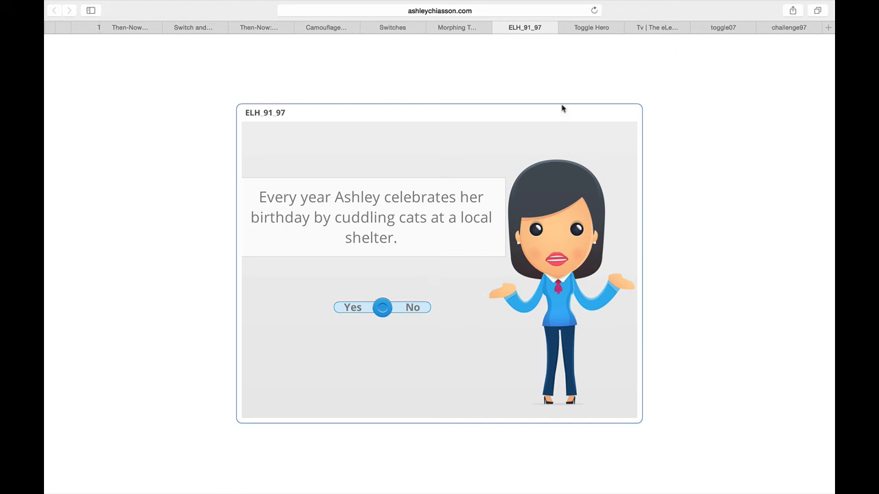
left_click(590, 27)
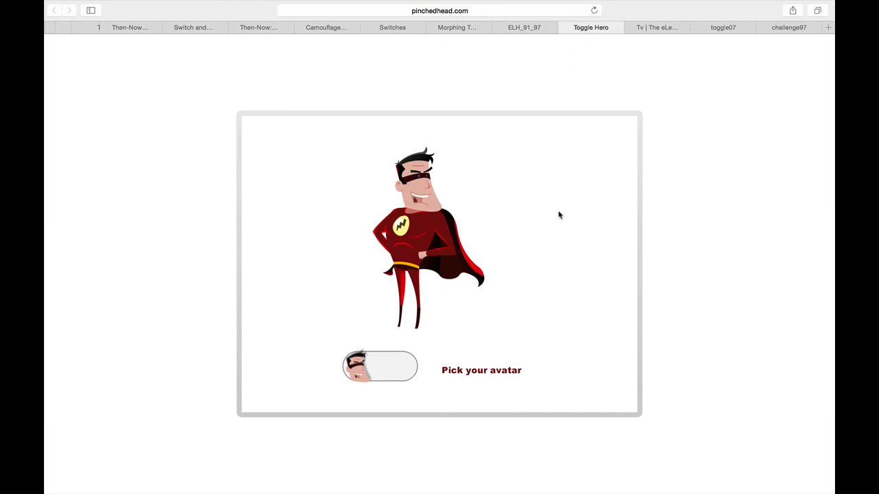
mouse_move(514, 238)
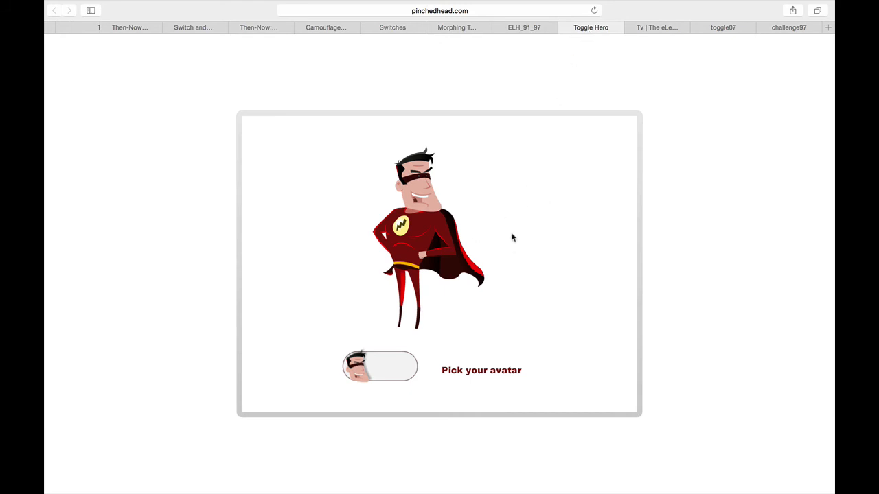
mouse_move(463, 336)
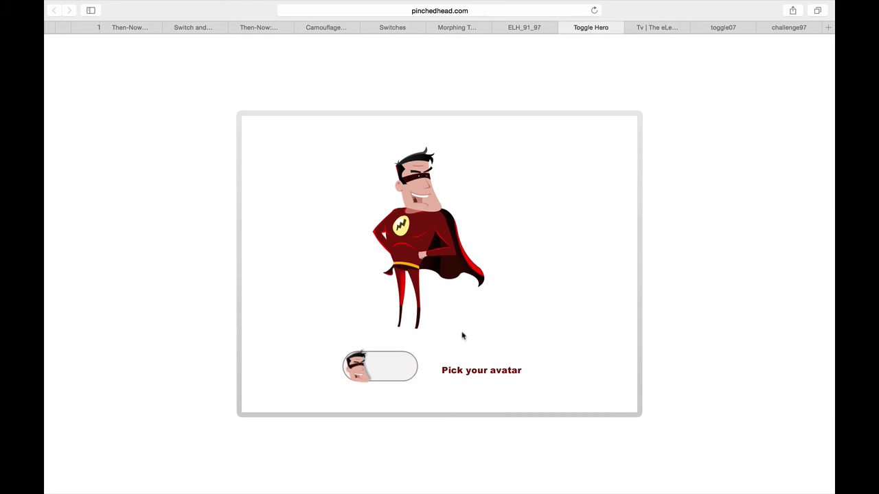
- Flip the Toggle Hero avatar between the female and male heroes several times, ending on the male hero
left_click(379, 366)
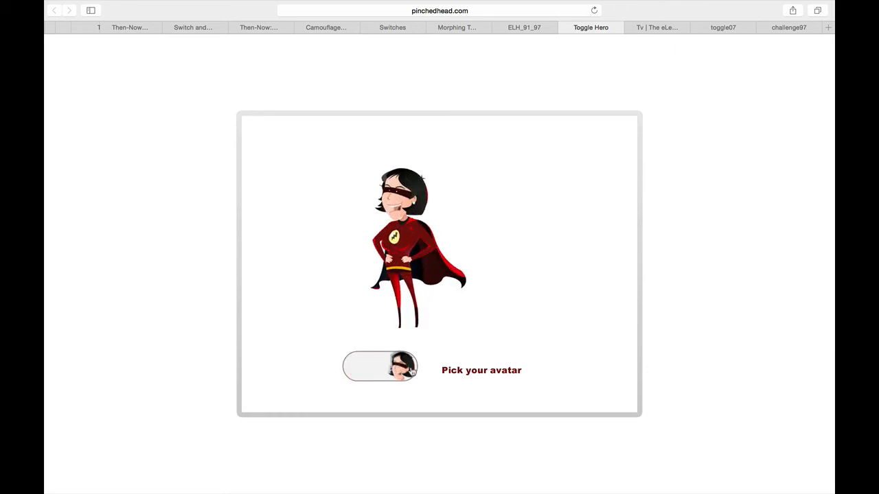
left_click(379, 365)
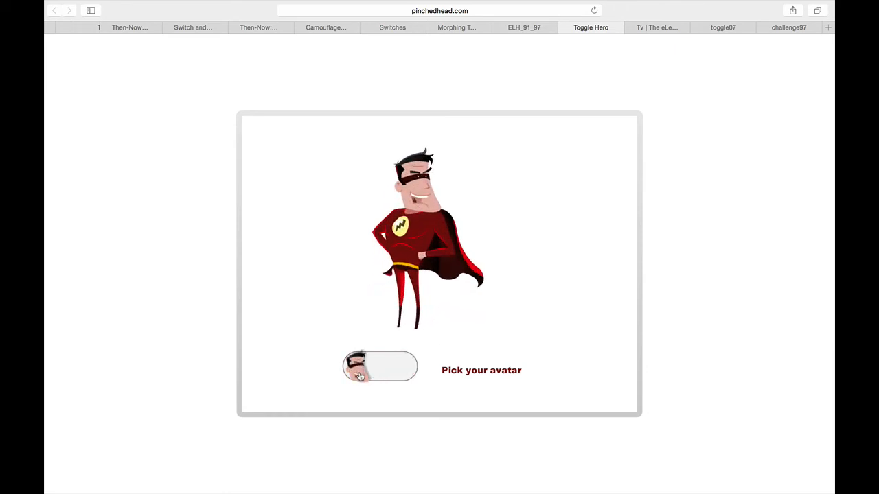
left_click(359, 367)
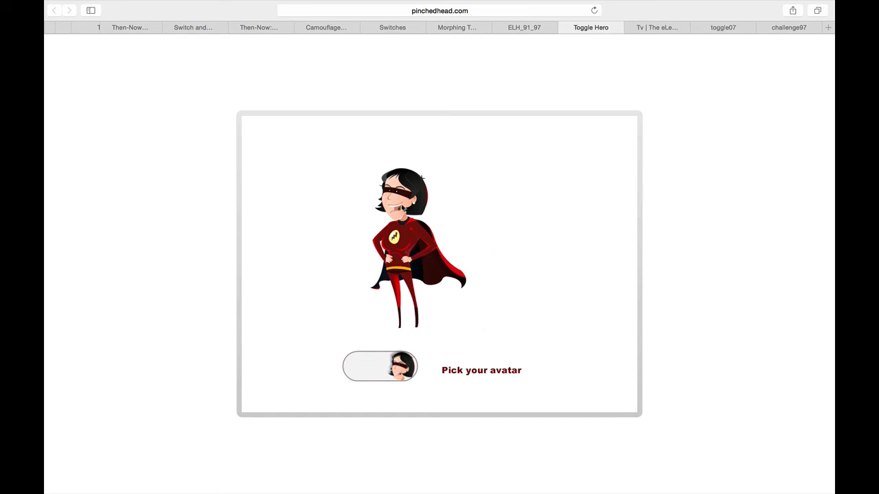
mouse_move(437, 313)
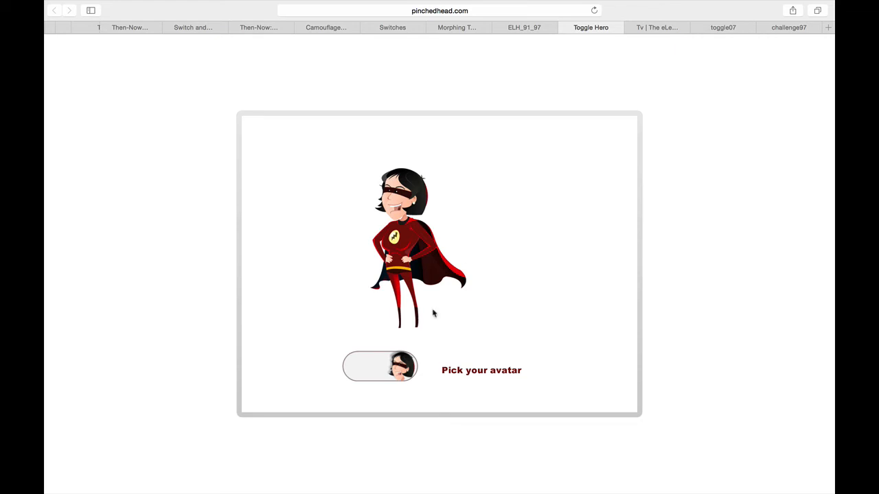
left_click(379, 365)
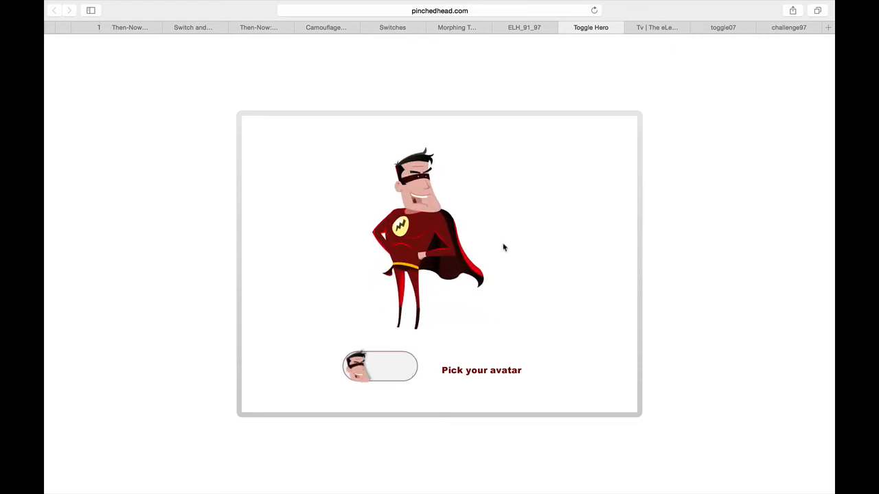
mouse_move(502, 276)
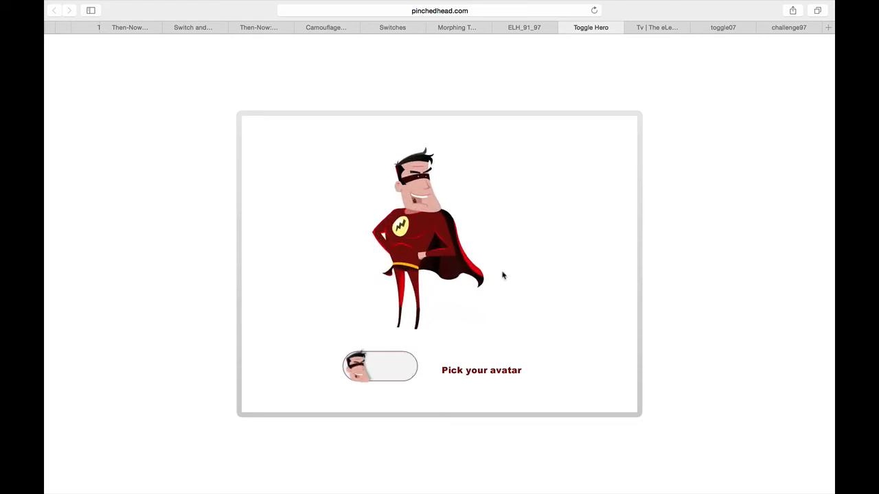
left_click(379, 365)
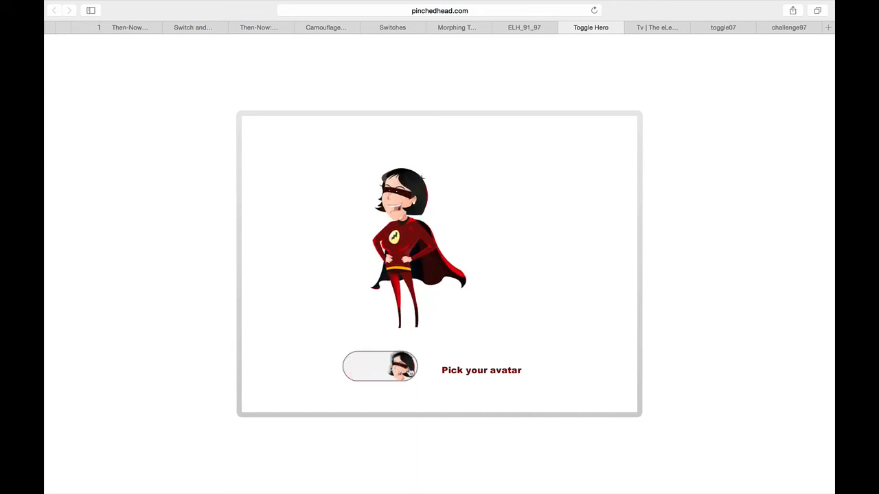
mouse_move(354, 275)
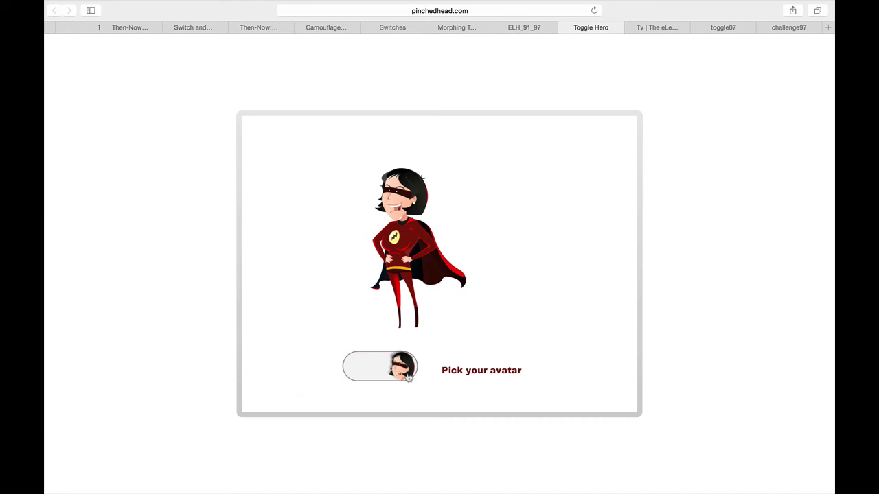
left_click(396, 368)
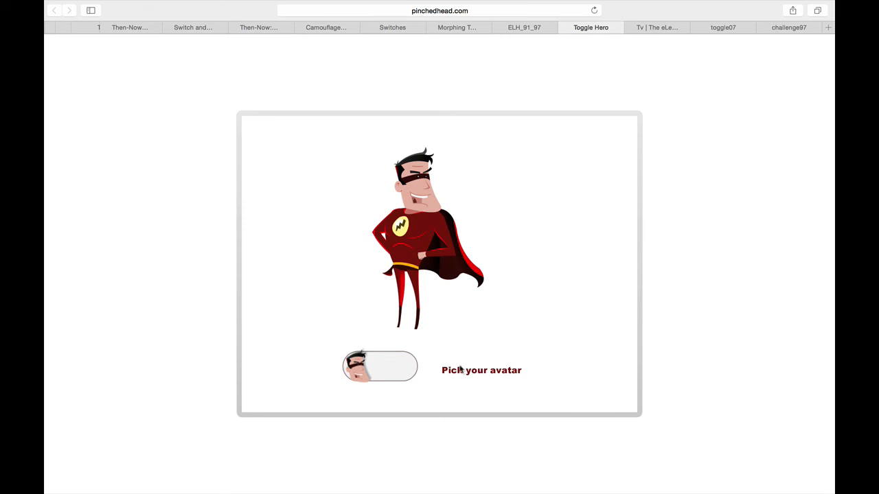
mouse_move(478, 379)
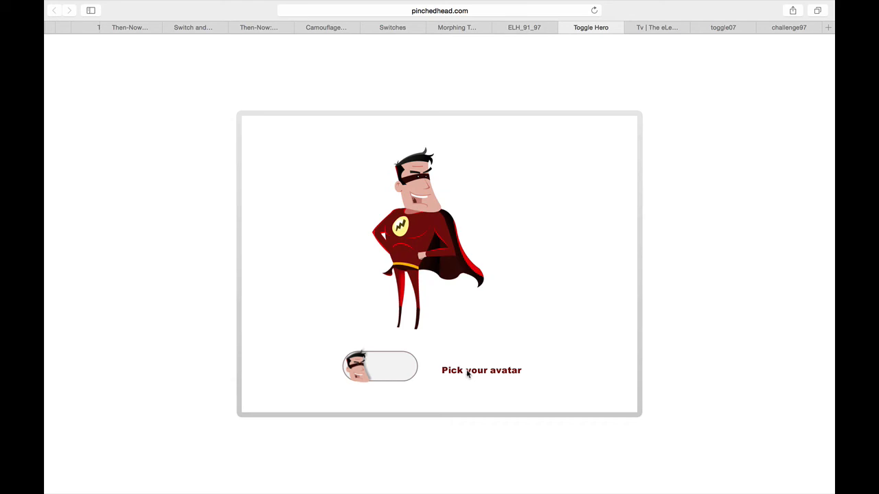
left_click(662, 27)
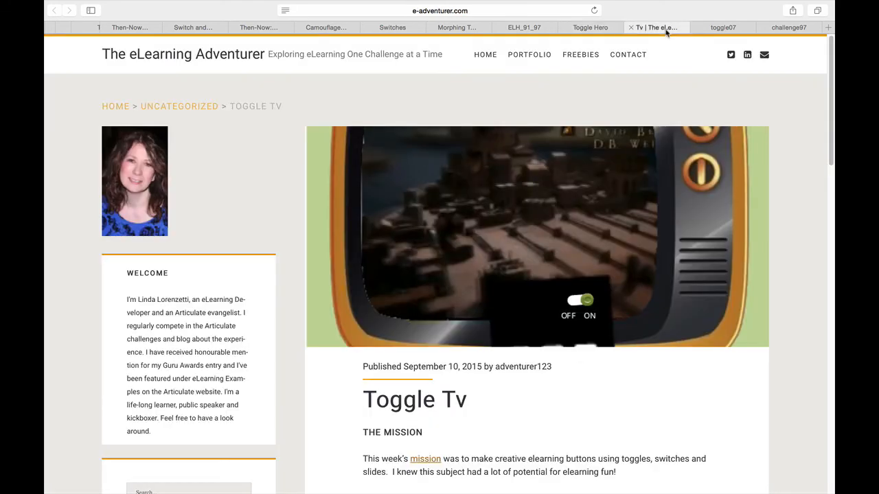
- Follow the 'final product' link in The Outcome section to the Toggle TV example
scroll("down", 3)
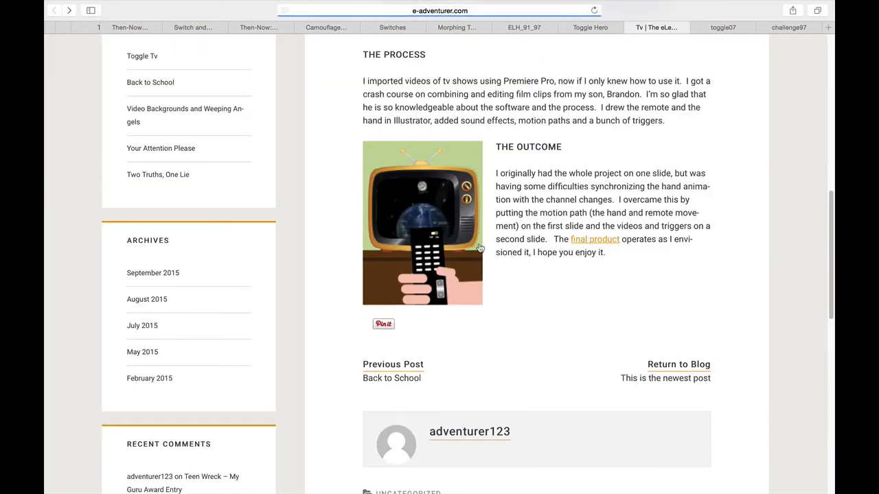
left_click(594, 239)
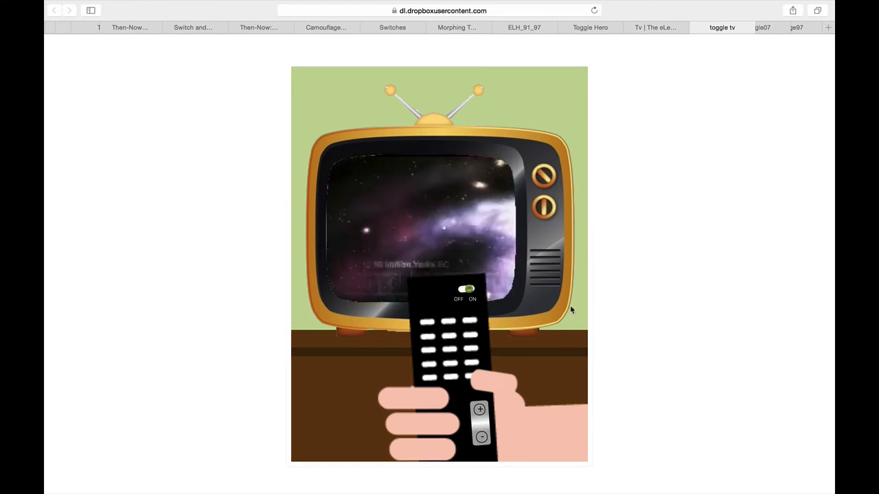
- Flip the remote through channels including Level Up and switch the TV on and off, leaving it off
left_click(480, 409)
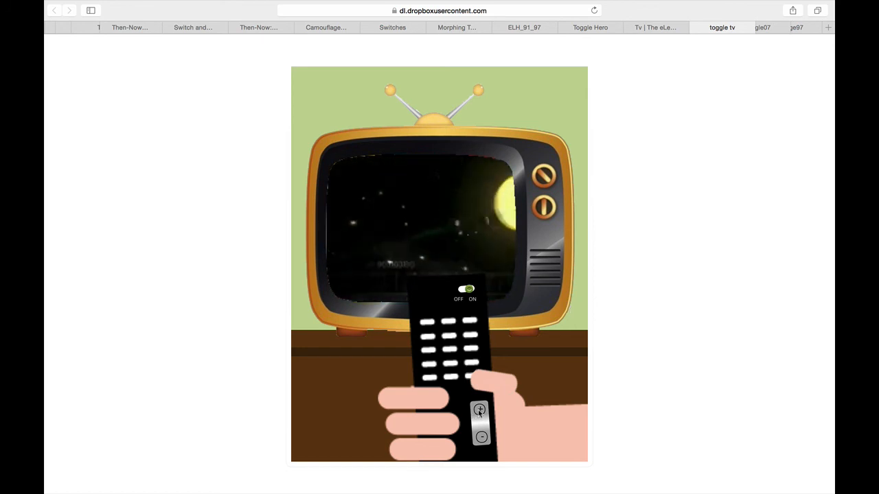
left_click(464, 290)
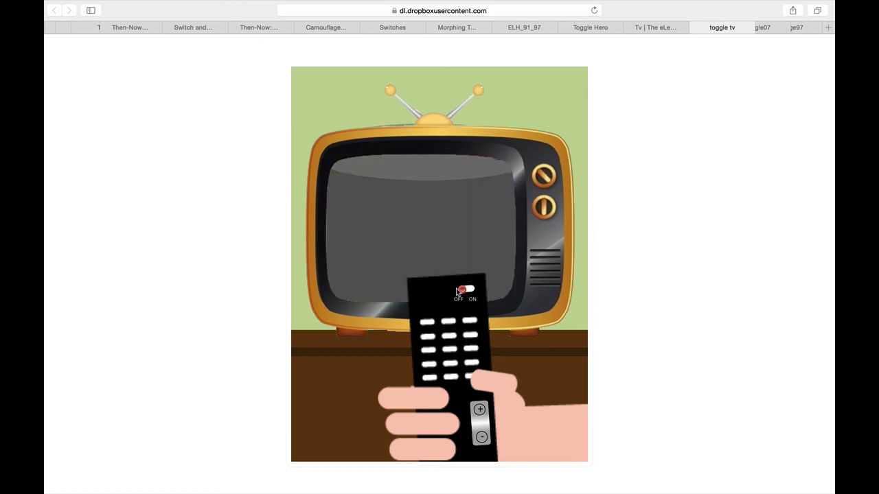
left_click(466, 291)
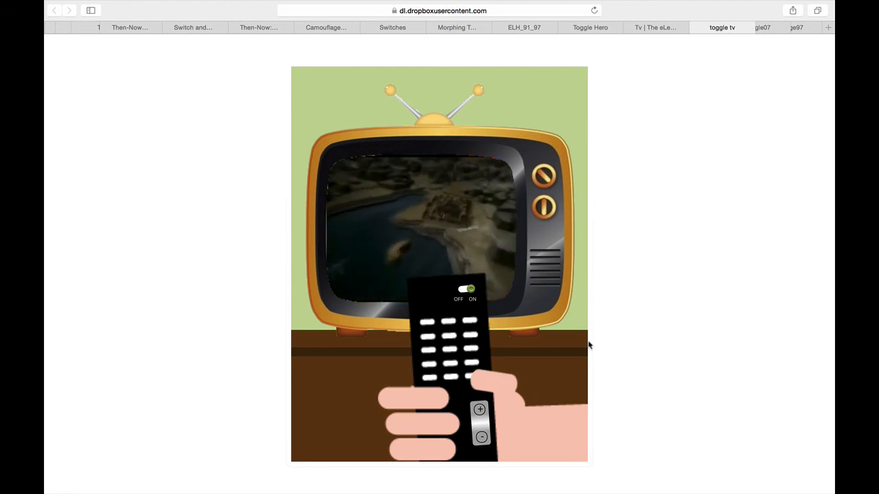
left_click(464, 289)
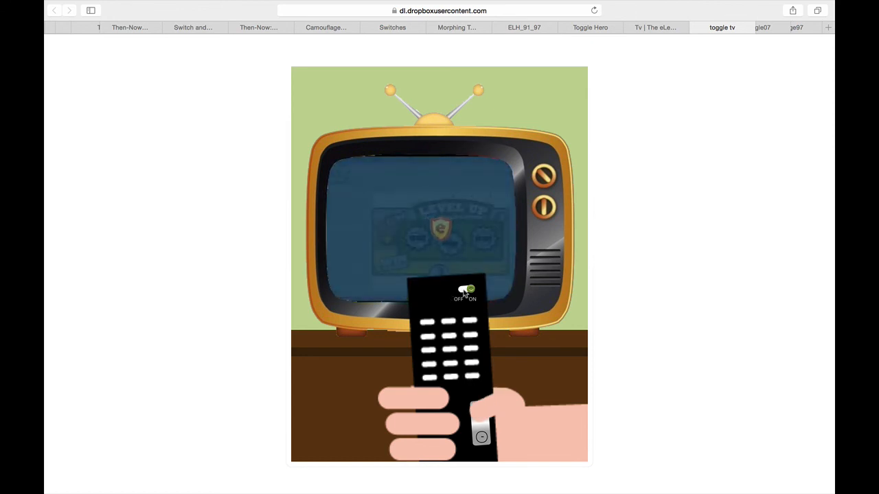
left_click(465, 291)
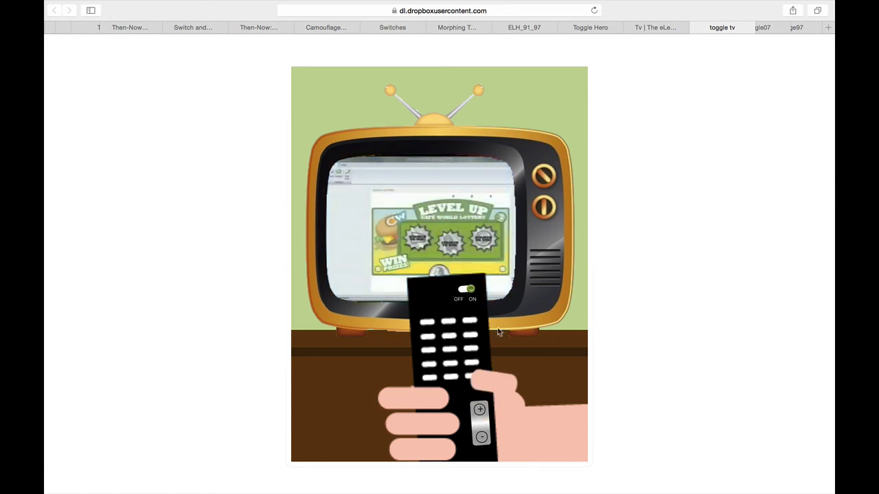
mouse_move(497, 275)
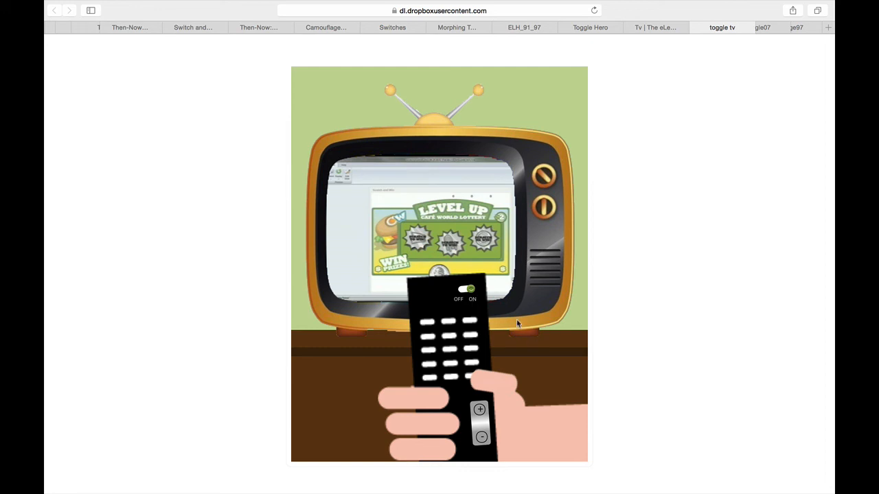
mouse_move(587, 326)
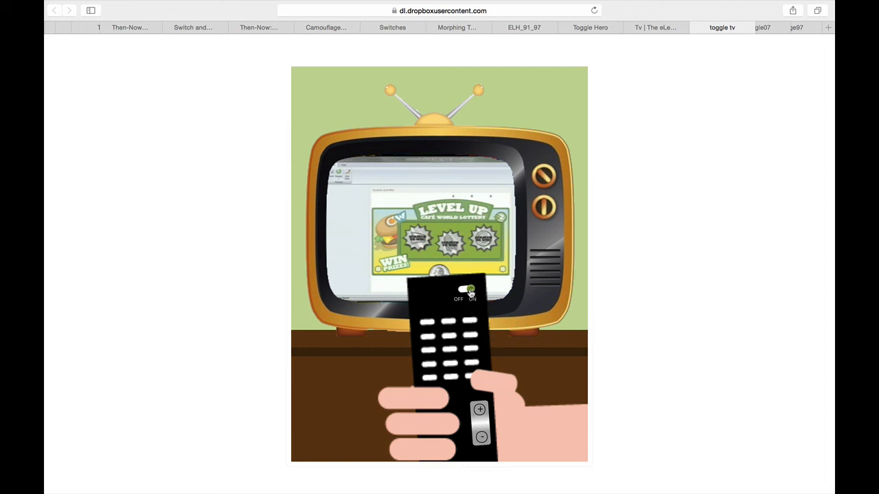
left_click(467, 291)
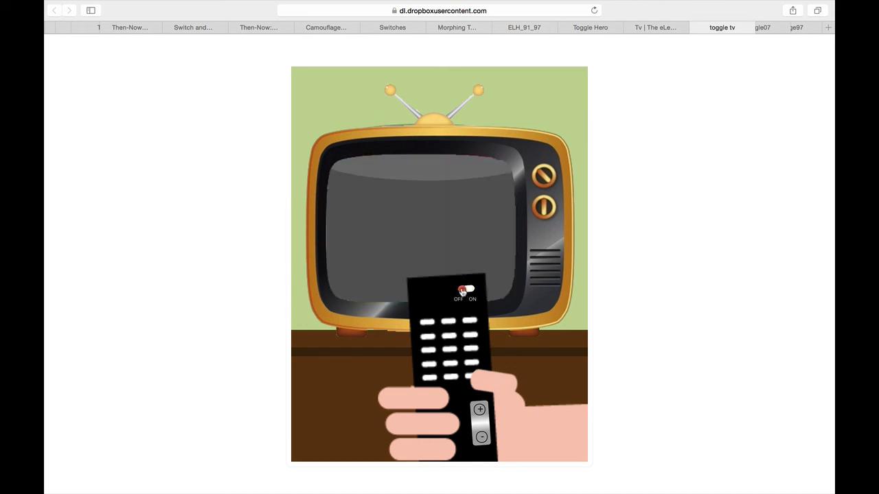
mouse_move(747, 107)
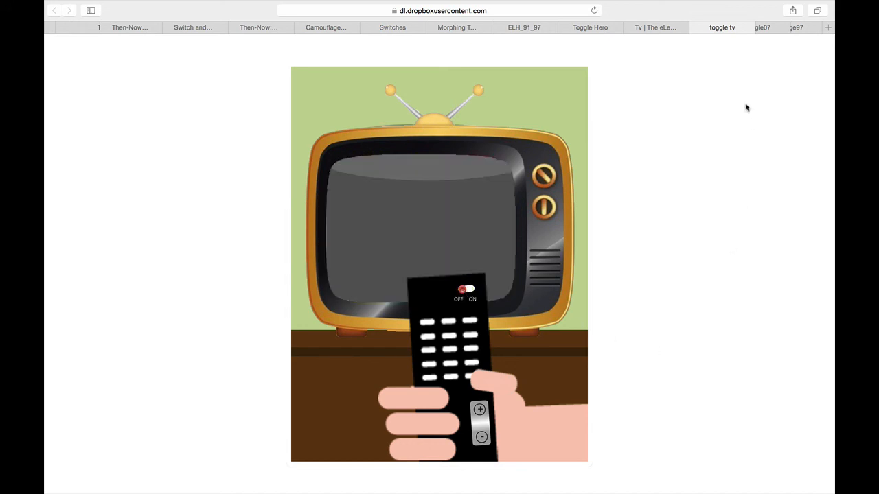
left_click(465, 290)
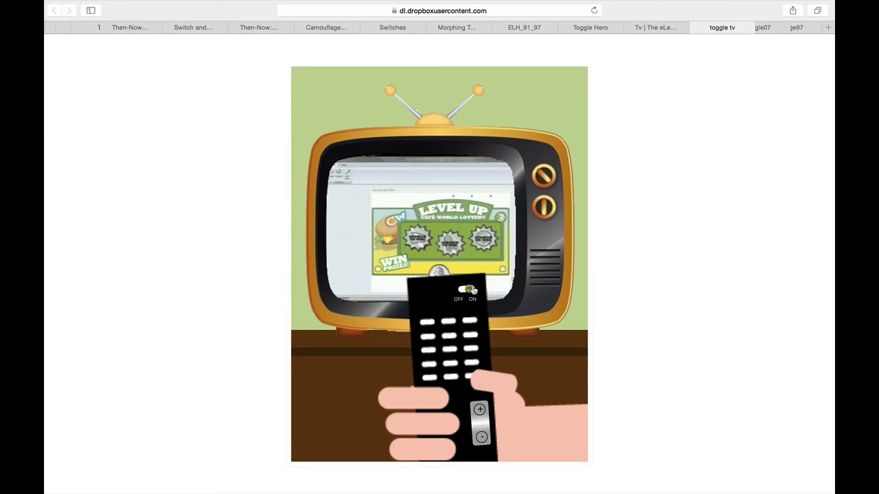
left_click(465, 289)
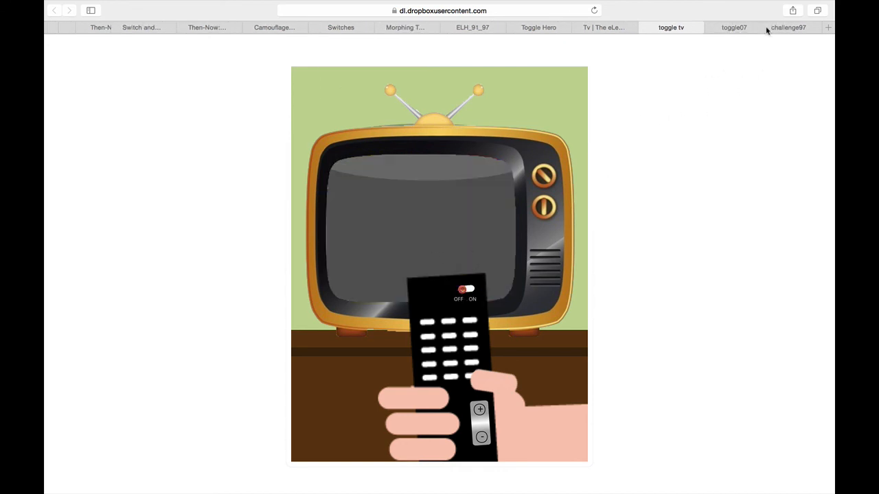
- In toggle07, select the secret-agent silhouette as the Character and advance to the Ride screen
left_click(736, 27)
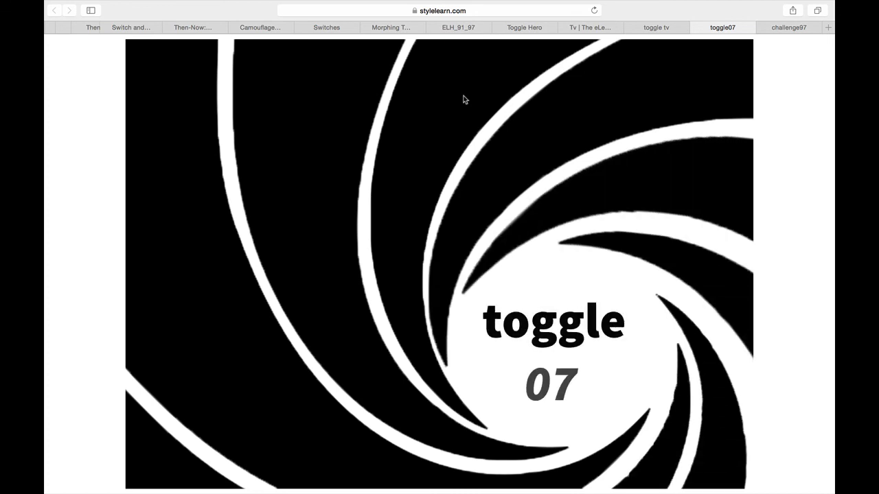
mouse_move(460, 174)
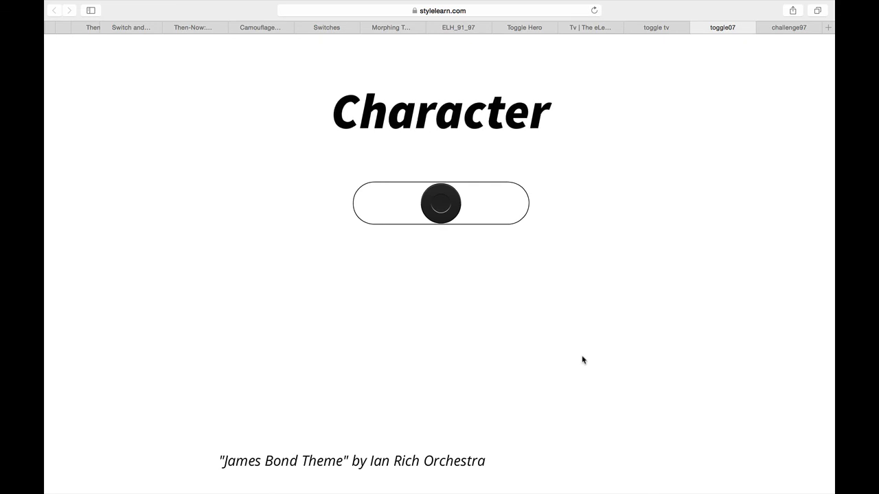
mouse_move(571, 359)
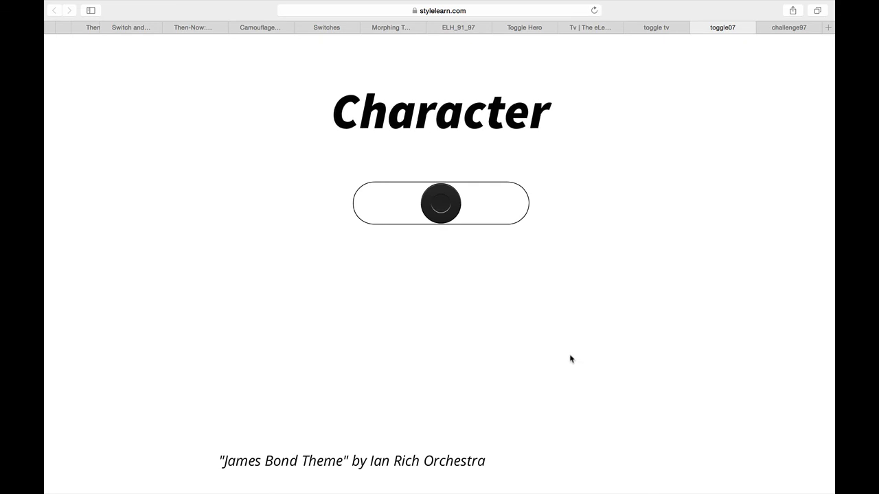
mouse_move(458, 249)
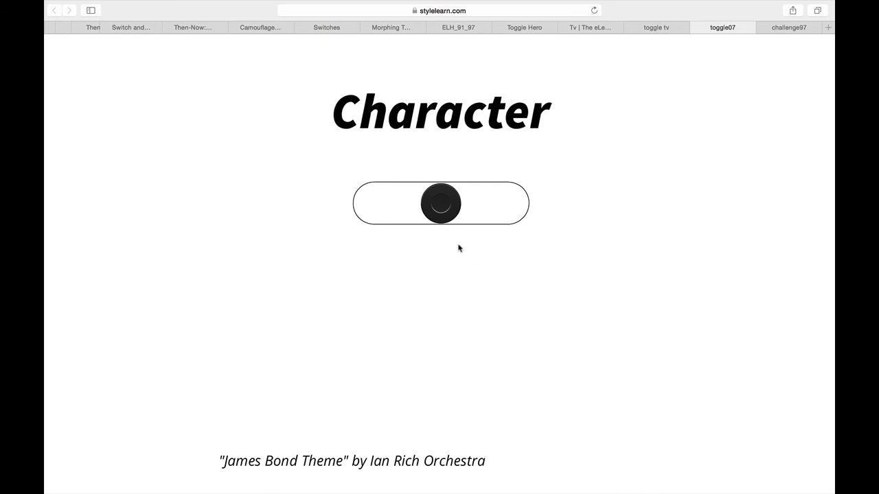
left_click(439, 203)
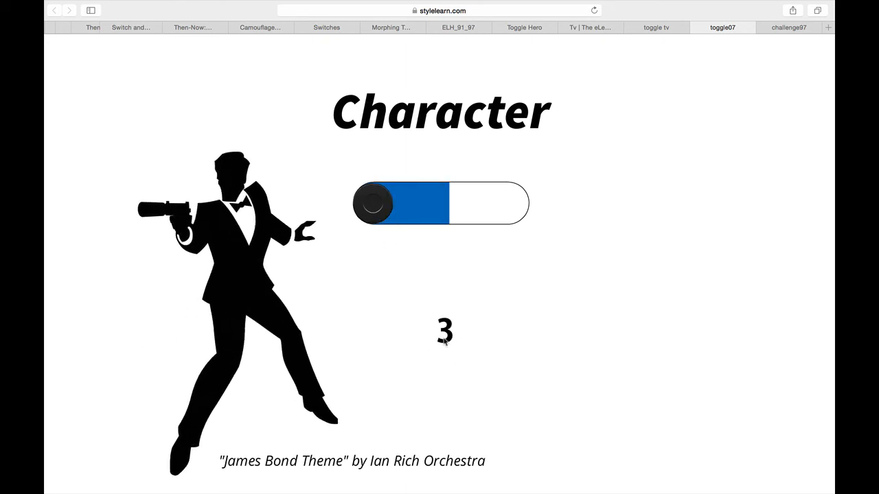
left_click(441, 203)
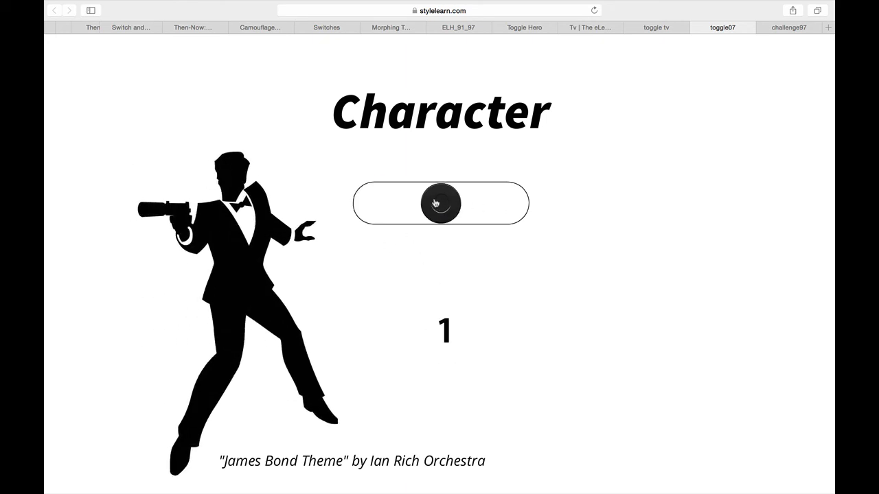
left_click(441, 203)
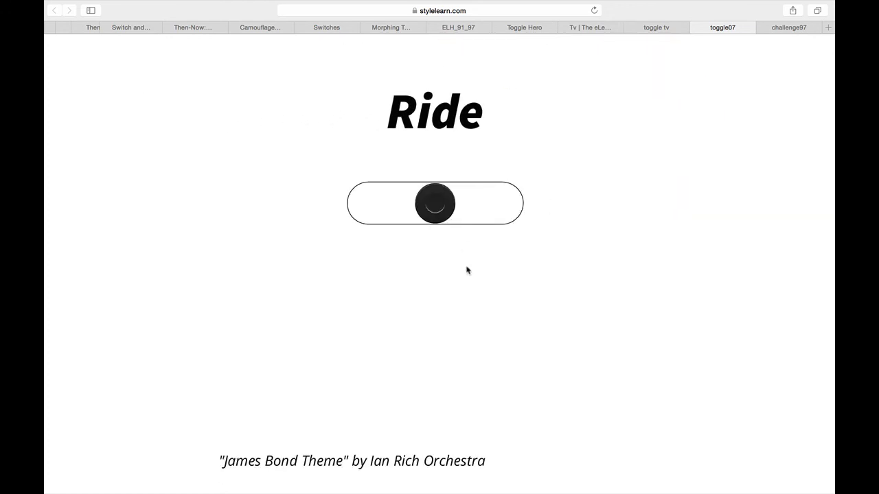
- Choose the classic car then motorcycle as the ride and the pistol as the weapon, reaching the StyleLearn credit
left_click(434, 203)
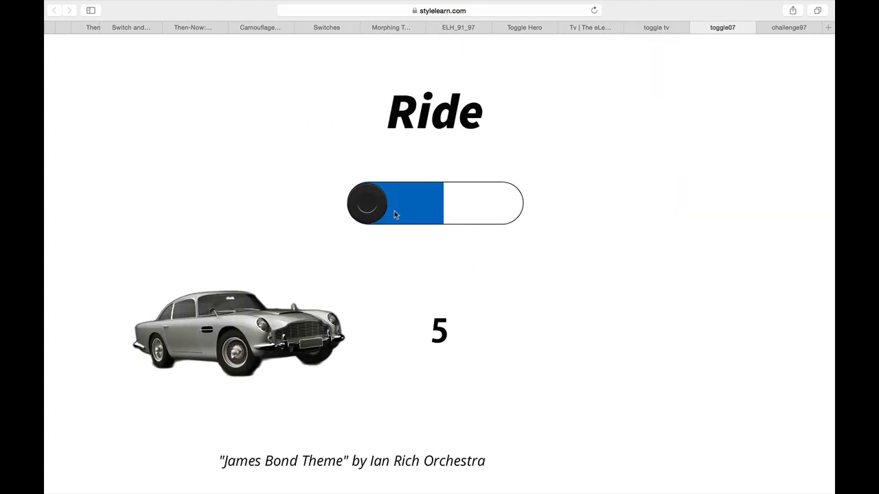
left_click(434, 203)
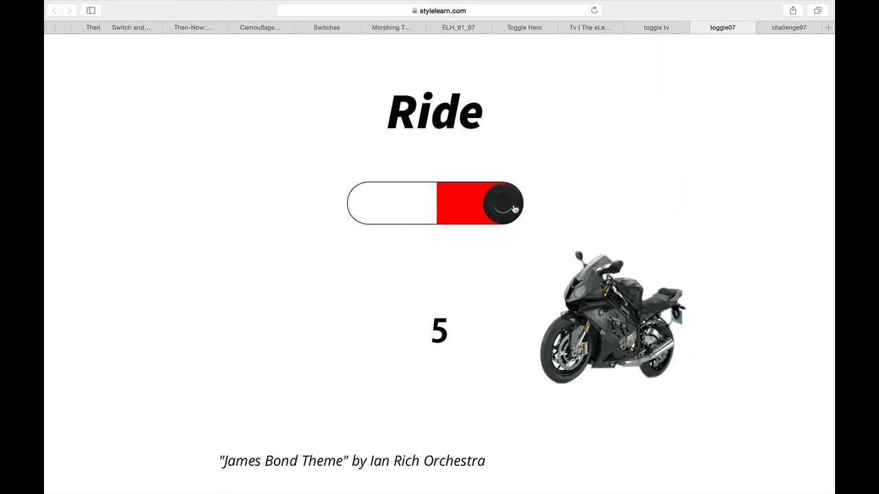
left_click(497, 205)
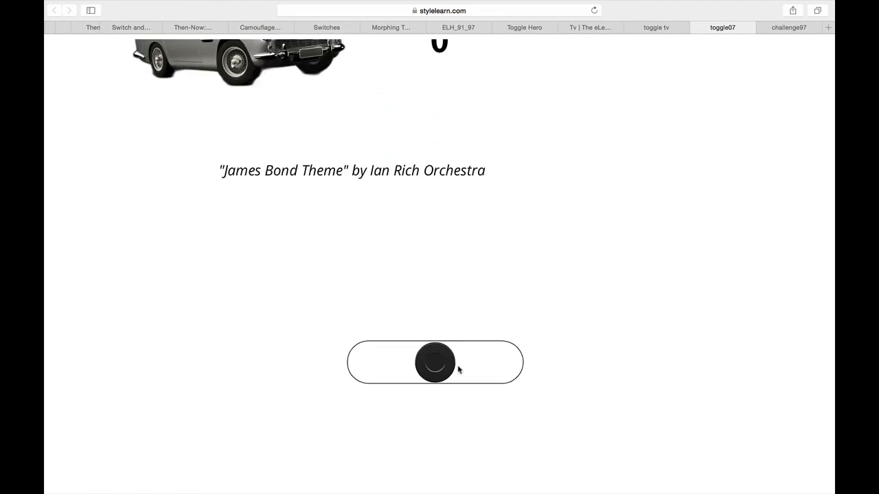
left_click(434, 364)
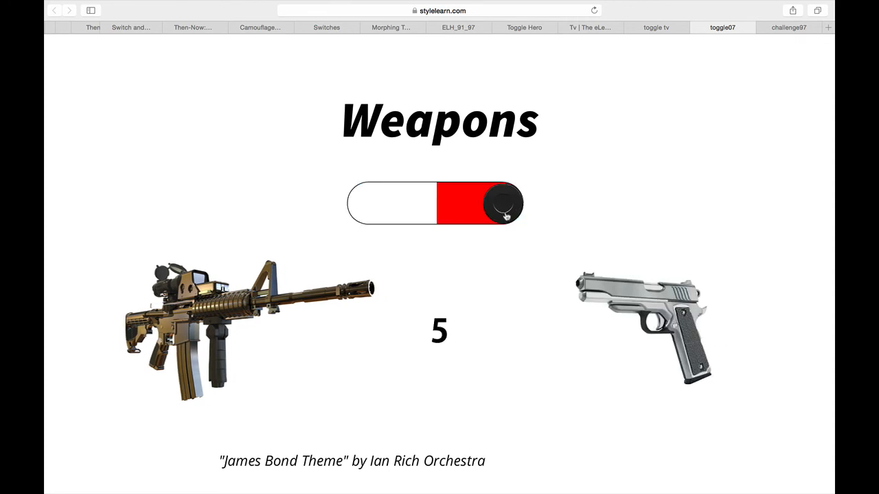
left_click(500, 204)
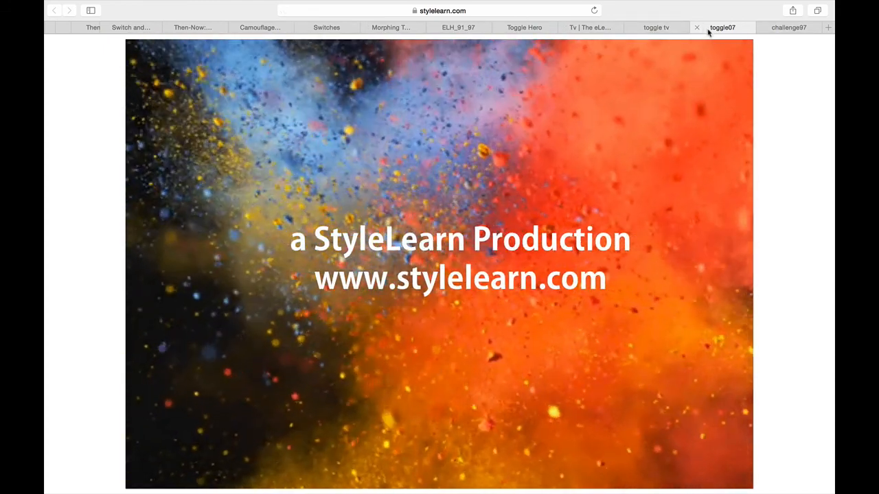
- In the challenge97 room, toggle the sound, TV and light switches, ending with lights on and the TV on
left_click(793, 27)
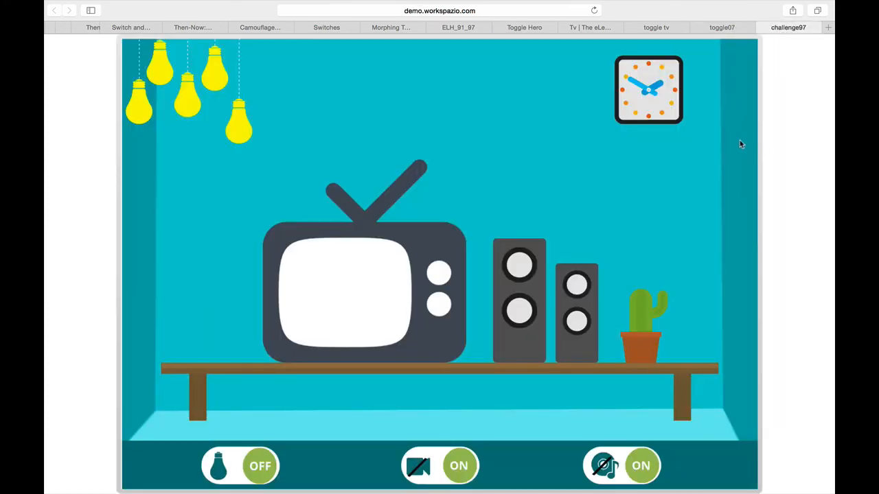
mouse_move(304, 466)
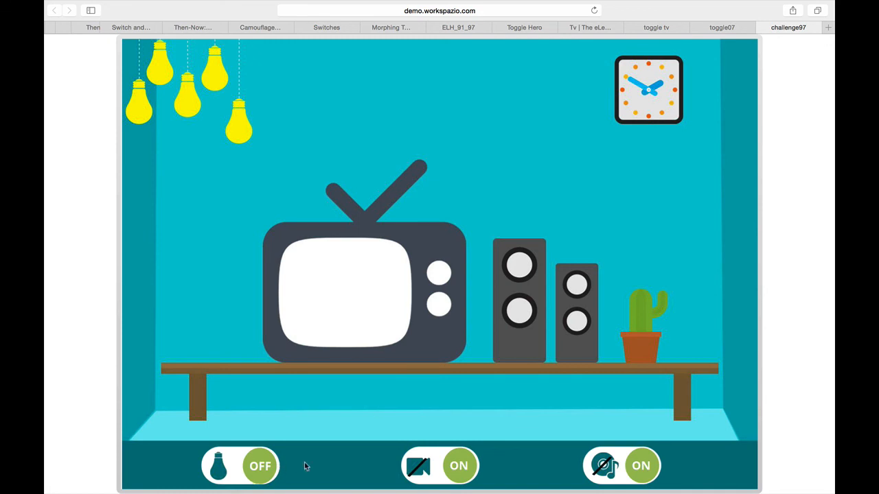
mouse_move(503, 346)
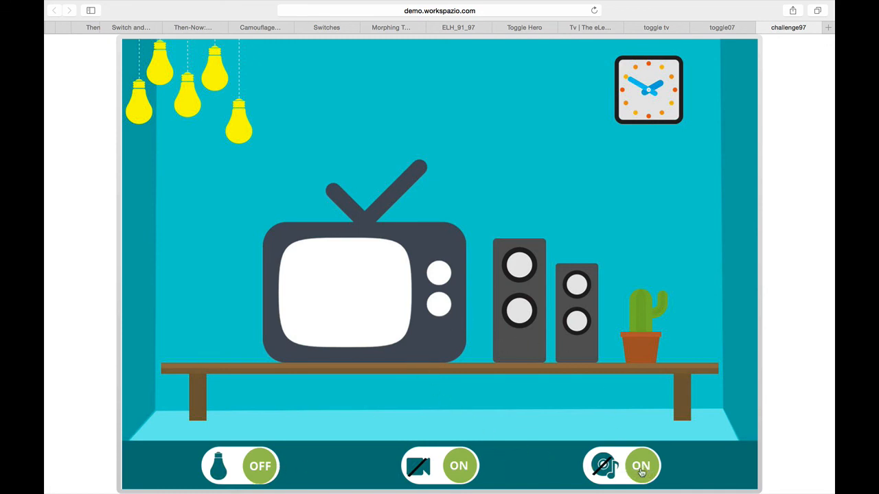
left_click(641, 466)
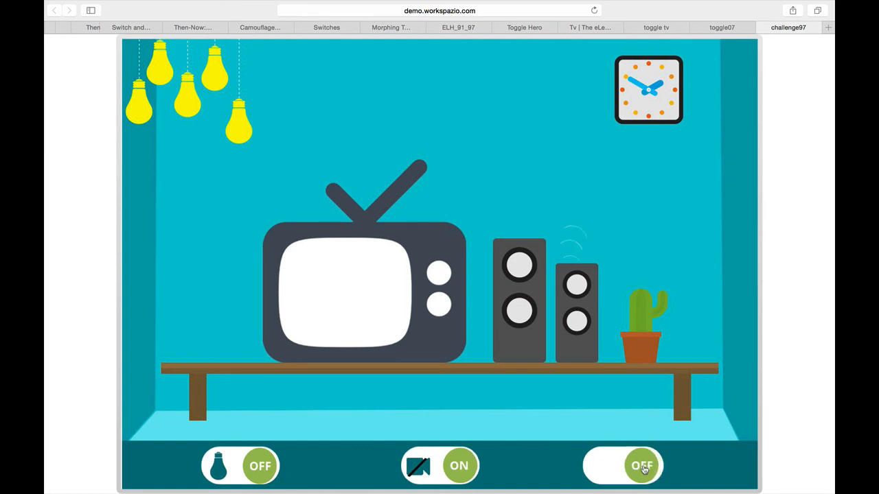
left_click(641, 465)
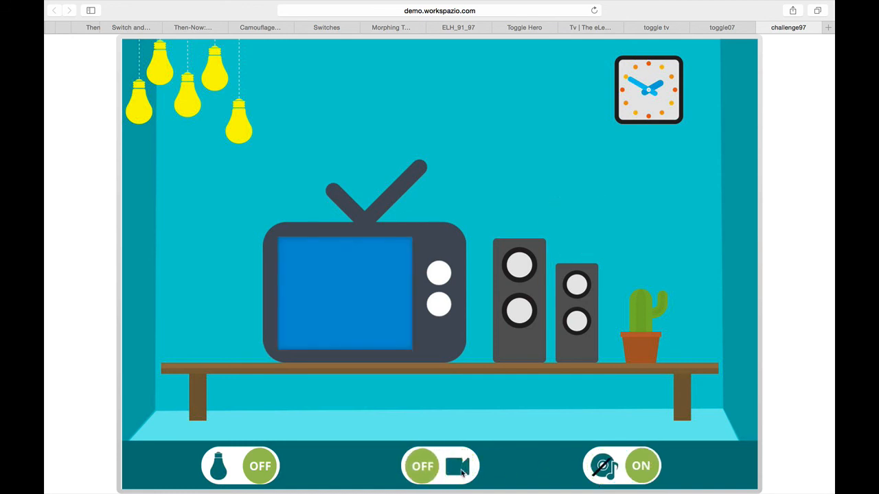
left_click(439, 467)
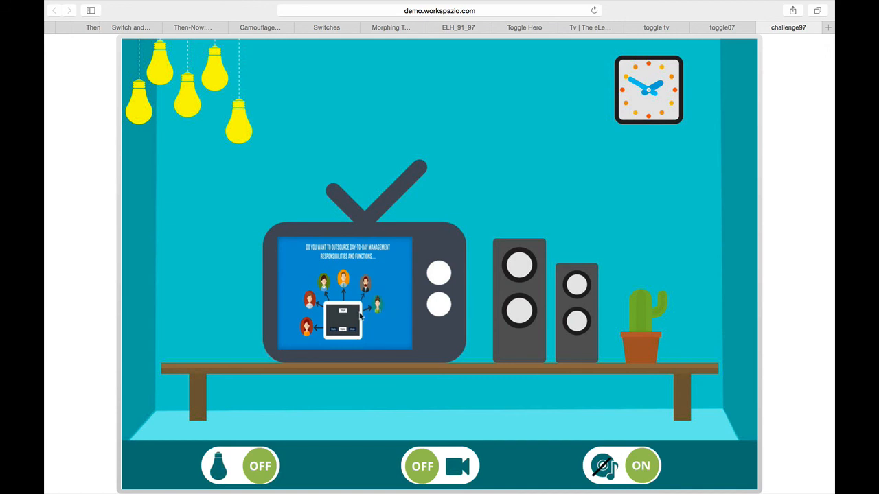
left_click(258, 467)
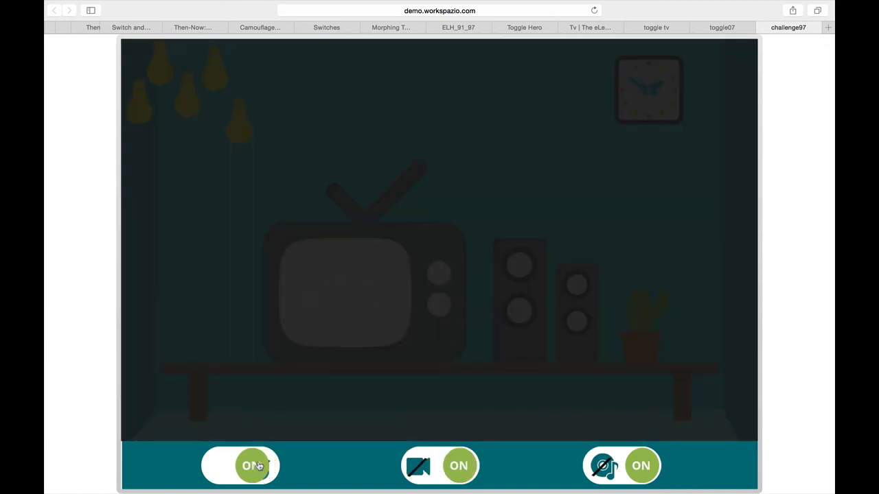
left_click(253, 465)
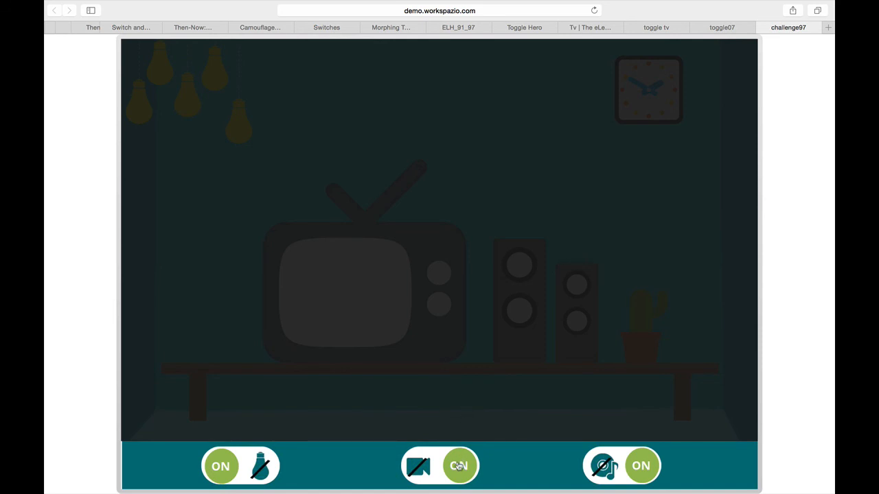
left_click(459, 466)
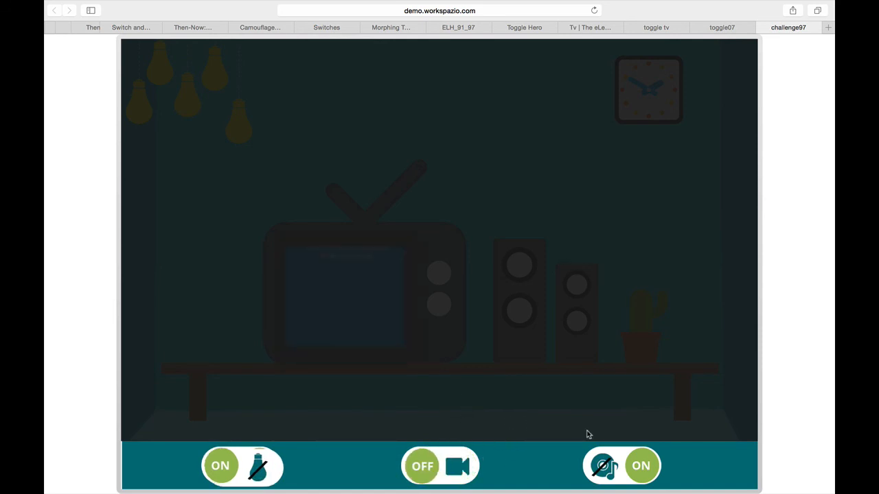
left_click(221, 467)
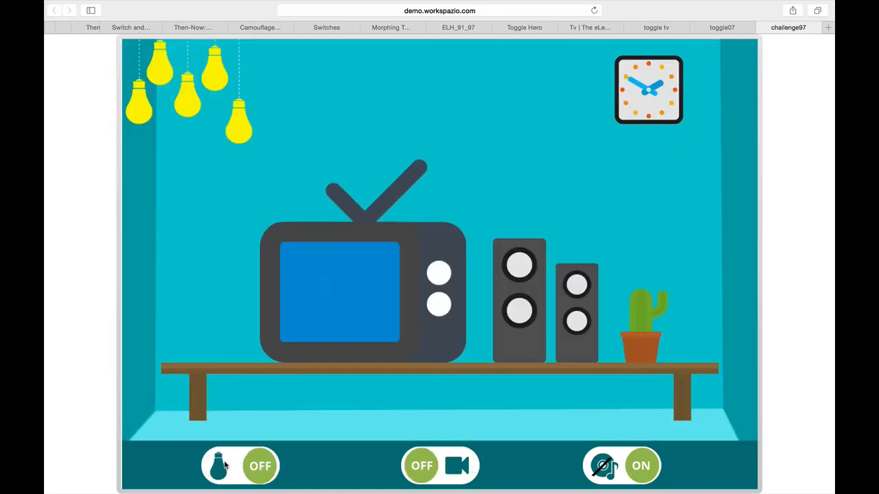